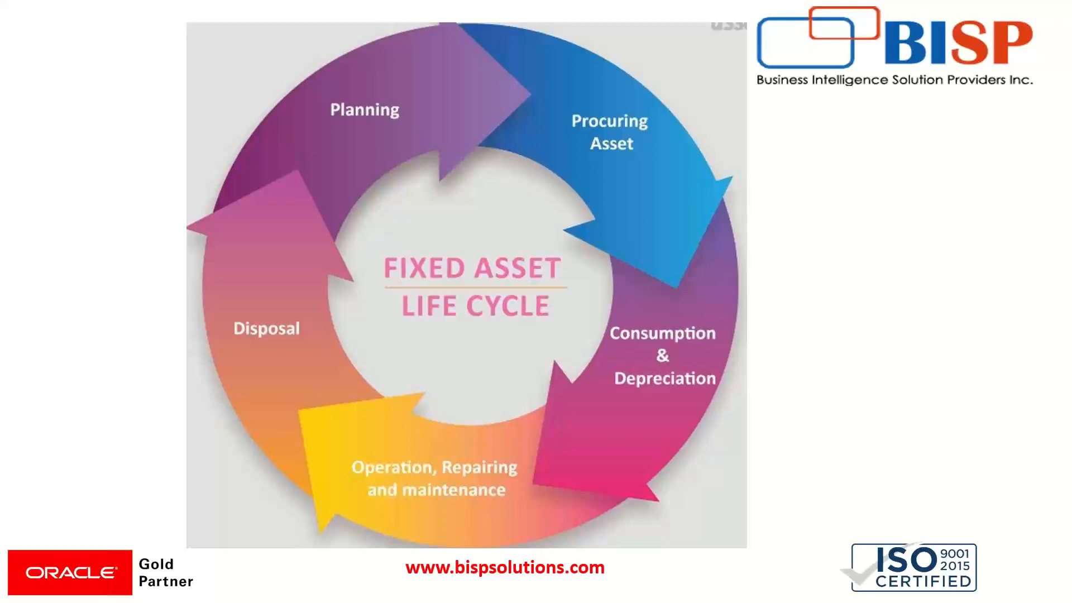
mouse_move(1013, 183)
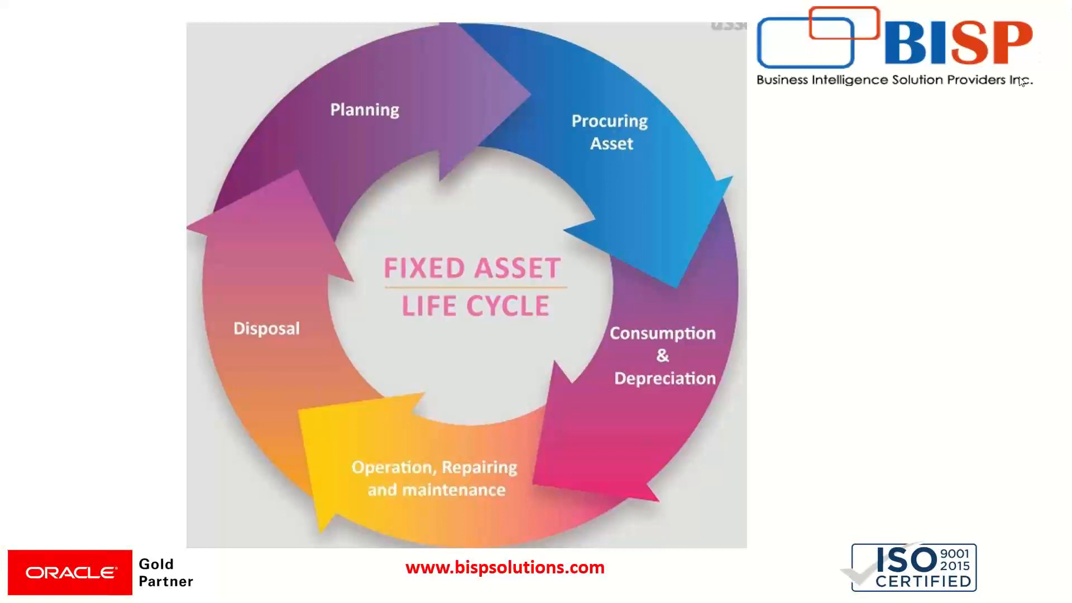
mouse_move(1018, 93)
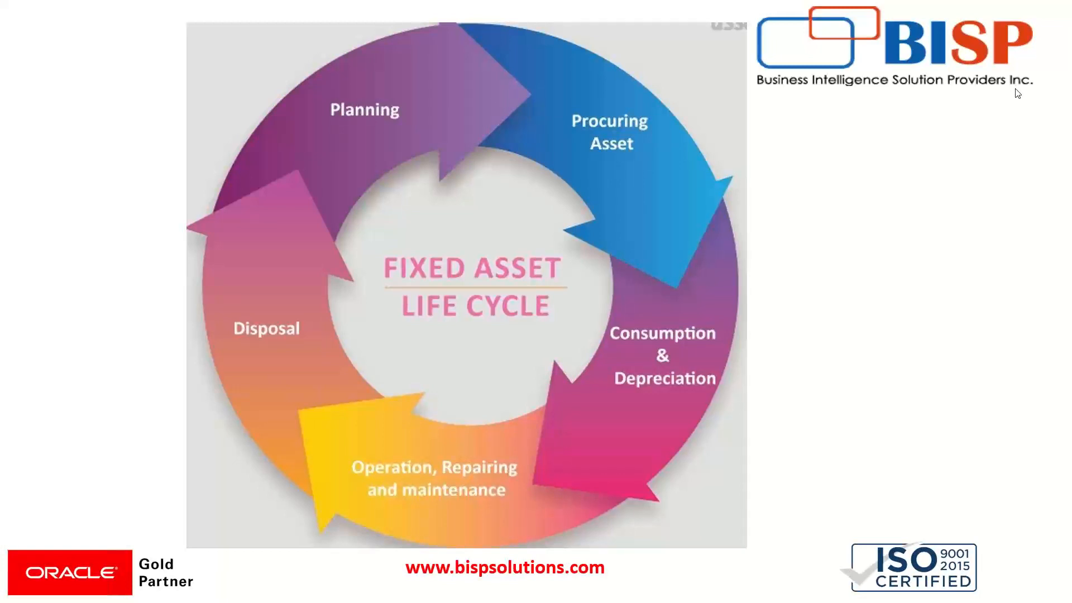
mouse_move(1018, 98)
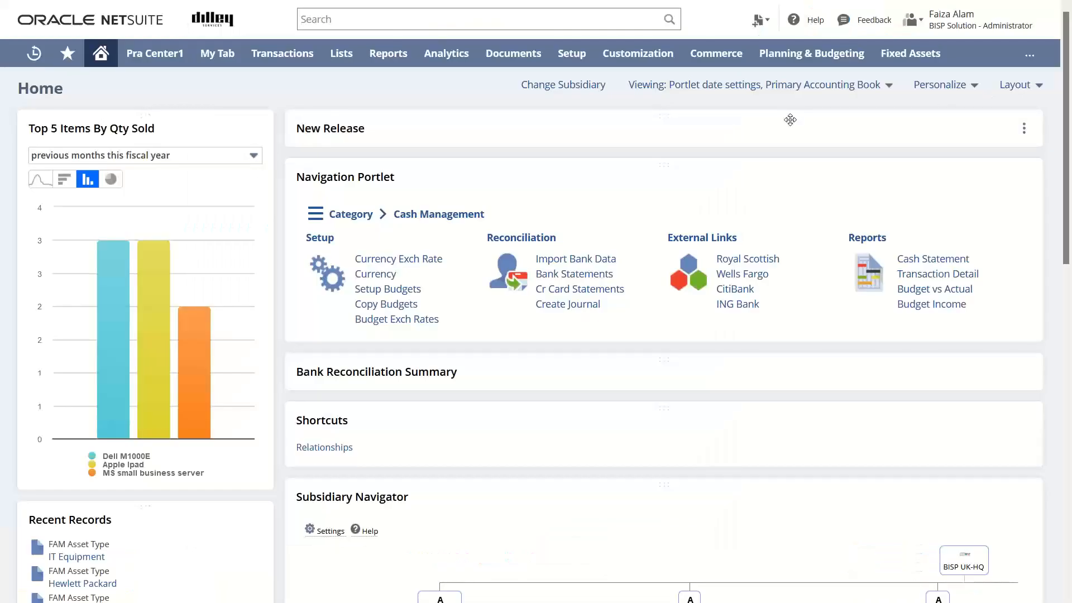
mouse_move(791, 120)
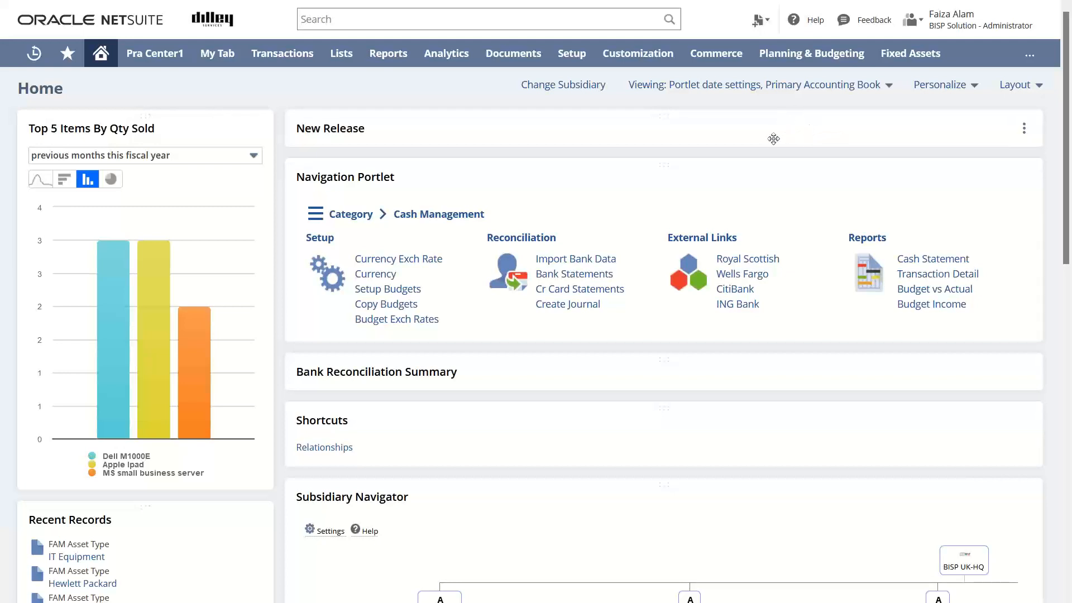
mouse_move(728, 146)
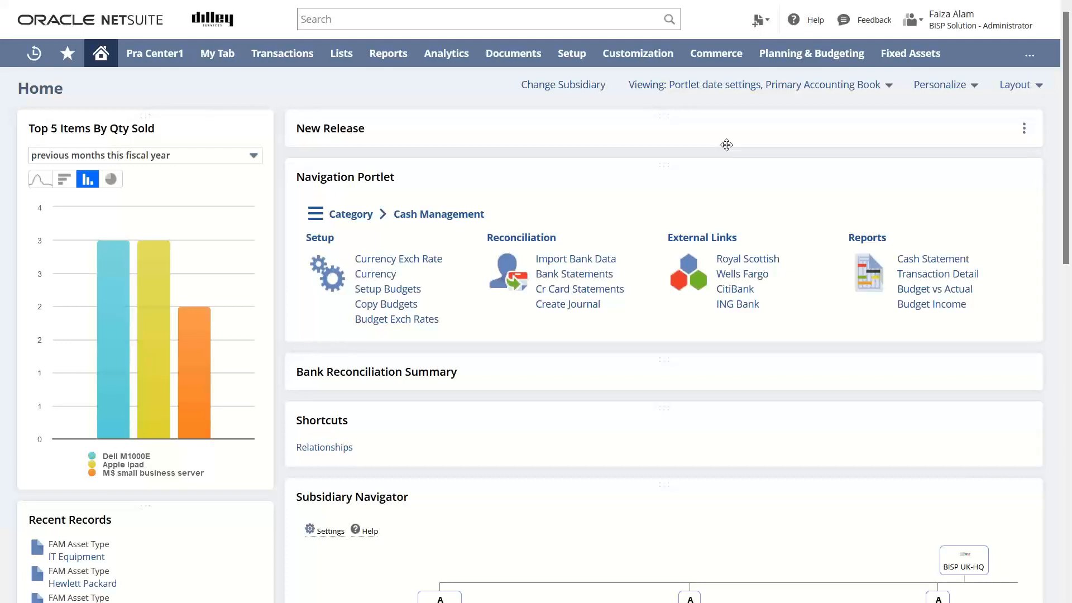
mouse_move(715, 132)
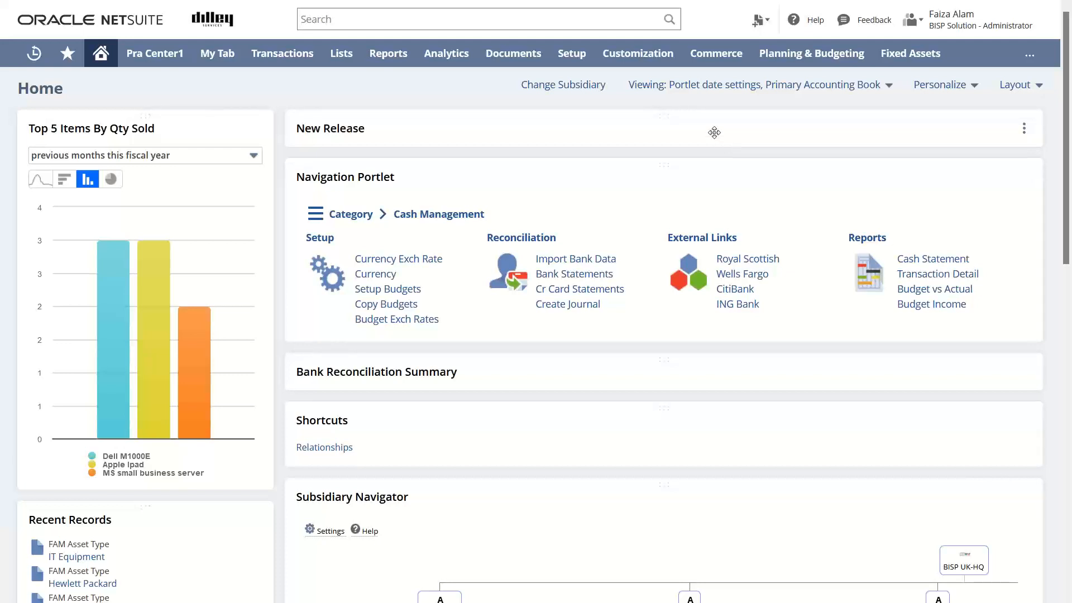
mouse_move(668, 110)
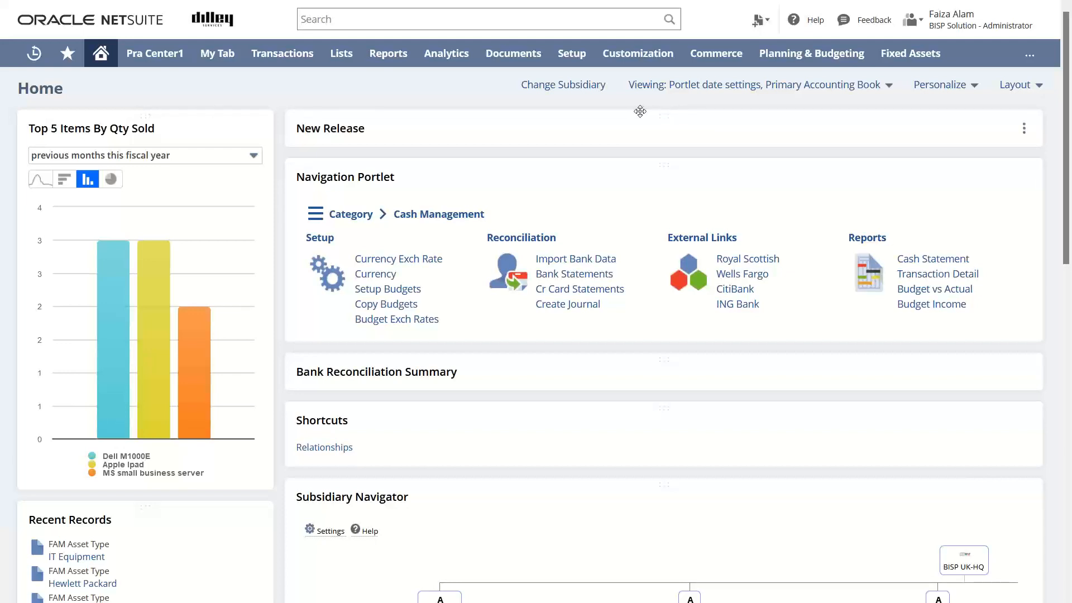
mouse_move(652, 113)
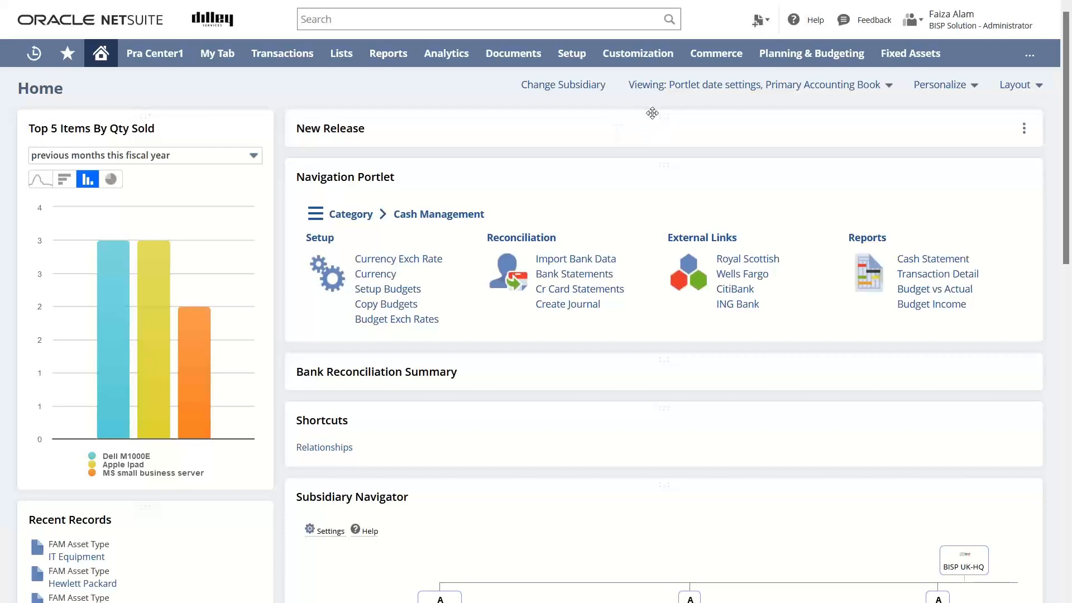
mouse_move(673, 112)
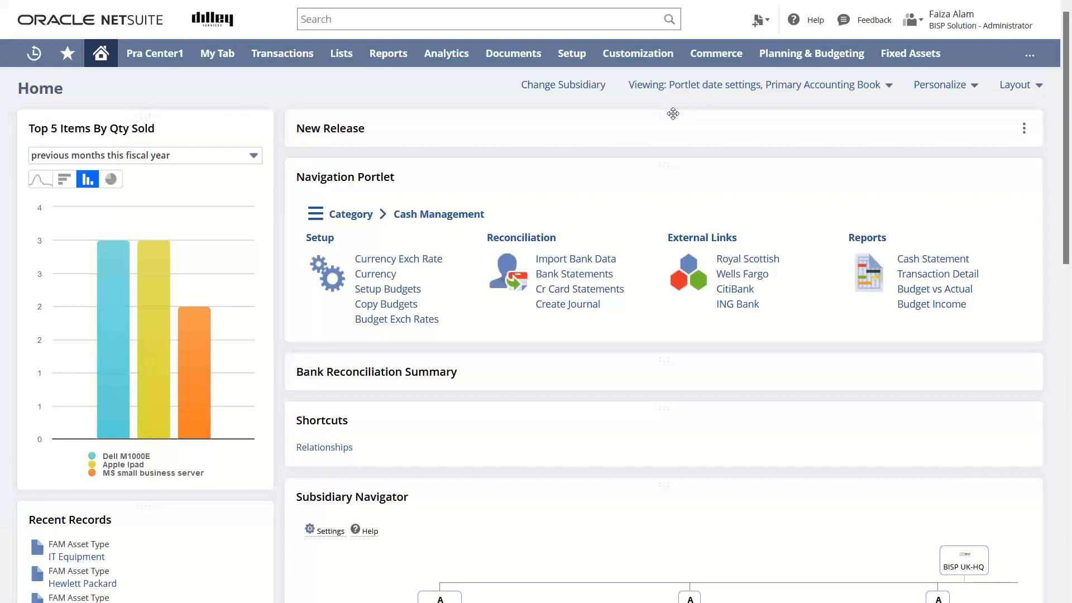
mouse_move(911, 53)
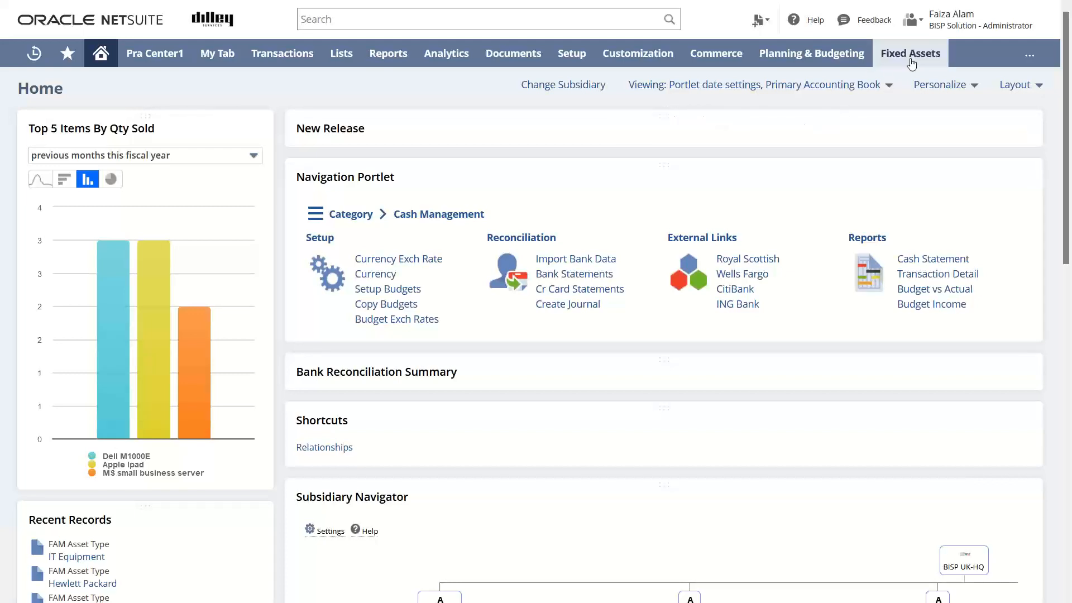
Navigate Fixed Assets > Setup > Asset Types and start a new FAM Asset Type record.
left_click(910, 53)
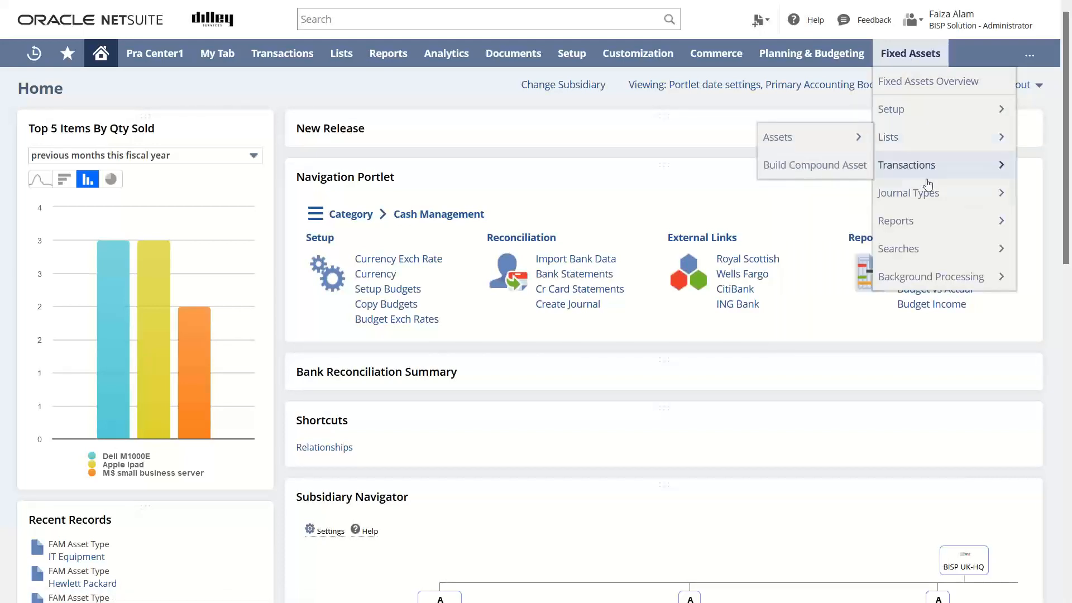
left_click(908, 164)
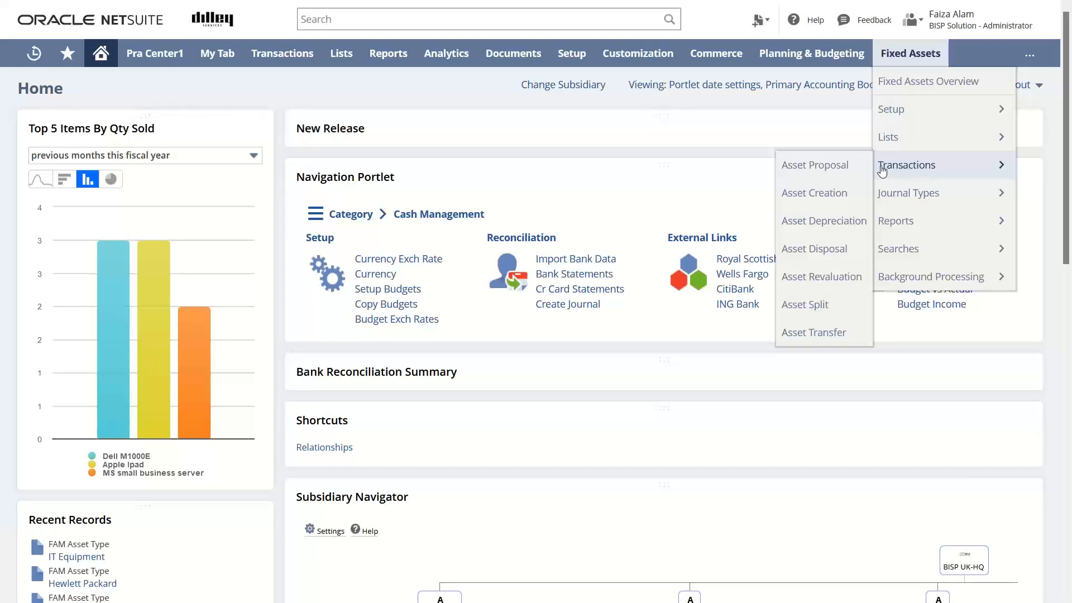
mouse_move(914, 130)
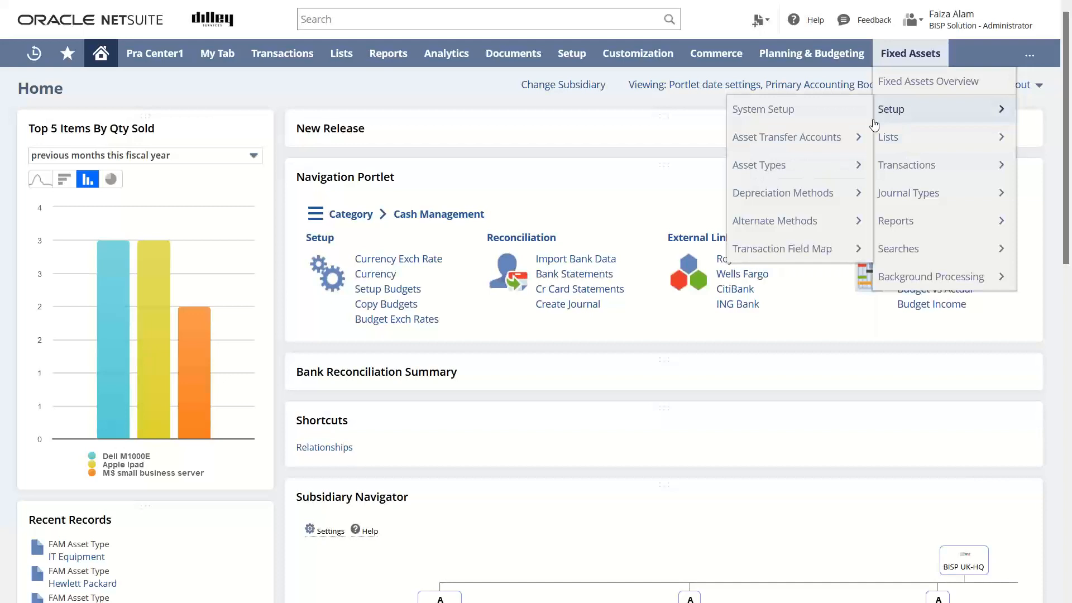
mouse_move(759, 165)
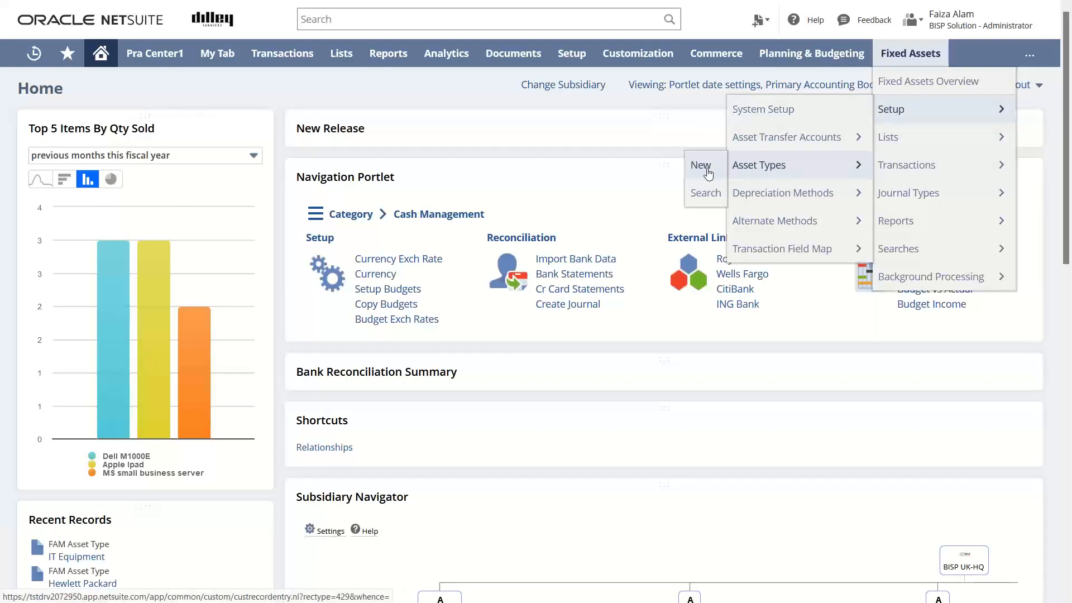
left_click(700, 165)
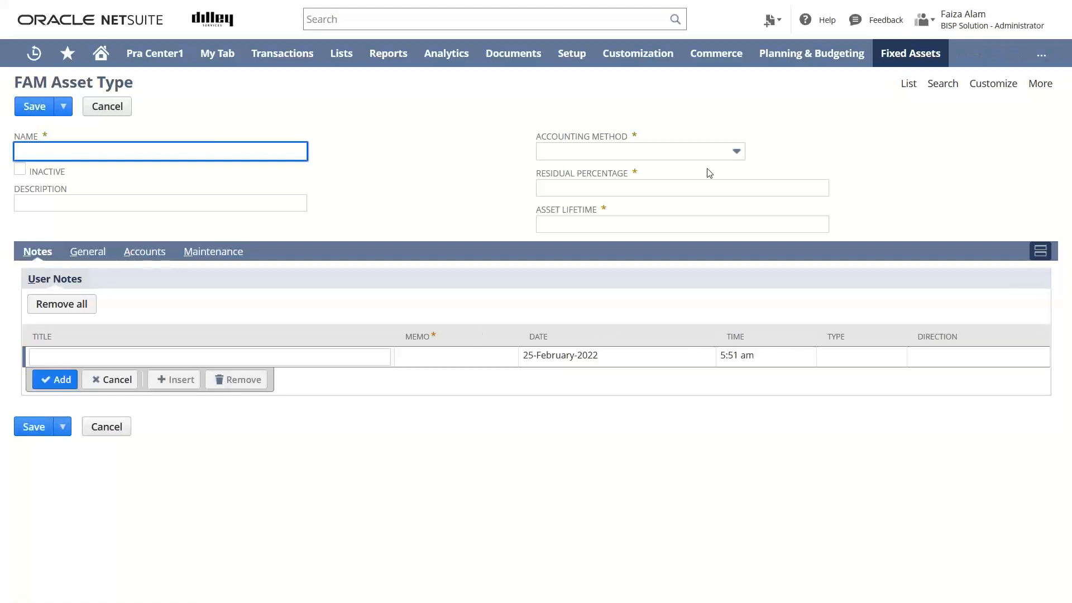
mouse_move(393, 183)
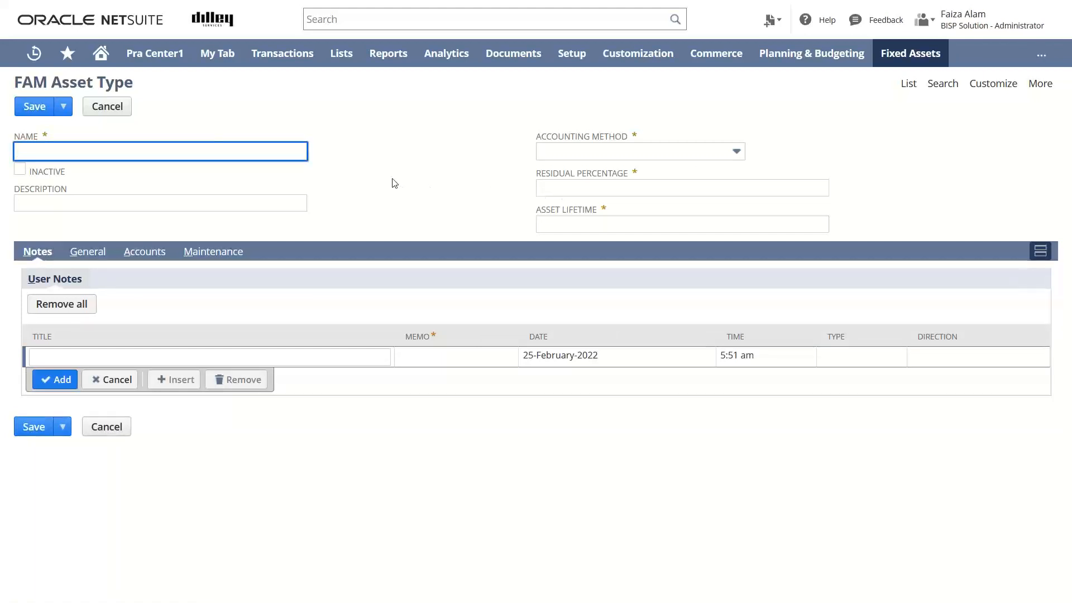
mouse_move(194, 177)
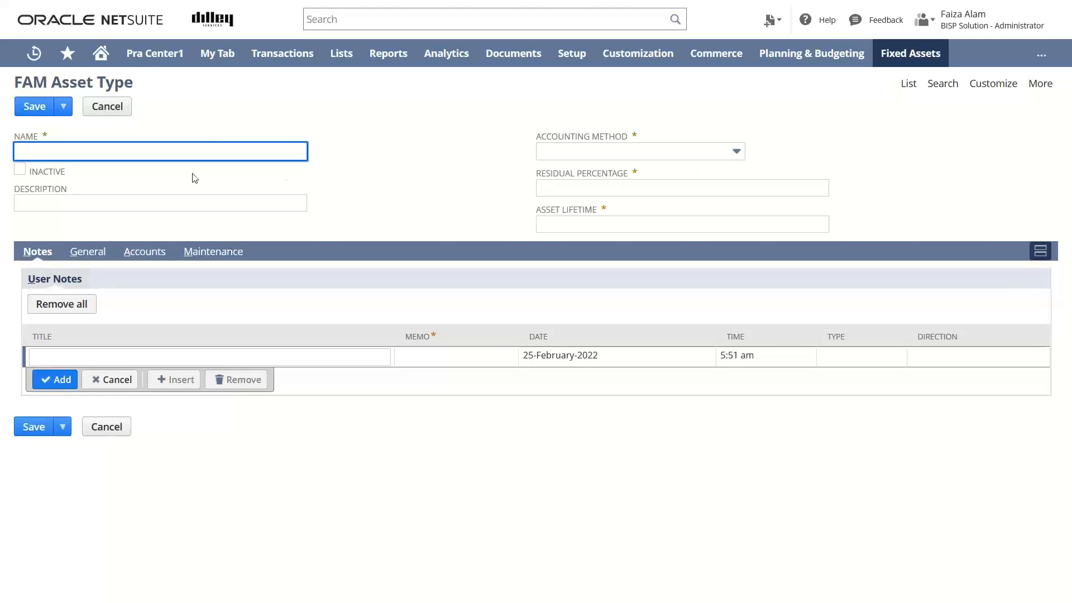
Enter 'Machinery' as the asset type name.
left_click(161, 150)
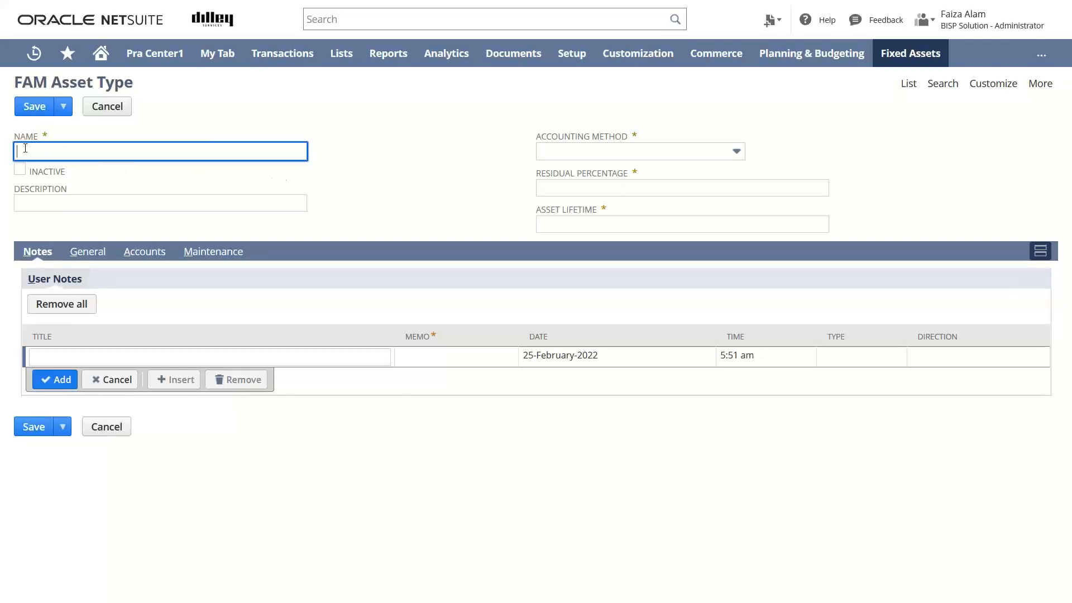
type("M")
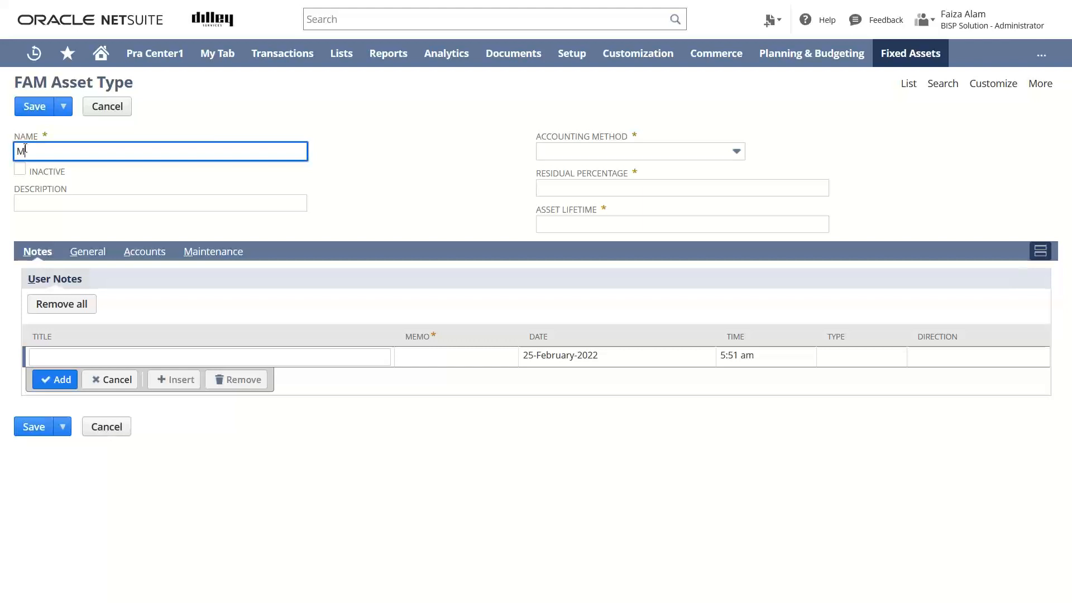
type("achiner")
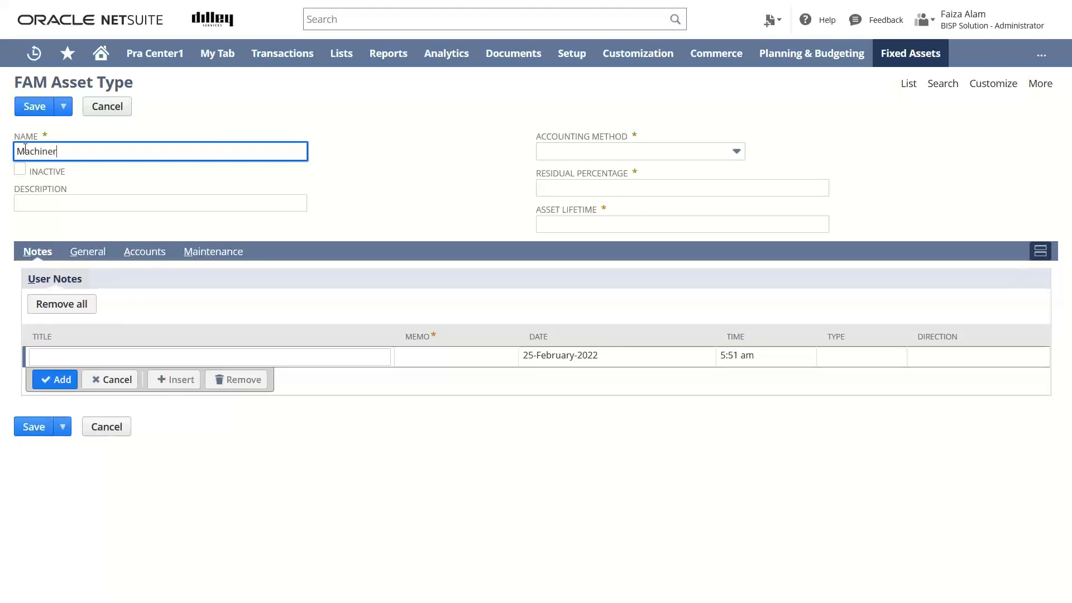
type("y")
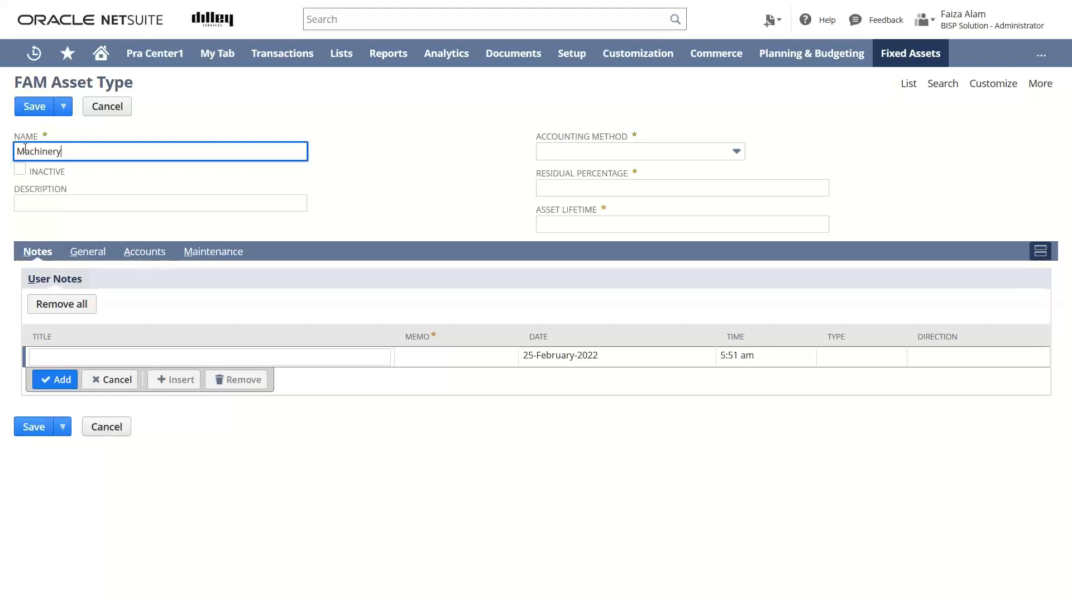
left_click(161, 202)
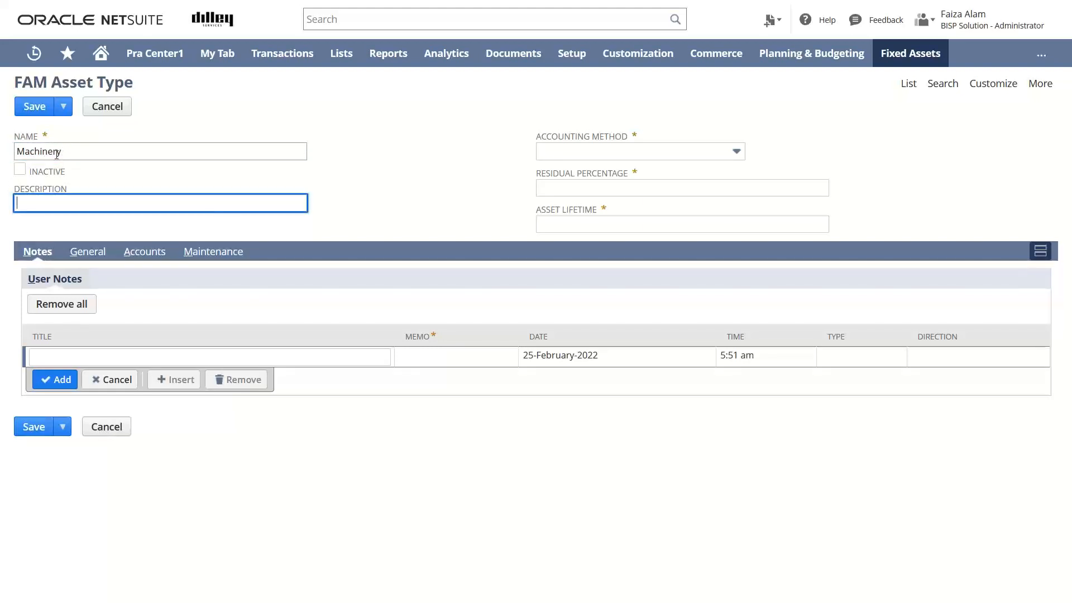
Check the Description field help, then enter 'Machinery' as the description.
triple_click(161, 151)
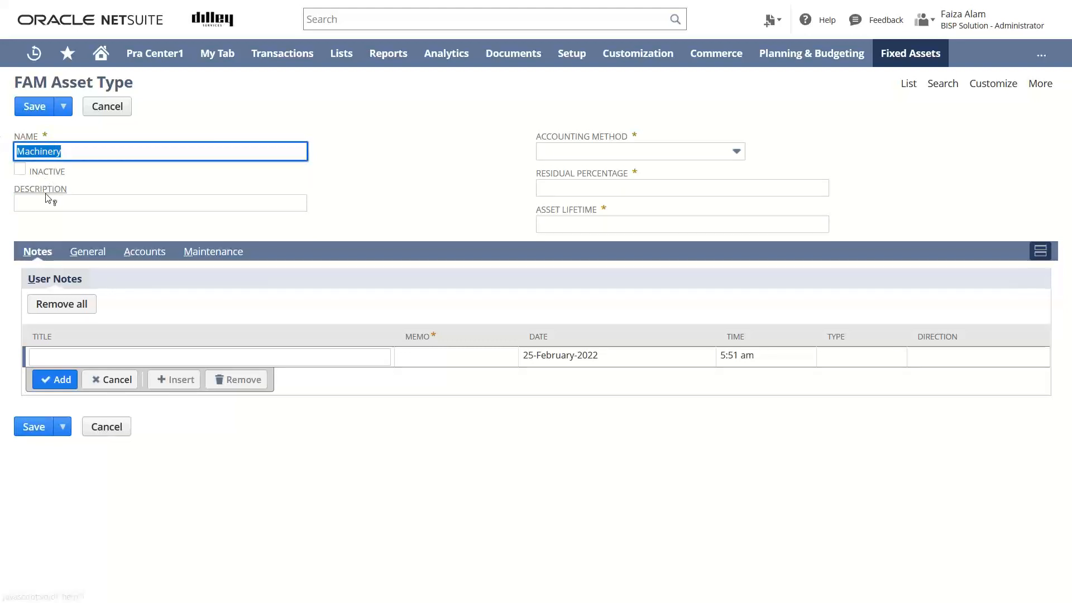
left_click(48, 202)
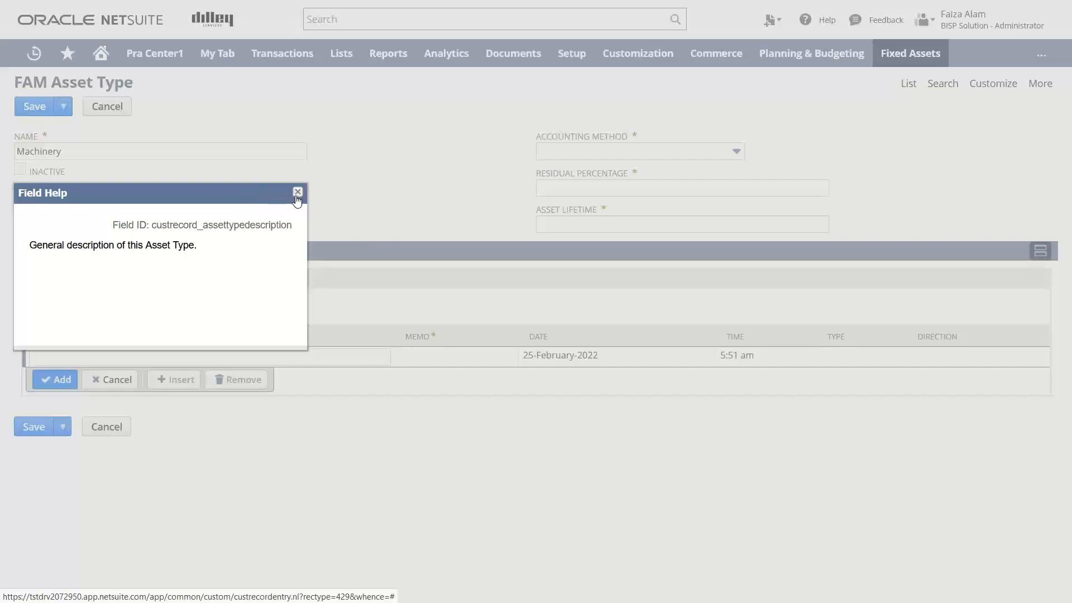
left_click(297, 193)
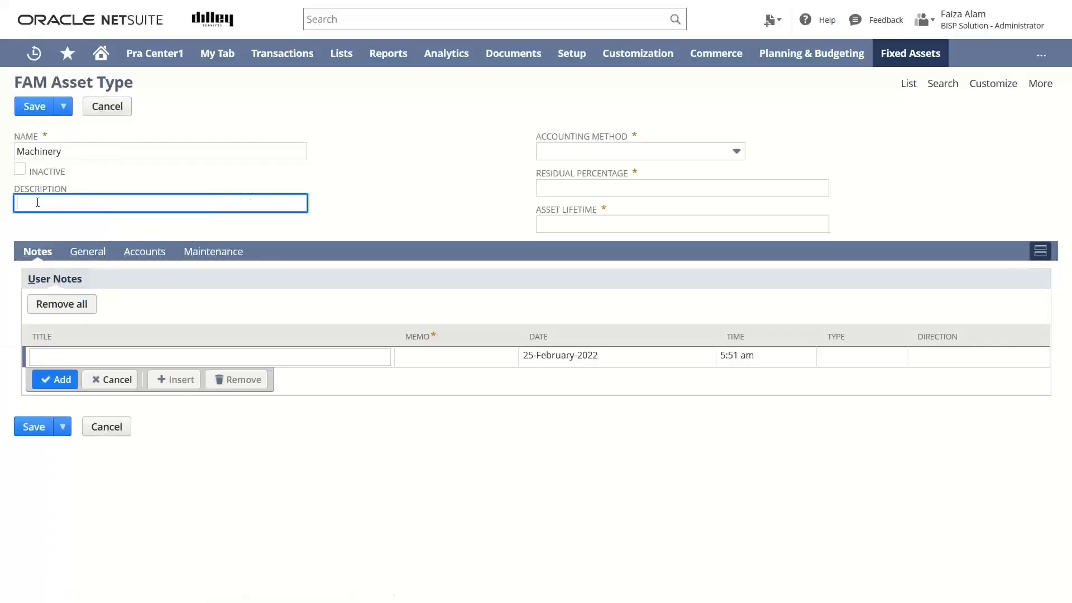
type("Machinery")
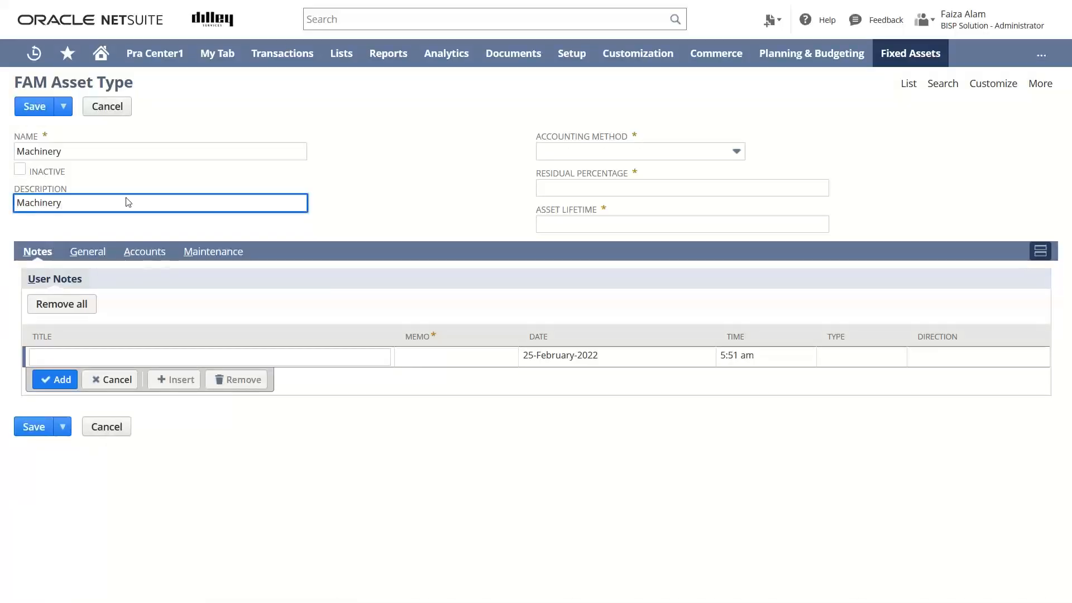
Keep Straight Line accounting and set residual percentage 10% and asset lifetime 10.
left_click(737, 151)
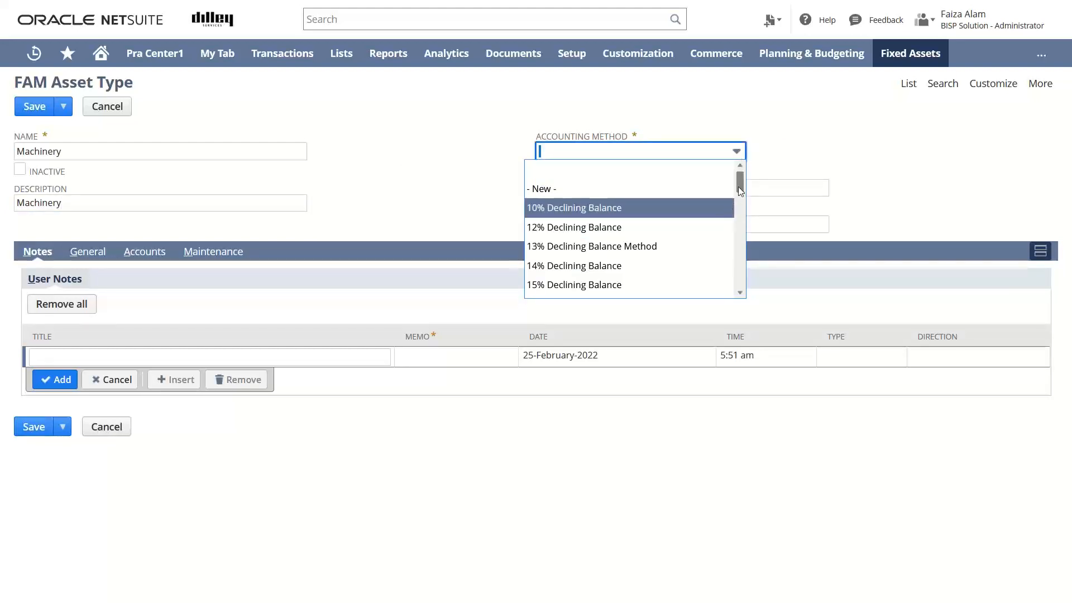
scroll("down", 3)
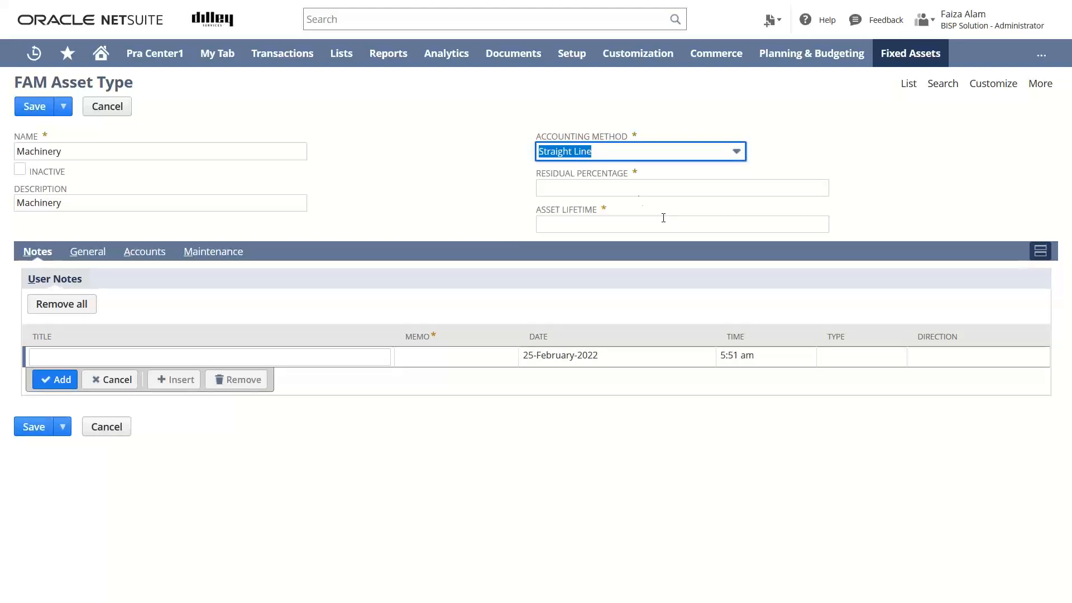
left_click(682, 188)
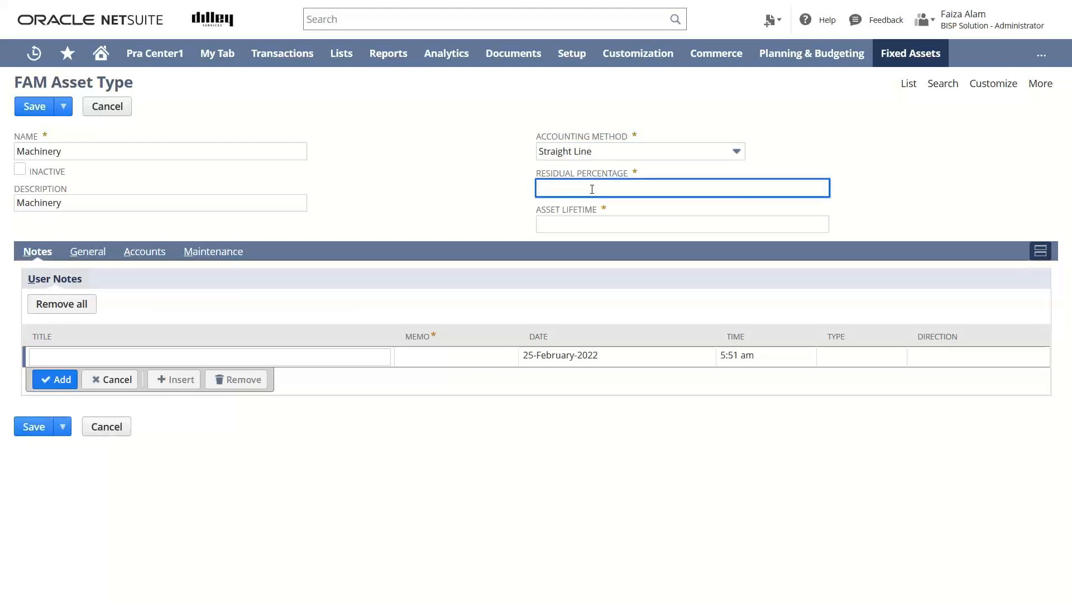
type("10")
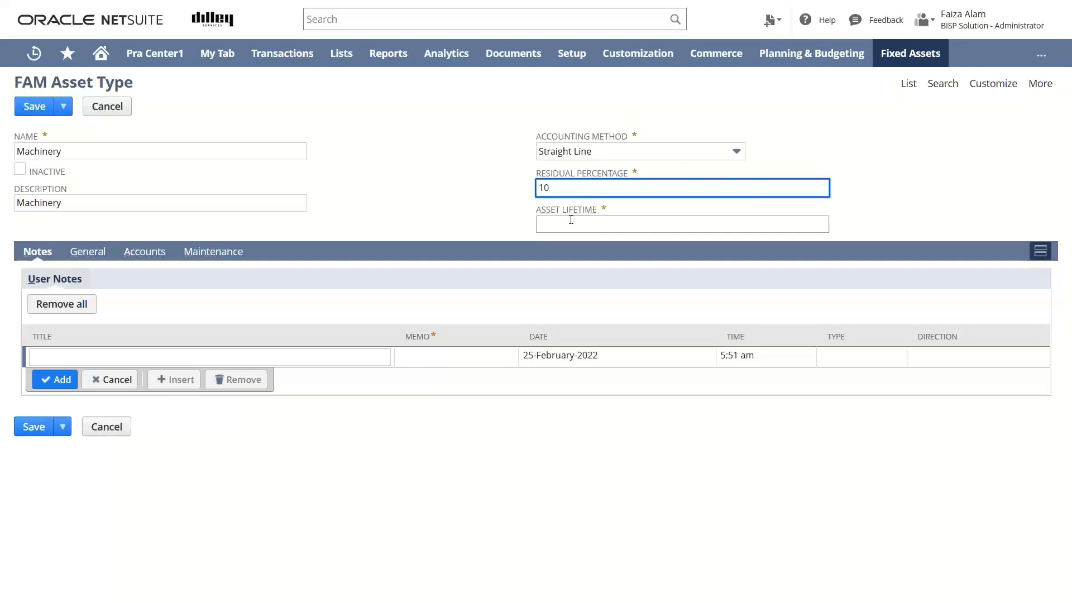
left_click(681, 223)
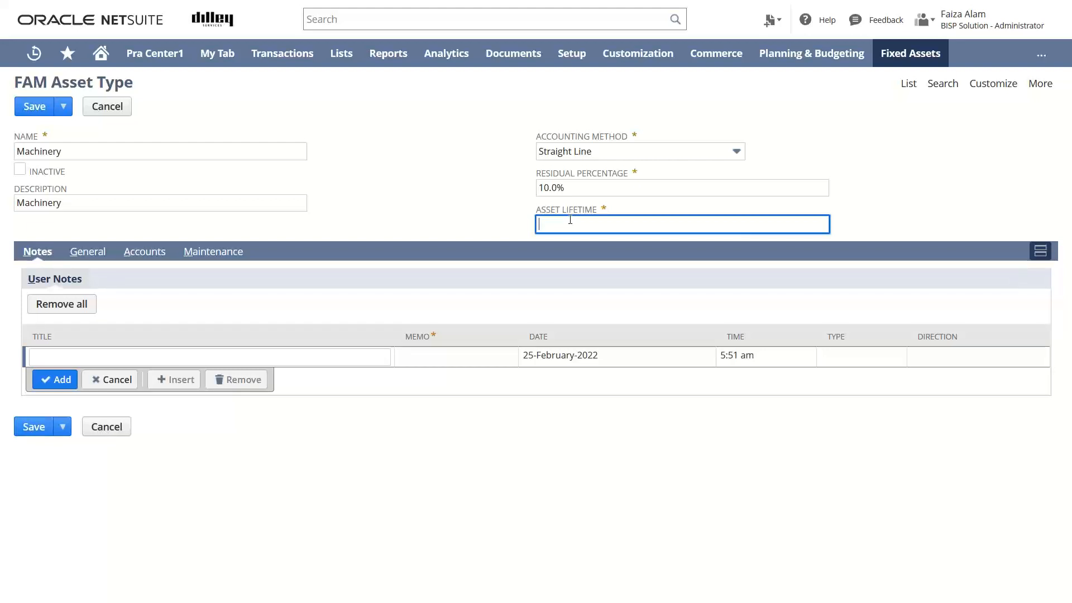
type("10")
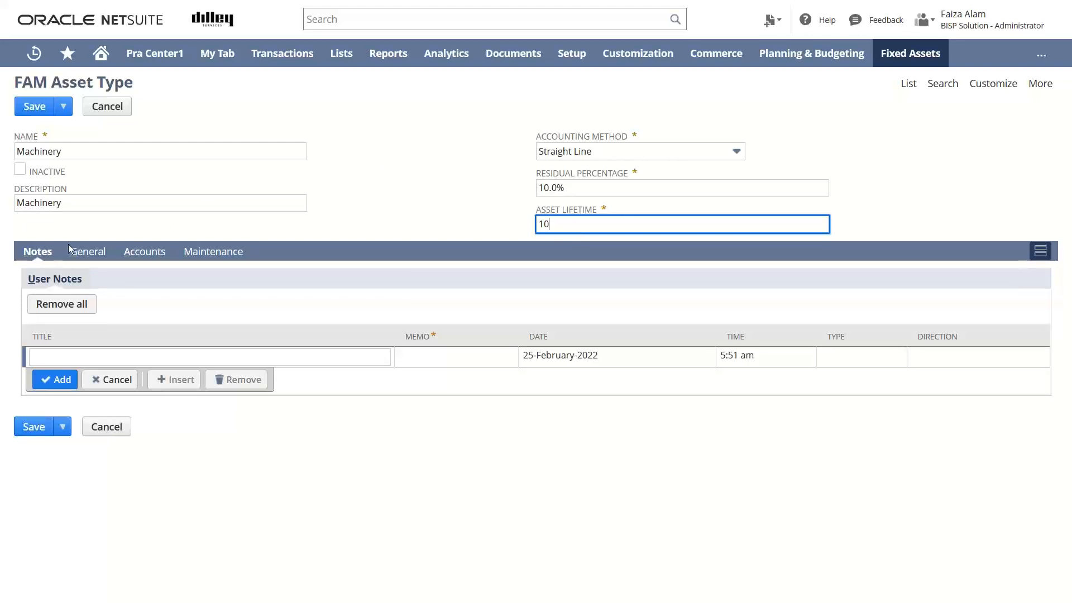
mouse_move(88, 251)
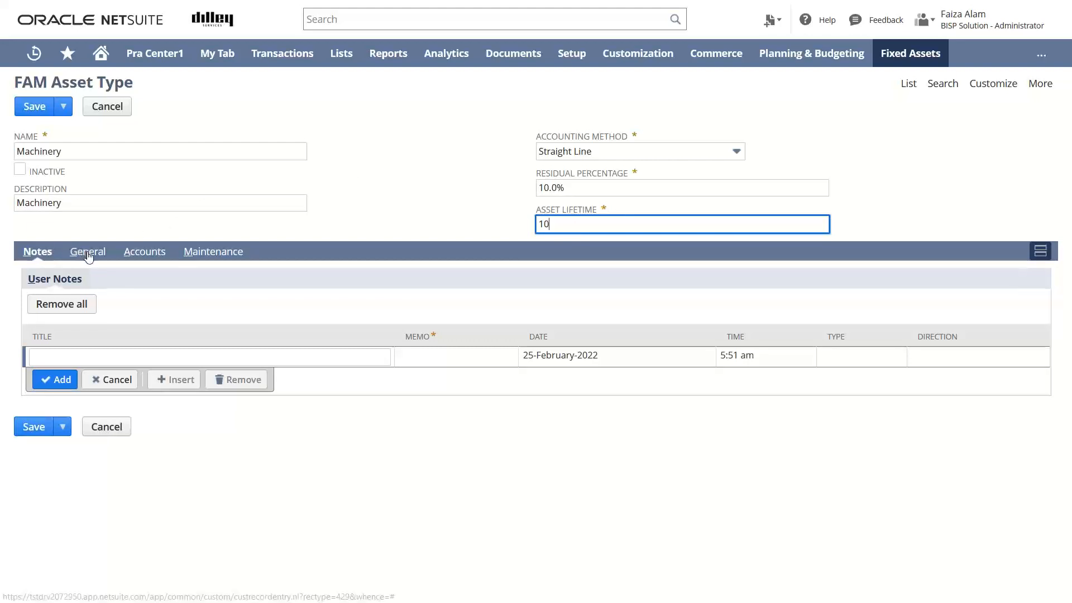
mouse_move(37, 252)
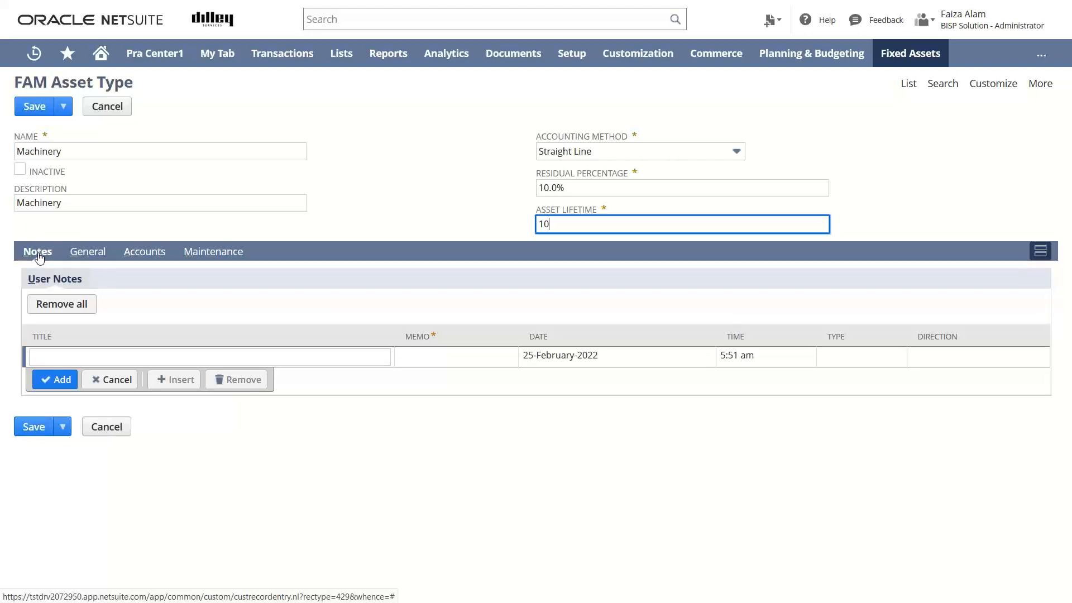
mouse_move(48, 253)
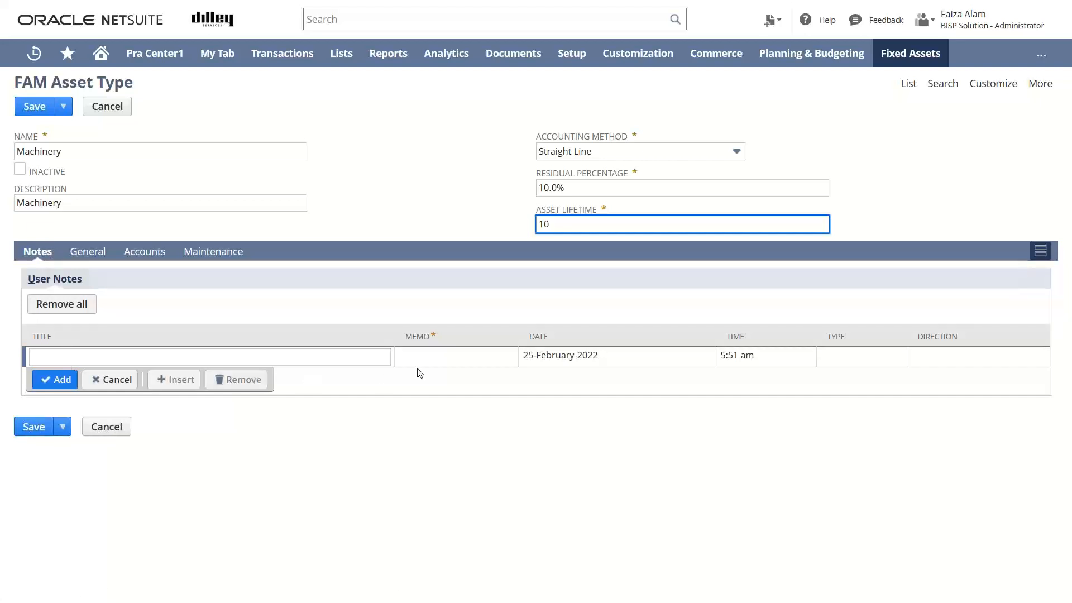
mouse_move(87, 251)
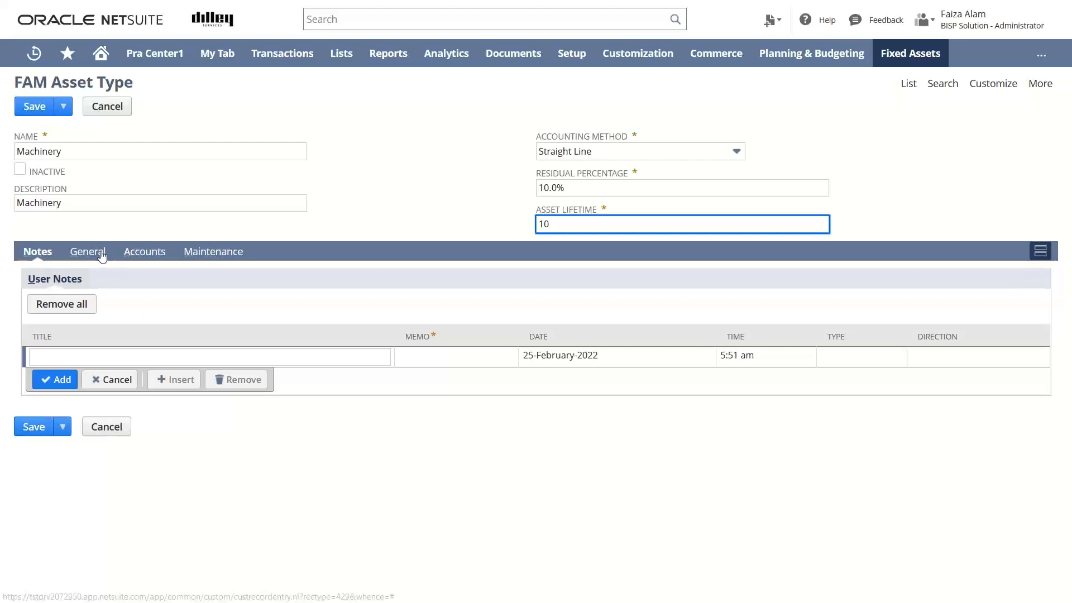
Review Depreciation Active on the General subtab of the Machinery asset type.
left_click(87, 251)
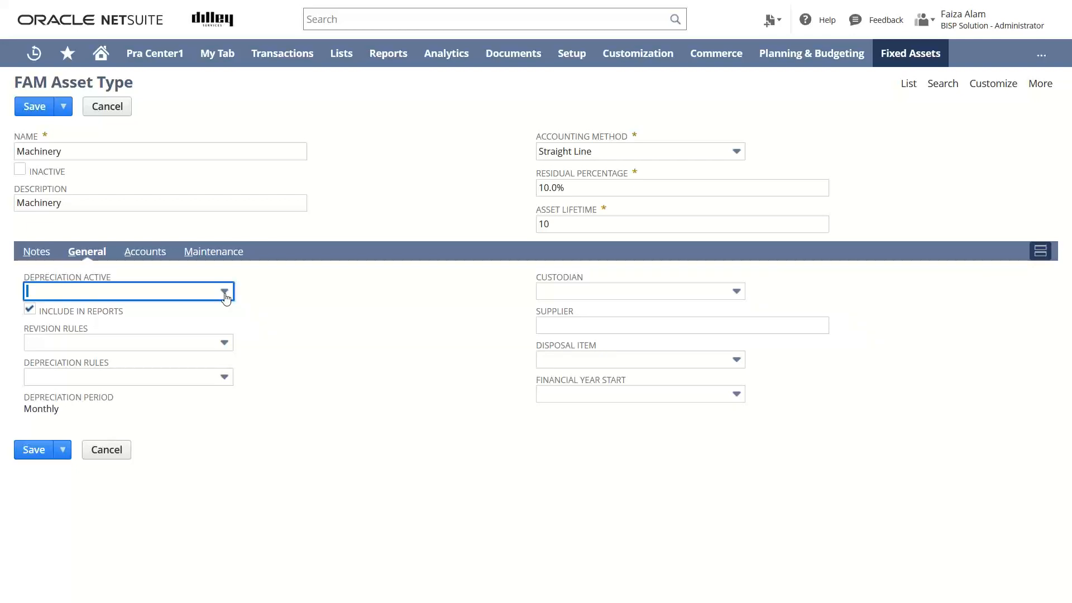
left_click(225, 292)
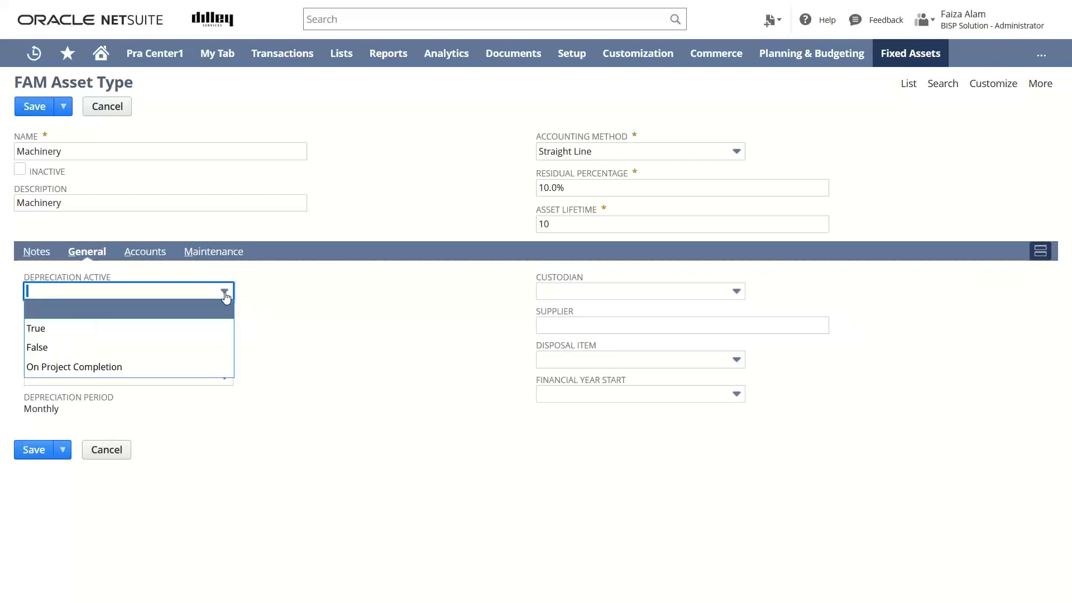
mouse_move(201, 329)
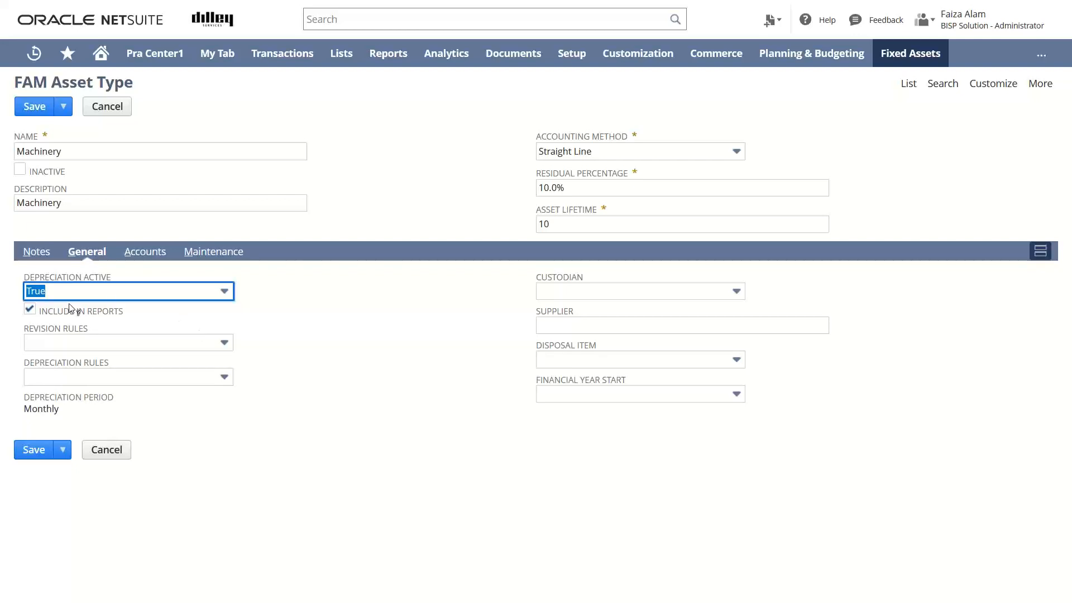
mouse_move(41, 315)
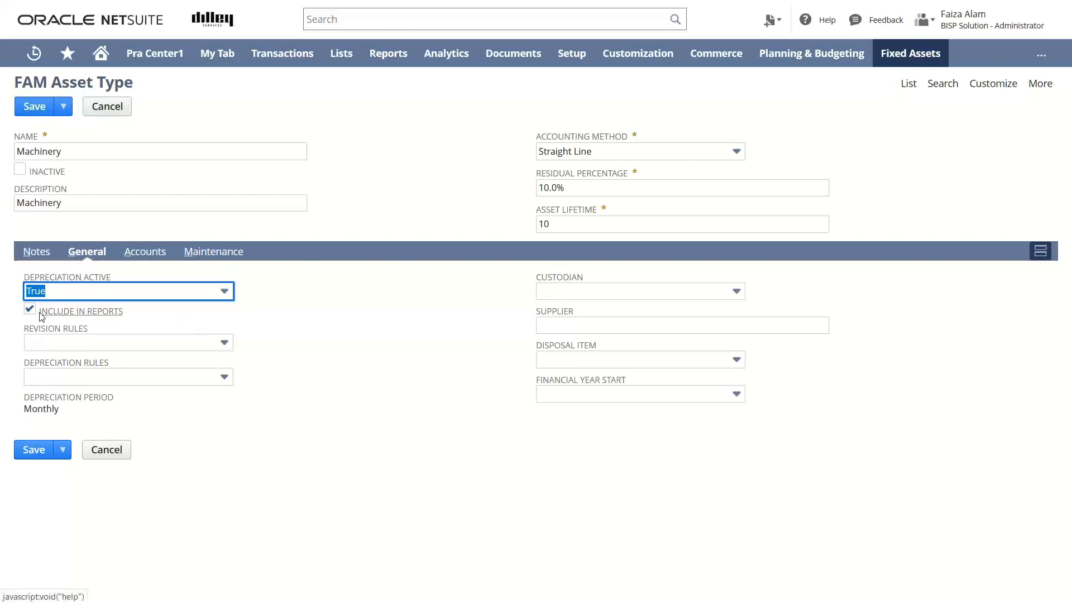
left_click(30, 309)
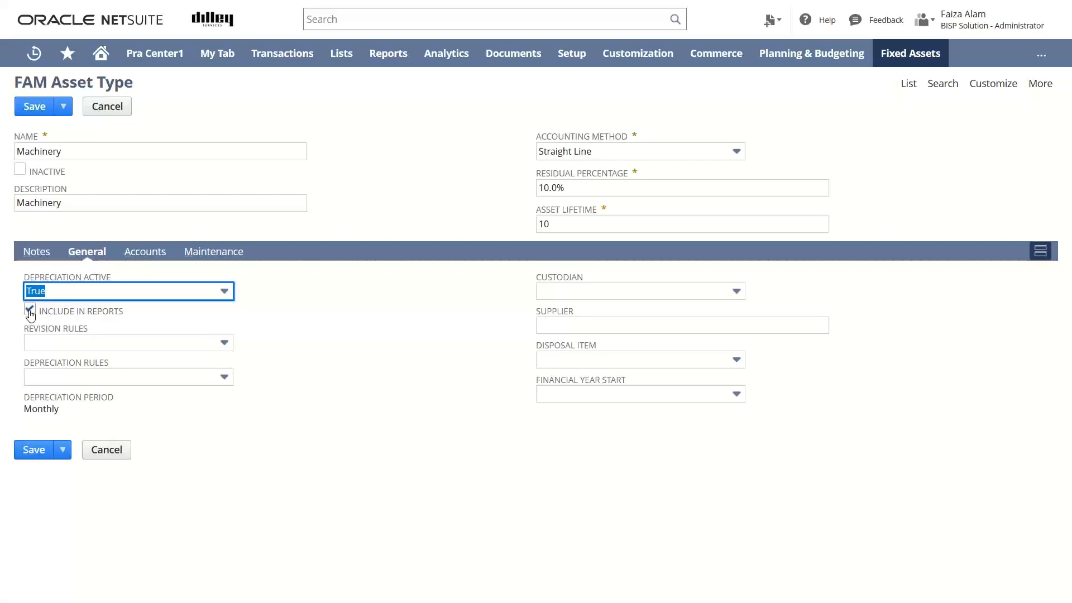
left_click(30, 309)
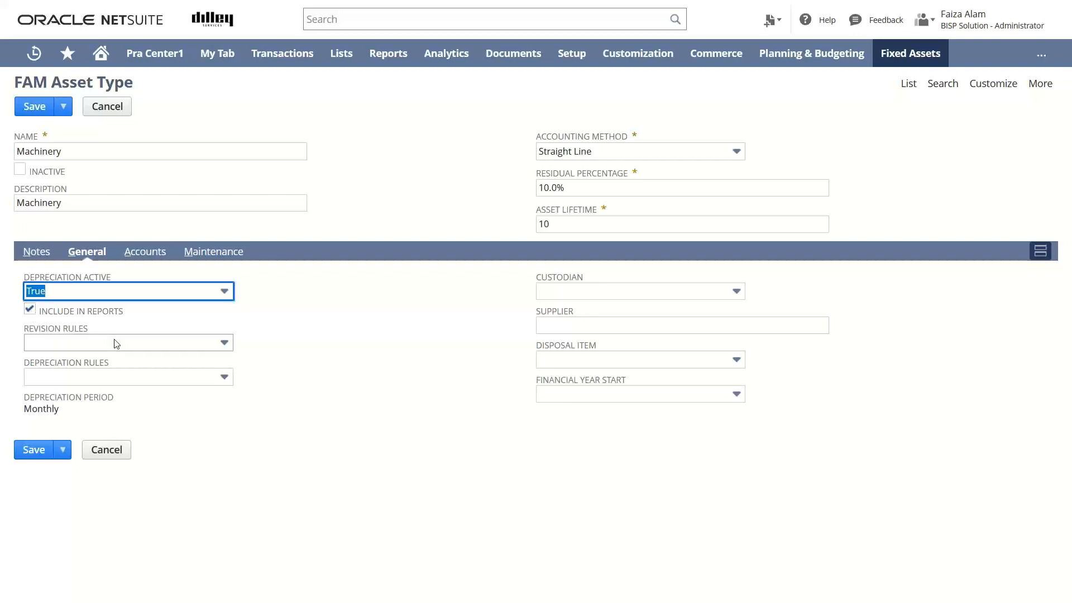
mouse_move(56, 328)
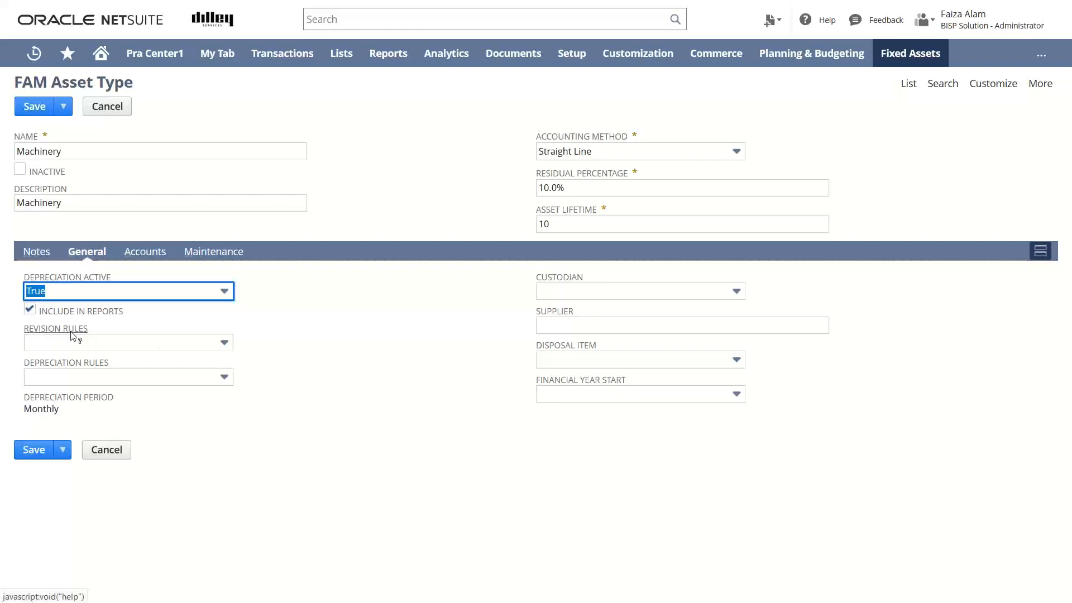
mouse_move(196, 365)
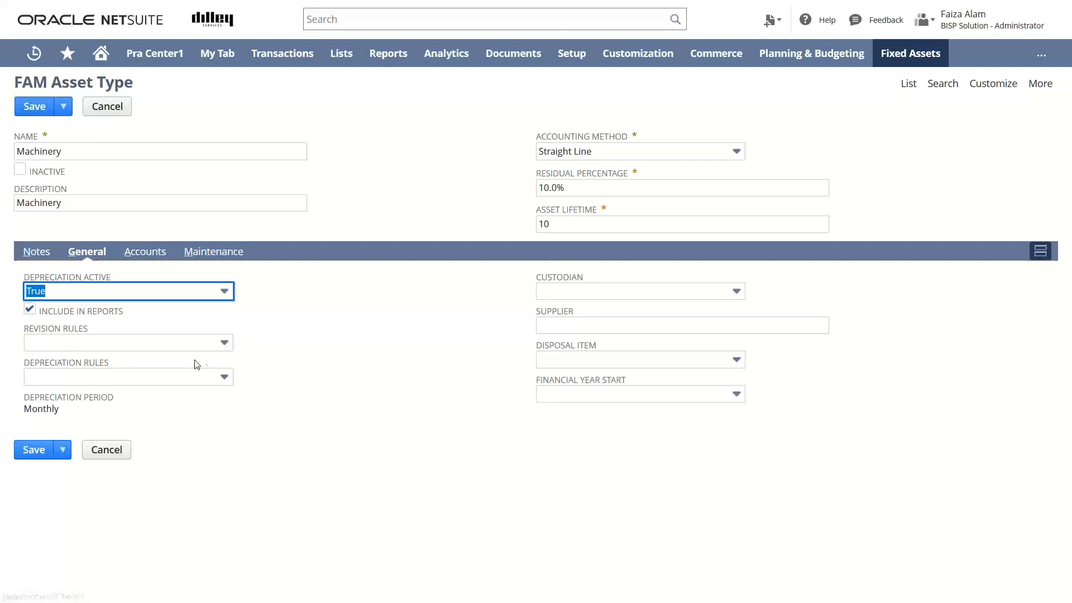
Set Revision Rules to Current Period and Depreciation Rules to Acquisition.
left_click(224, 342)
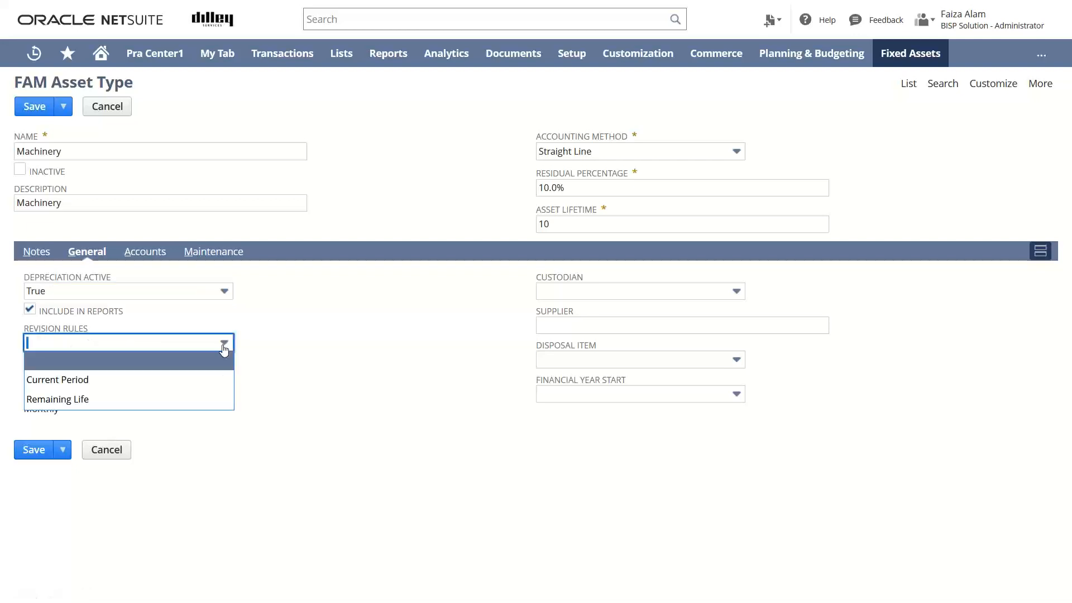
mouse_move(174, 399)
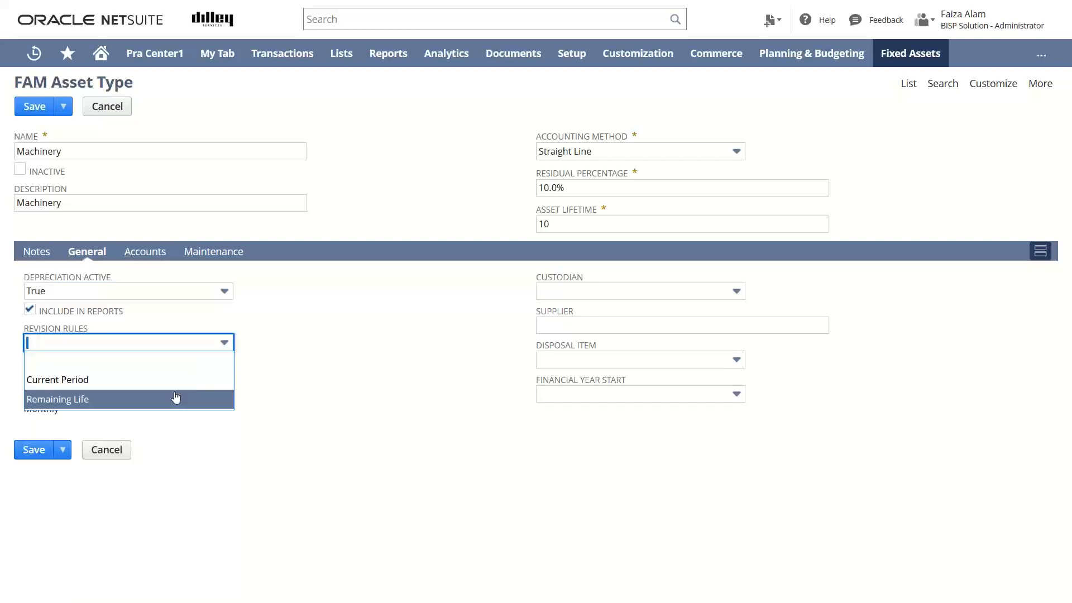
mouse_move(177, 380)
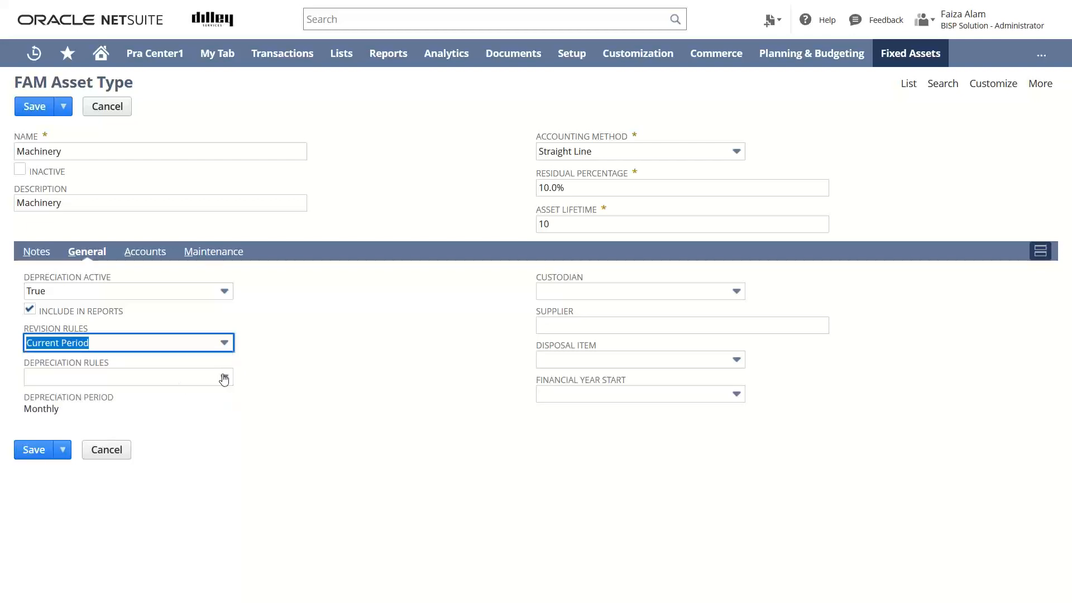
left_click(225, 377)
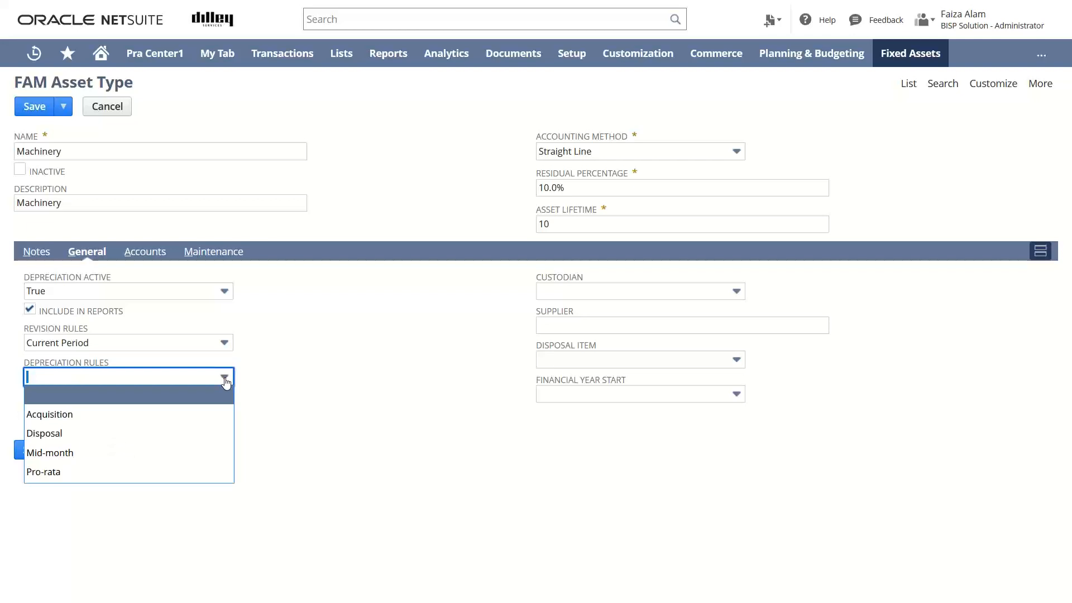
mouse_move(219, 388)
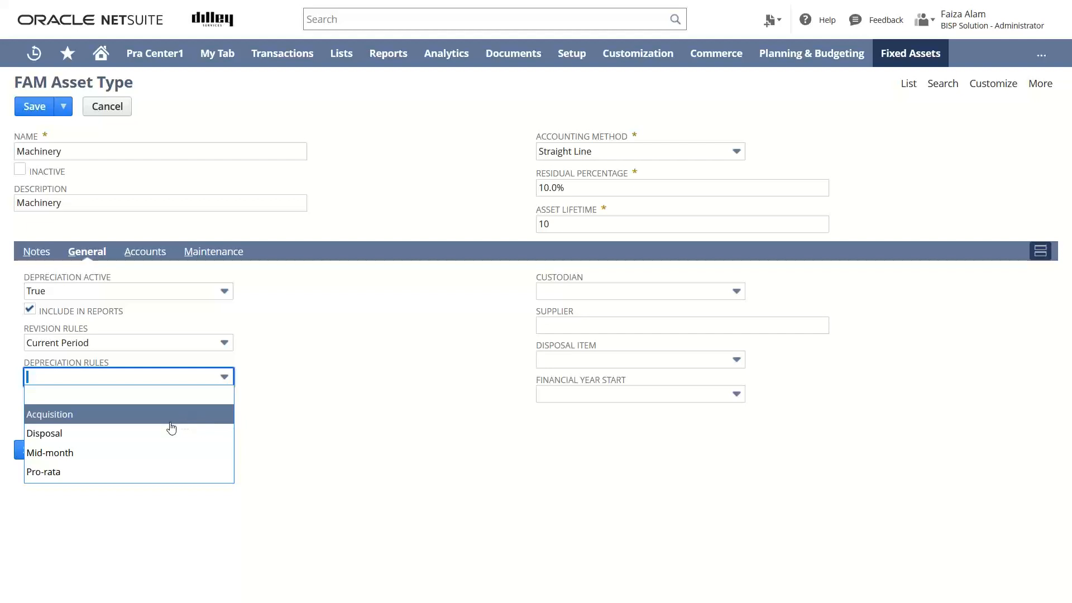
mouse_move(180, 451)
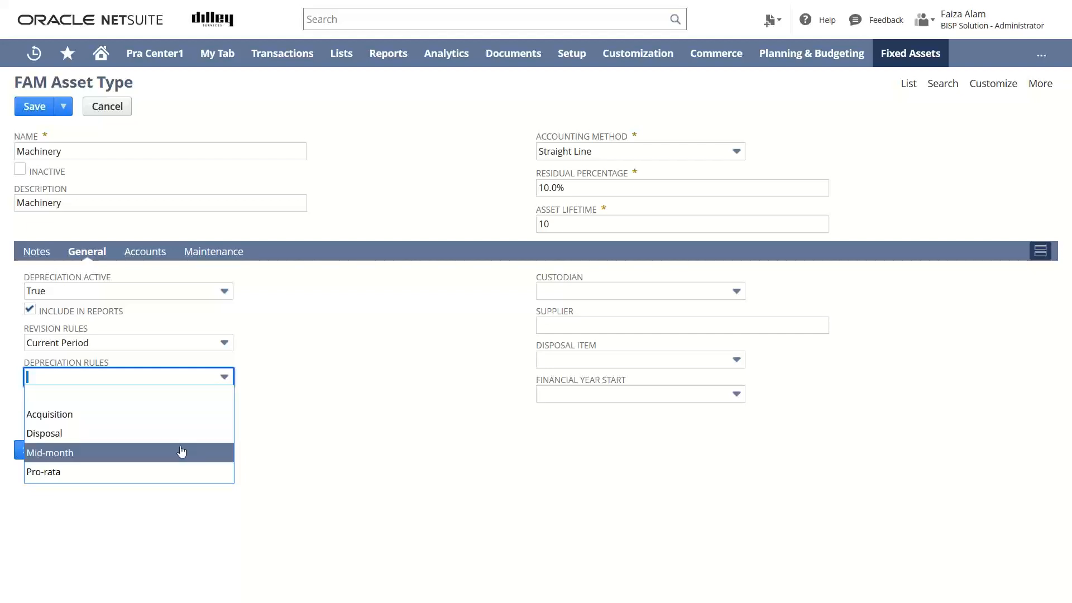
mouse_move(197, 414)
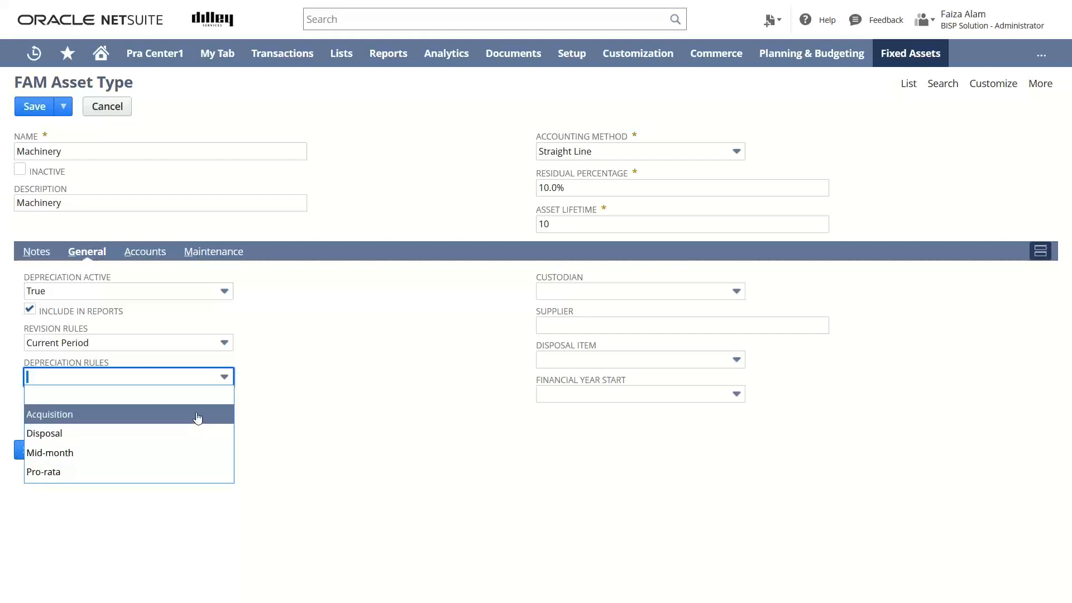
left_click(49, 413)
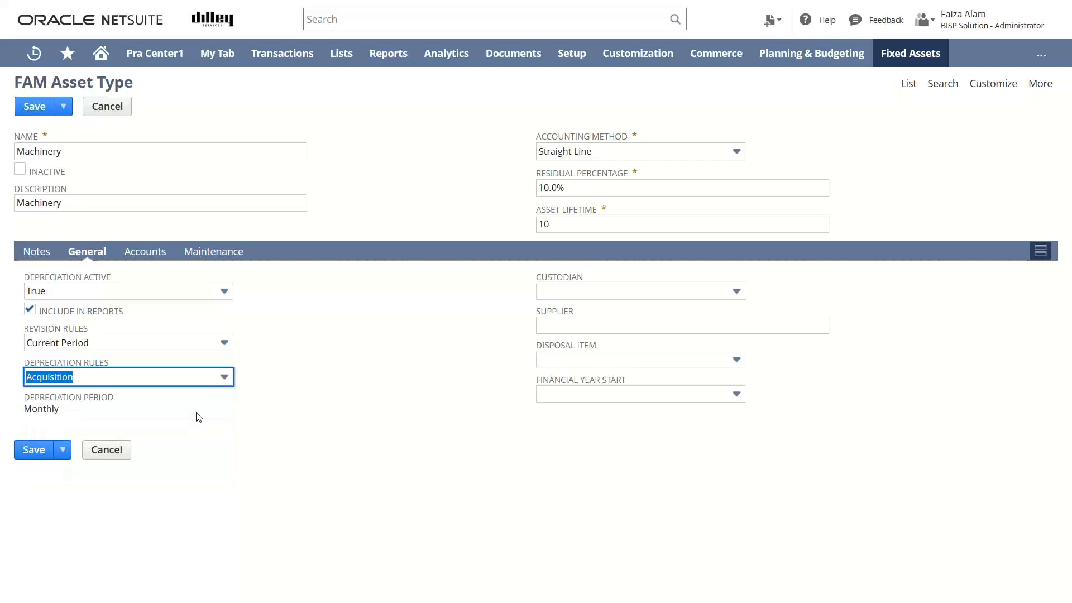
mouse_move(109, 399)
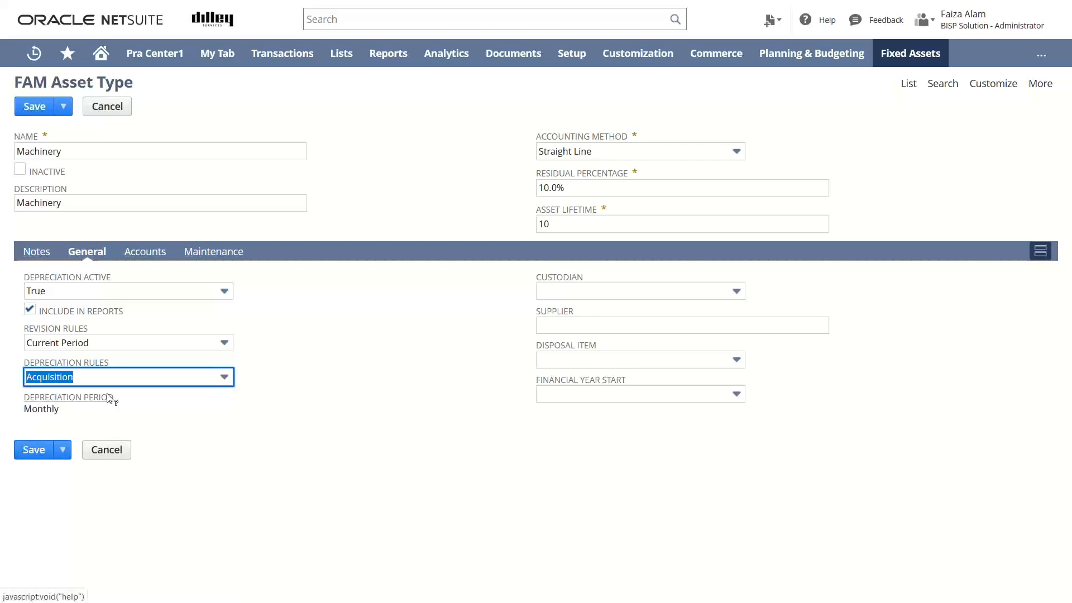
mouse_move(67, 414)
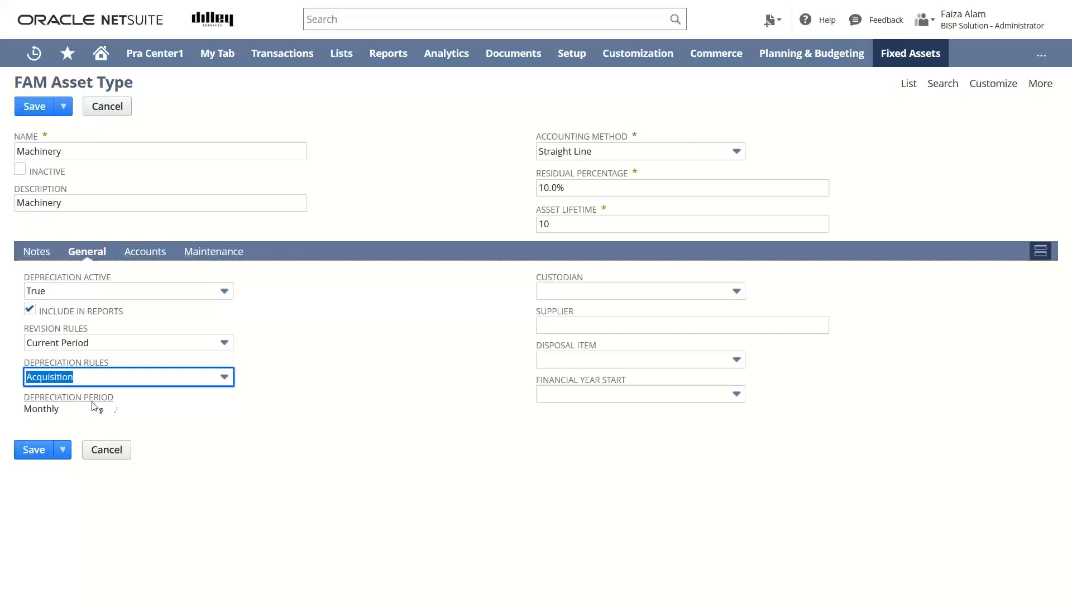
mouse_move(113, 402)
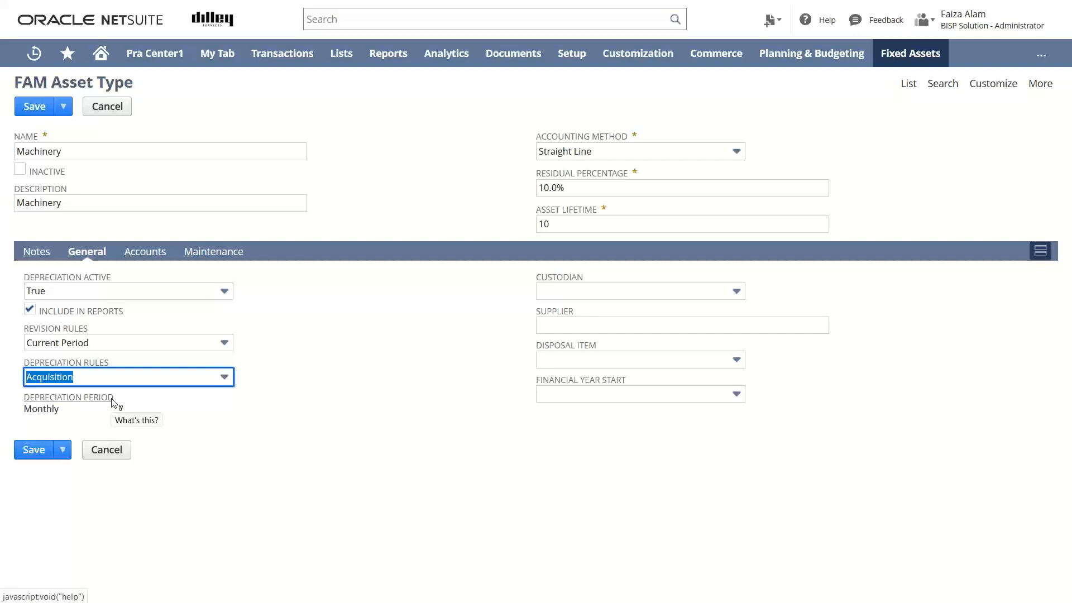
mouse_move(95, 404)
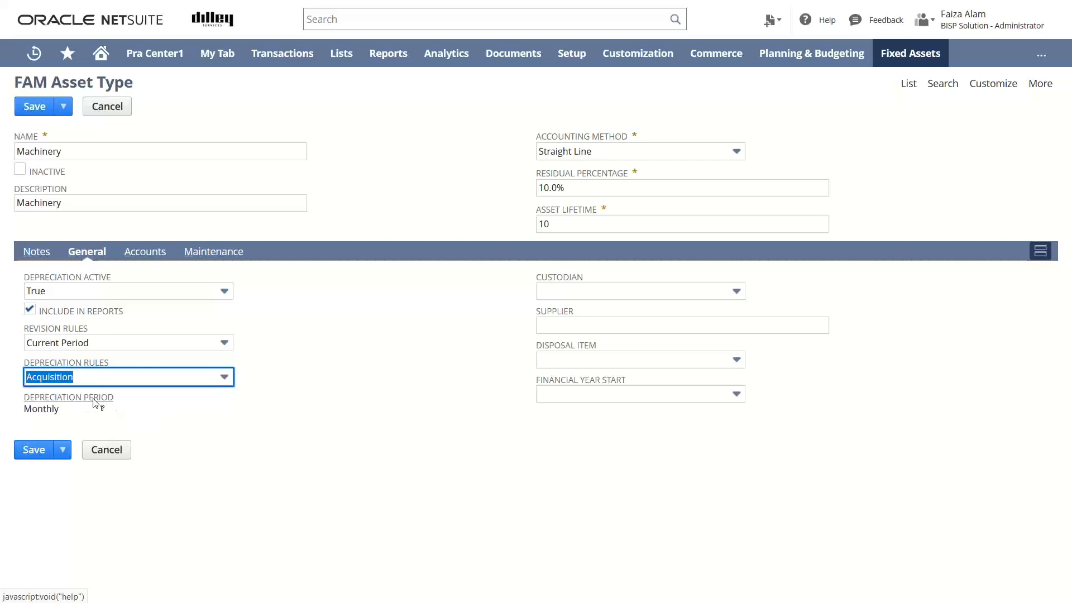
mouse_move(77, 408)
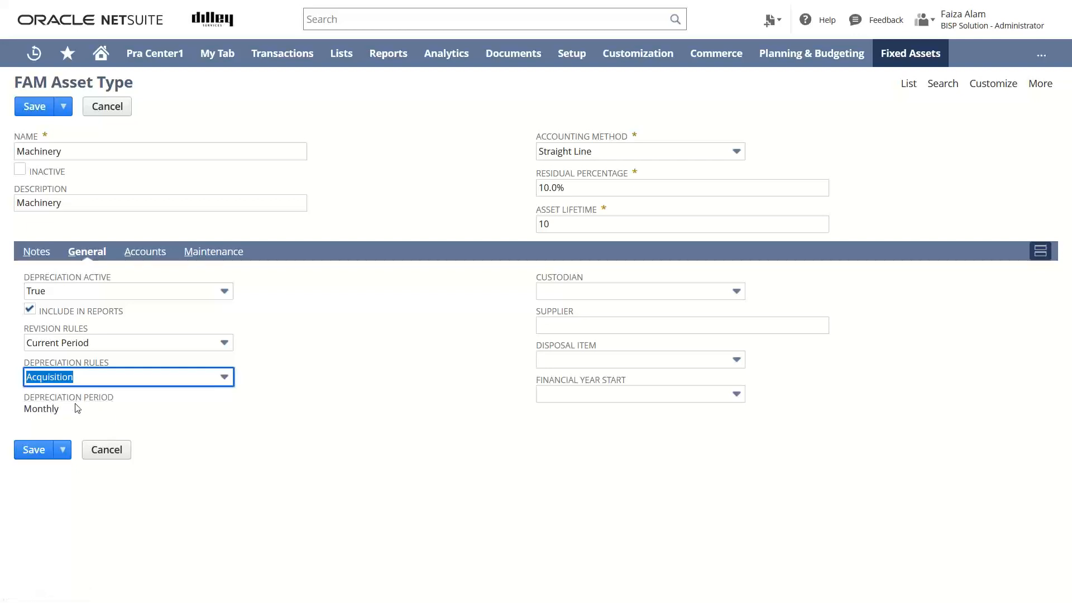
mouse_move(60, 415)
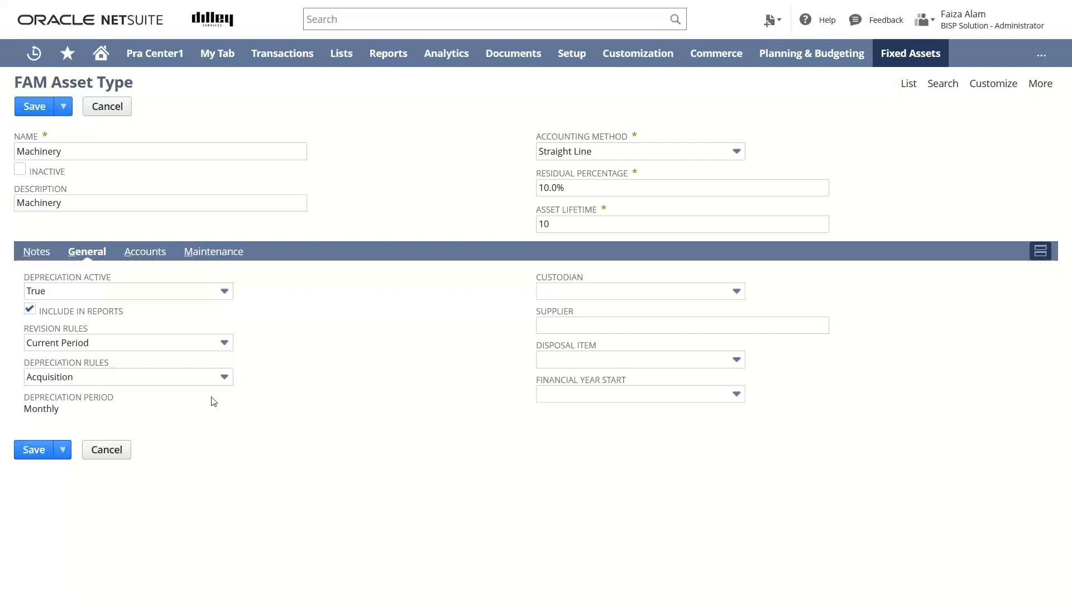
Set Disposal Item to ITV - Non Inventory 1 and Financial Year Start to January.
left_click(640, 291)
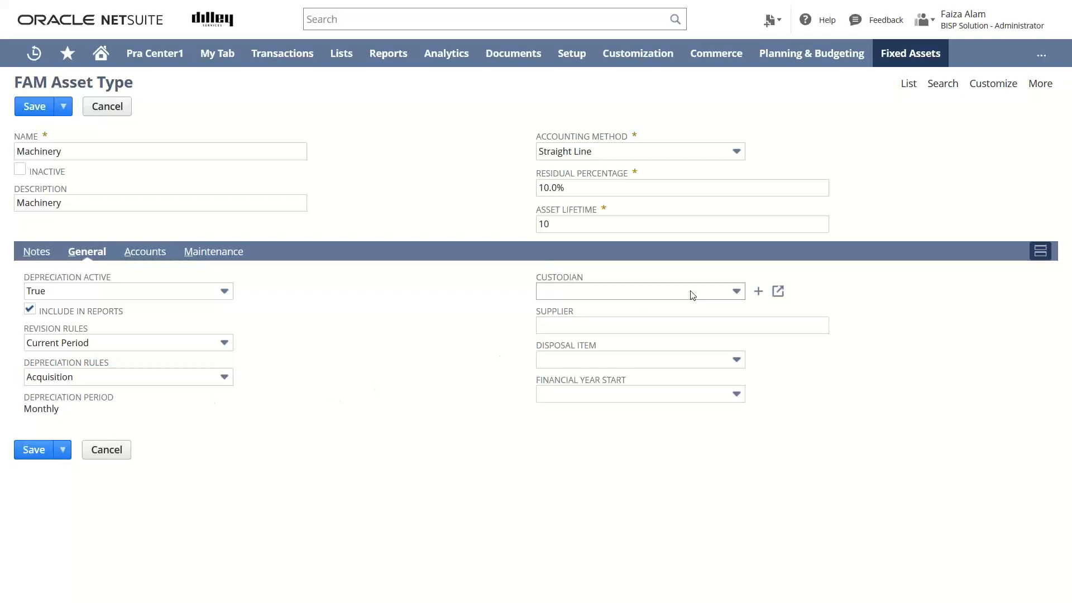
left_click(736, 290)
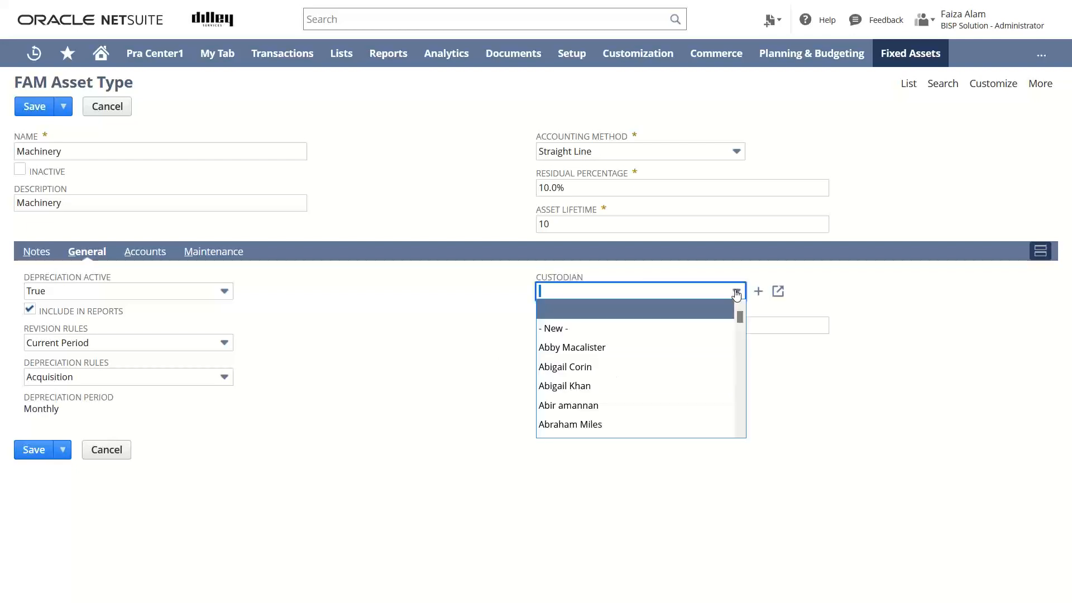
mouse_move(685, 292)
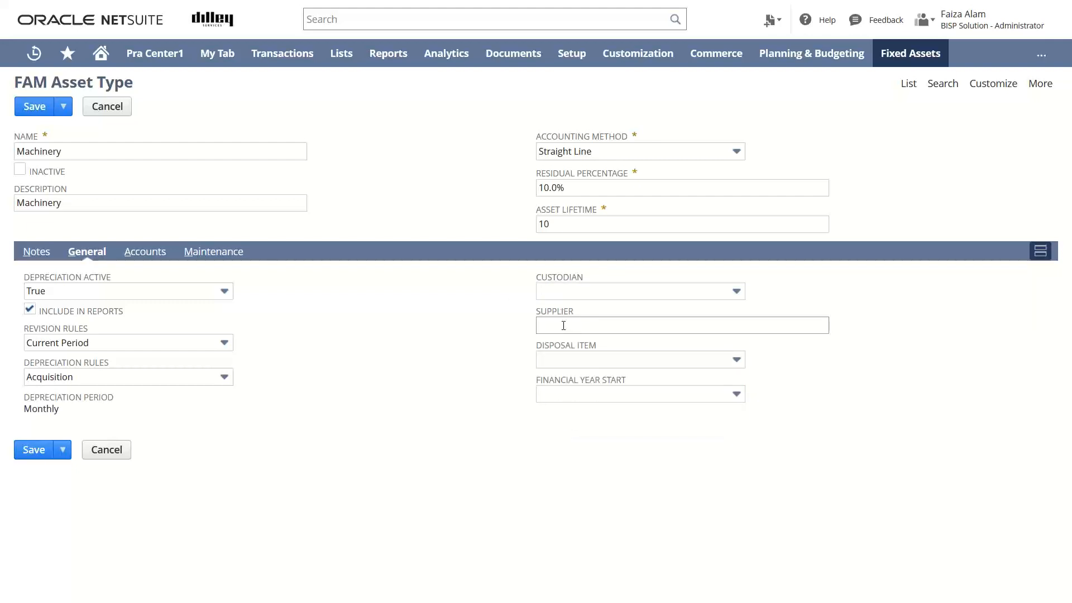
left_click(737, 359)
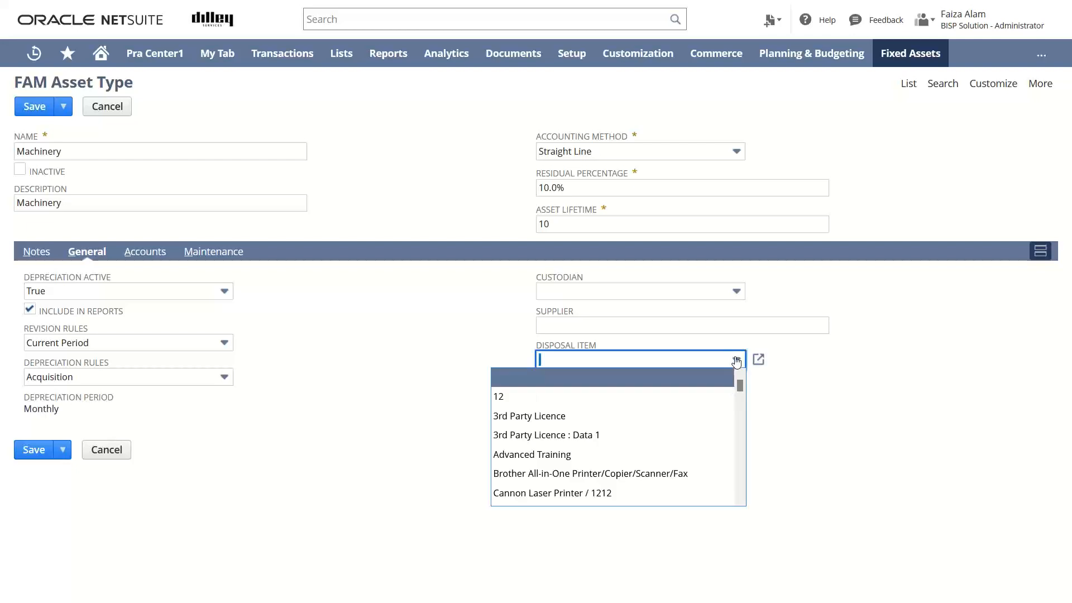
scroll("down", 3)
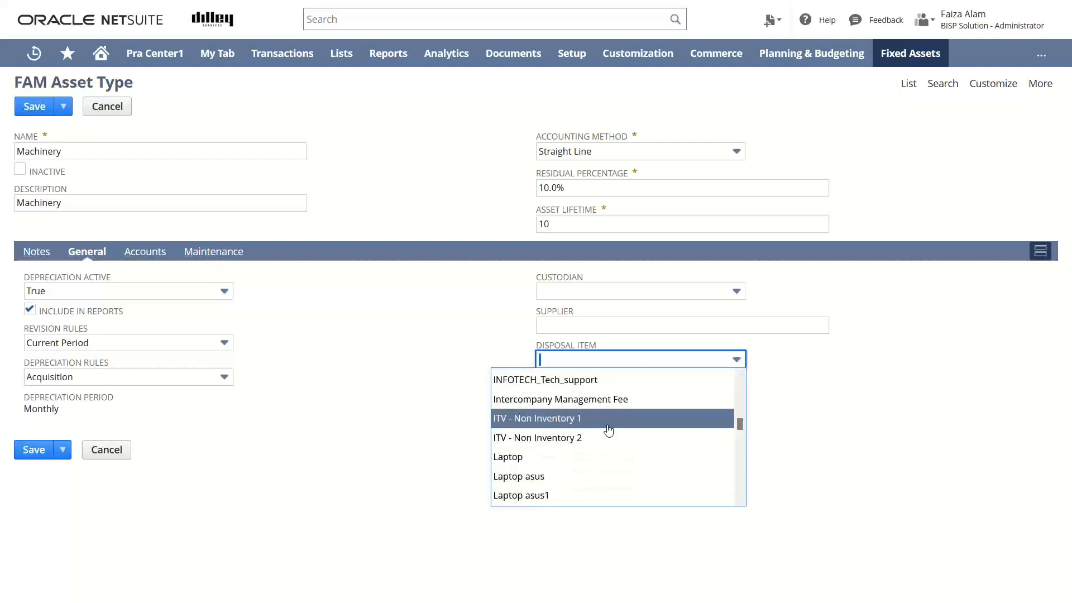
left_click(536, 418)
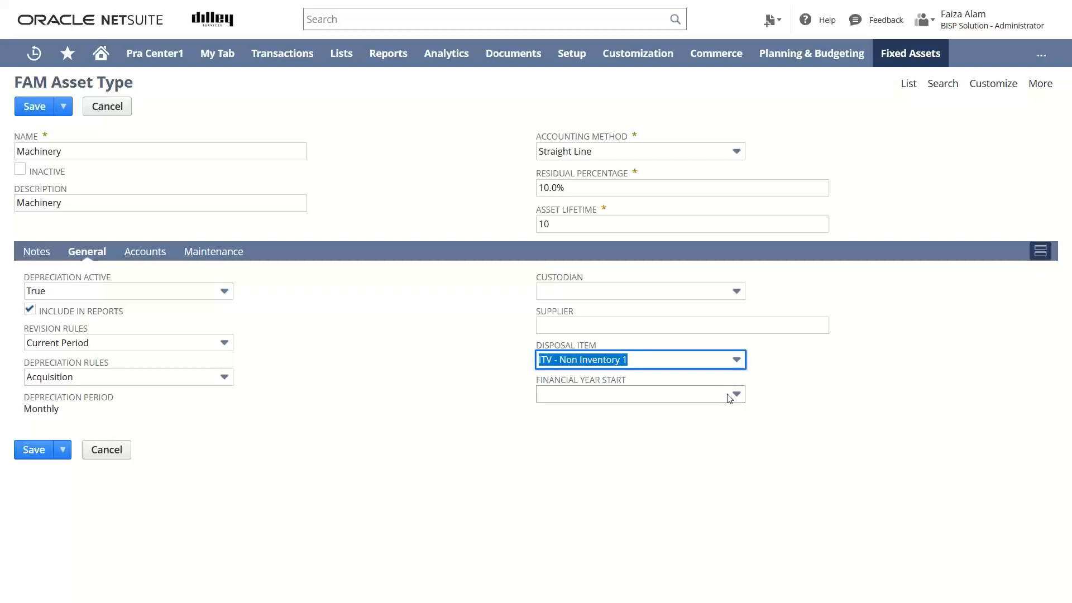
left_click(734, 393)
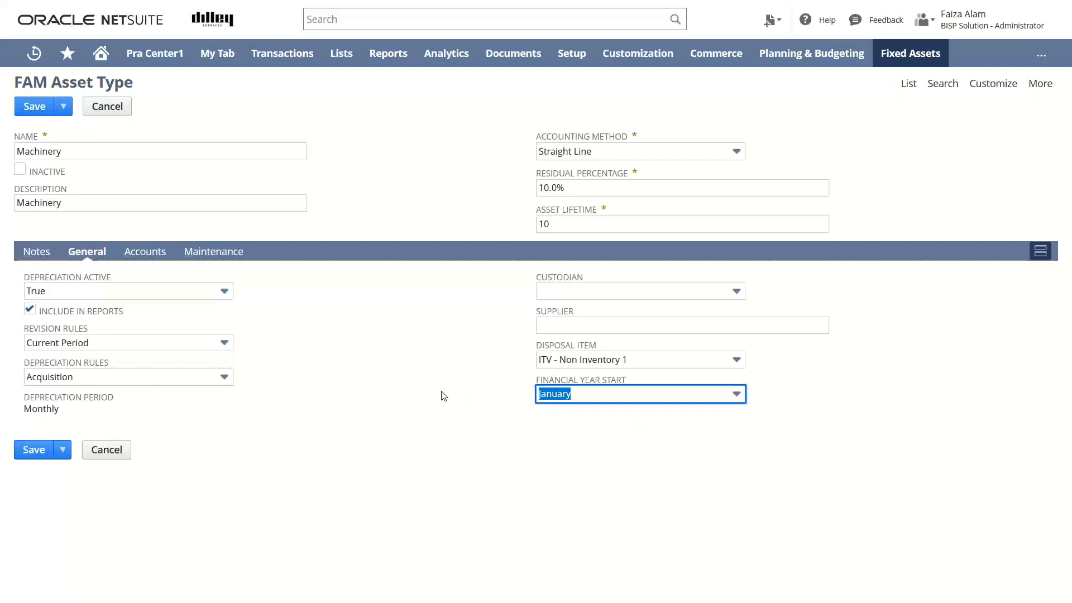
mouse_move(326, 332)
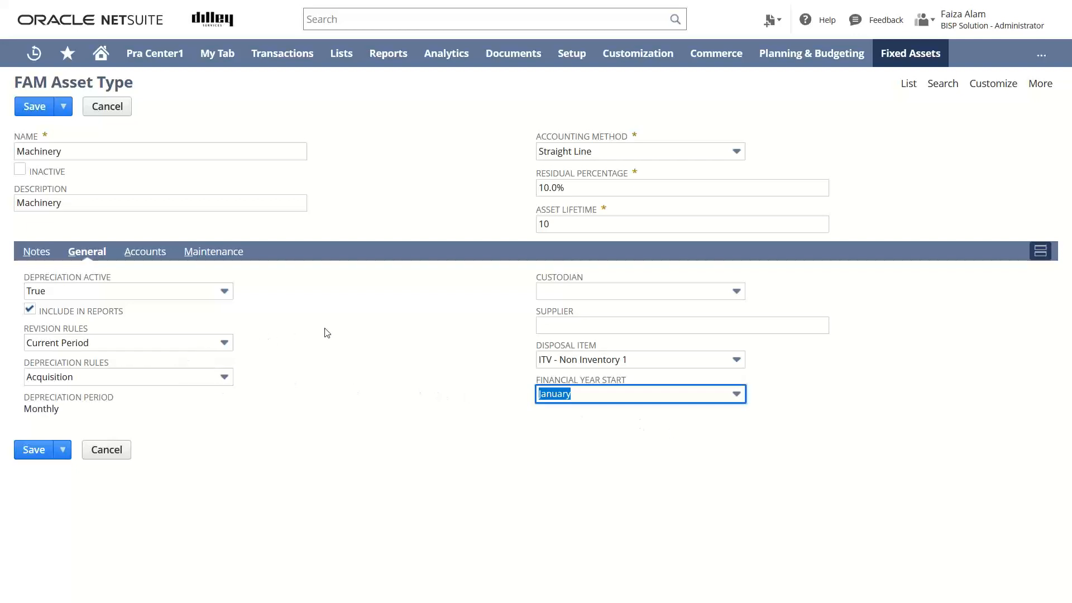
mouse_move(142, 274)
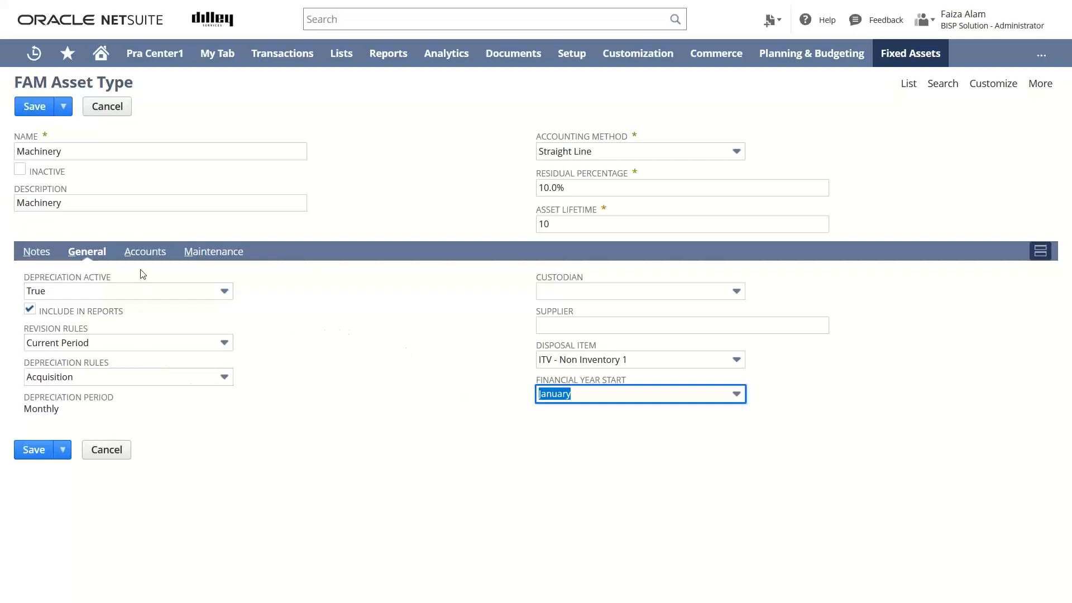
On the Accounts subtab, set Asset and Depreciation Account to Machinery.
left_click(145, 250)
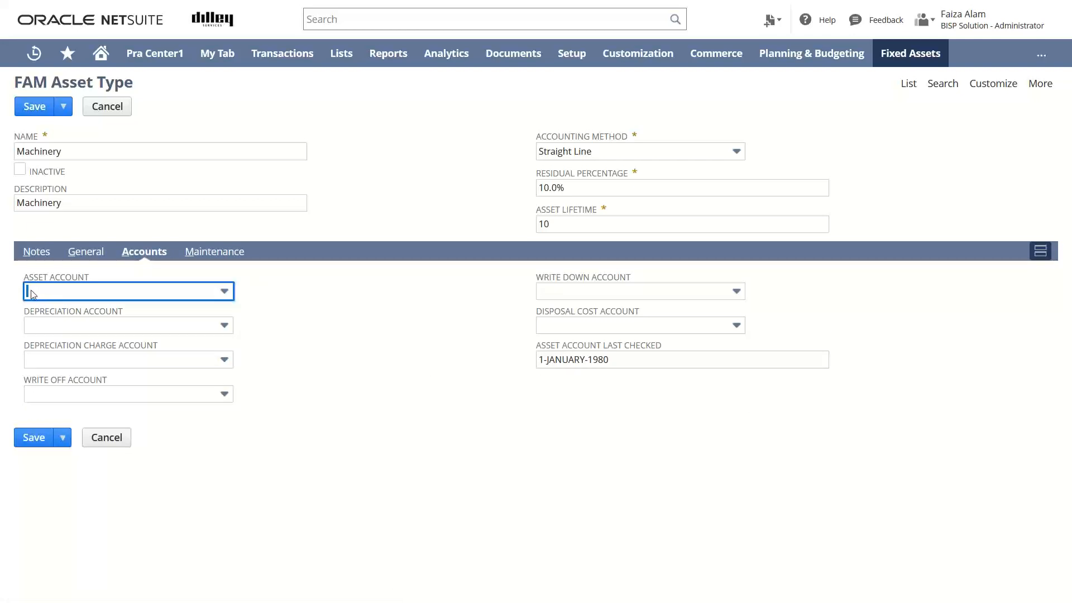
type("Machinery")
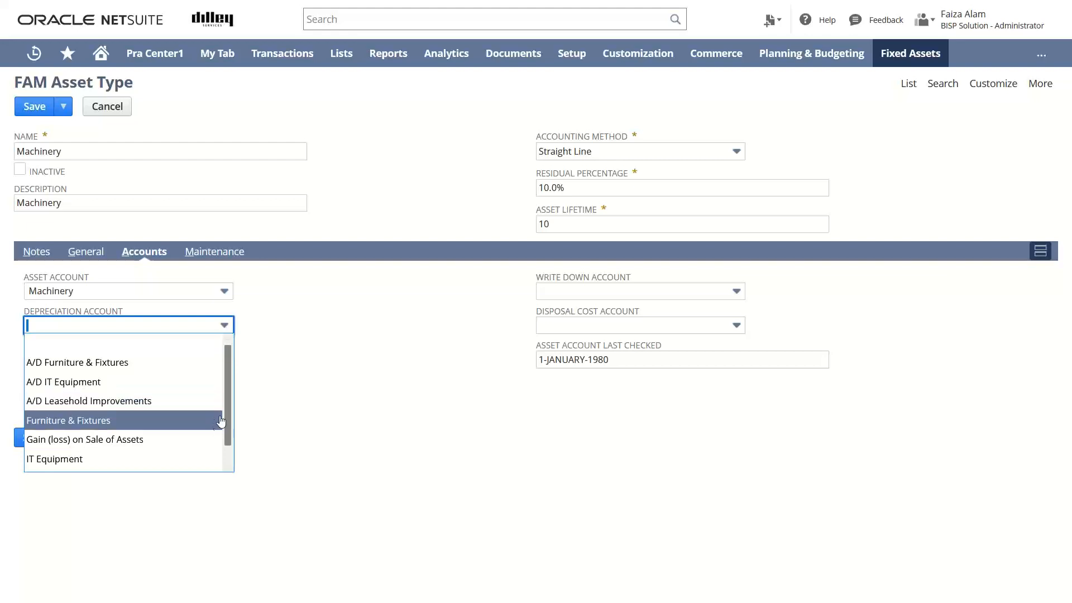
scroll("down", 3)
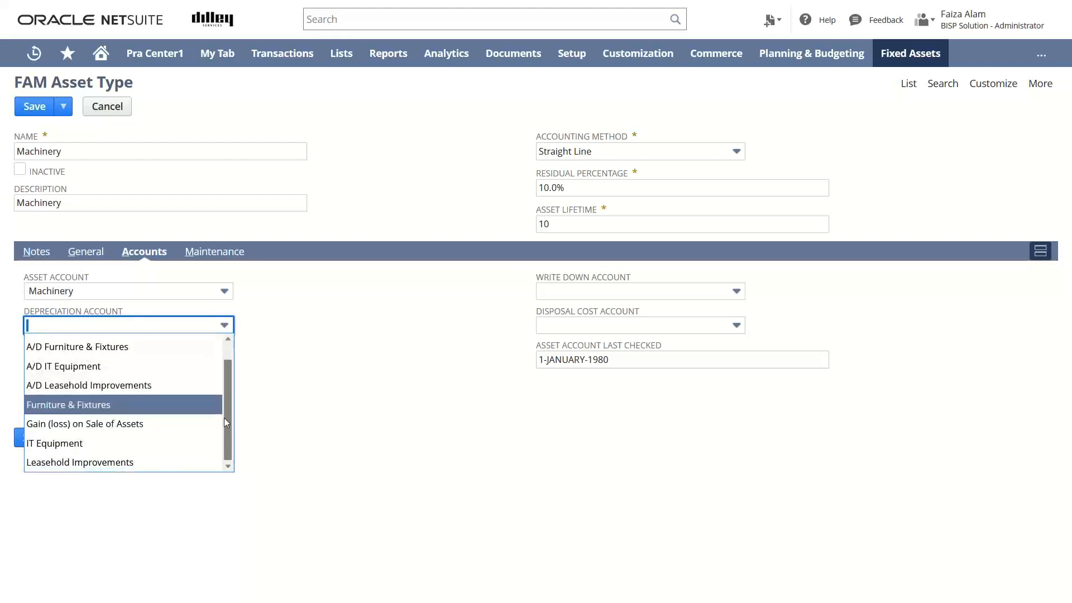
scroll("up", 3)
type("Machinery")
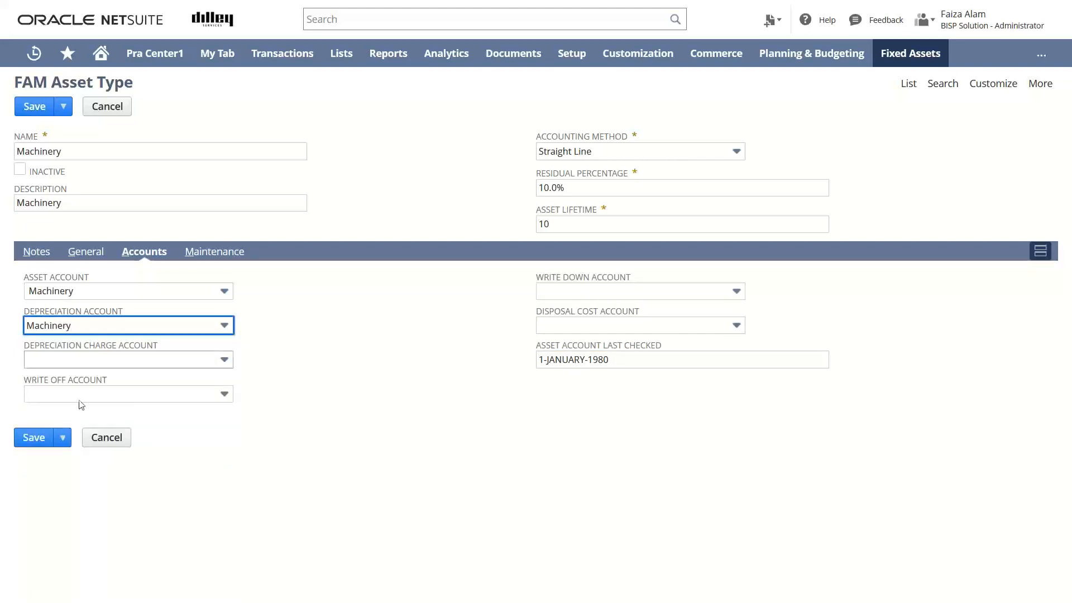
Set Depreciation Charge to Accumulated Depreciation and Write Off to Gain (loss) on Sale of Assets.
left_click(222, 359)
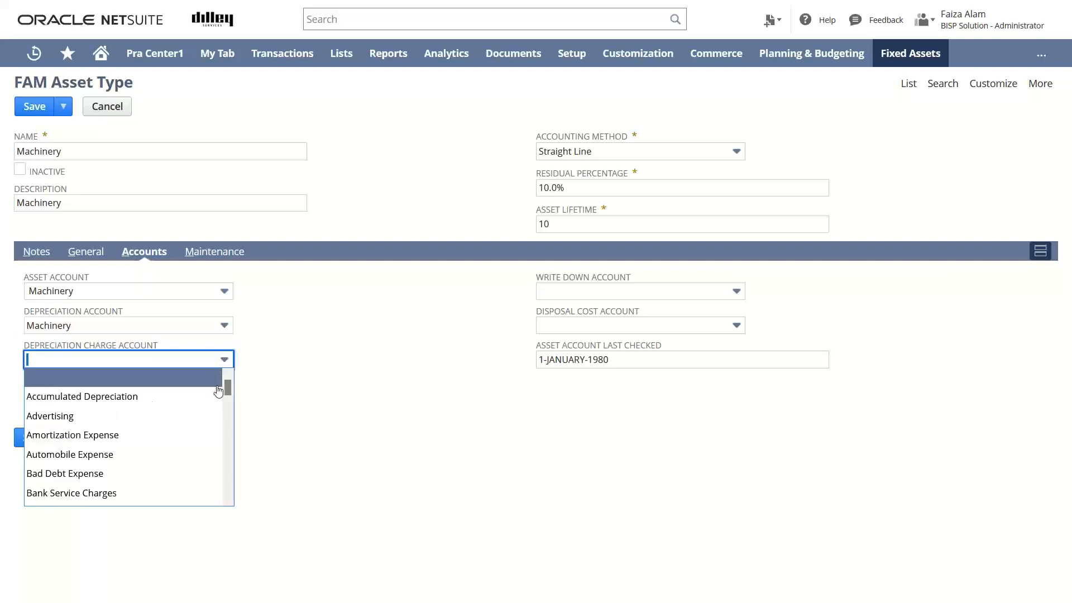
left_click(82, 397)
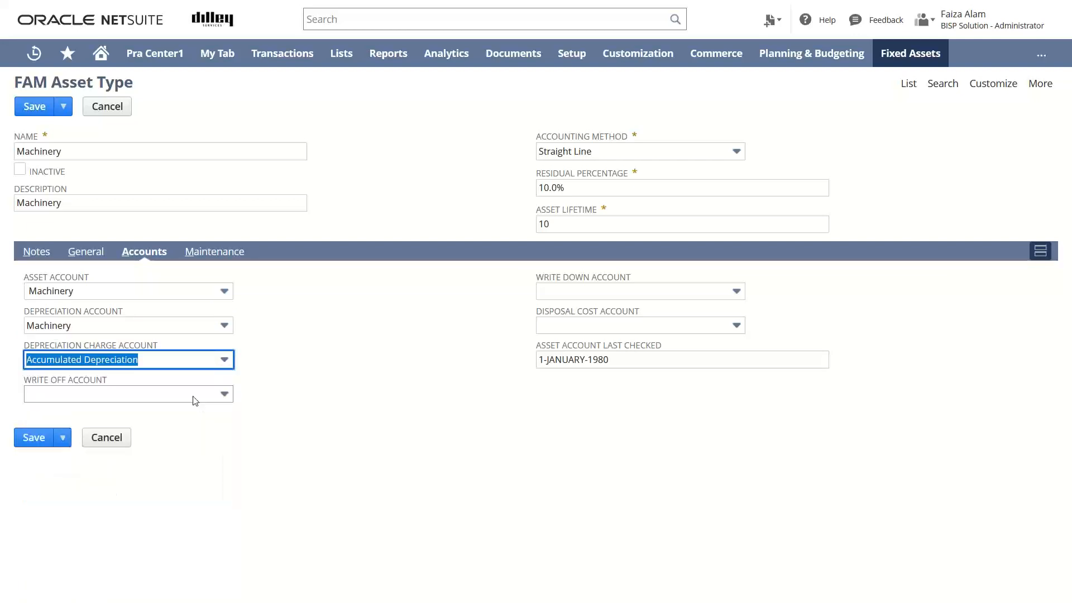
mouse_move(189, 362)
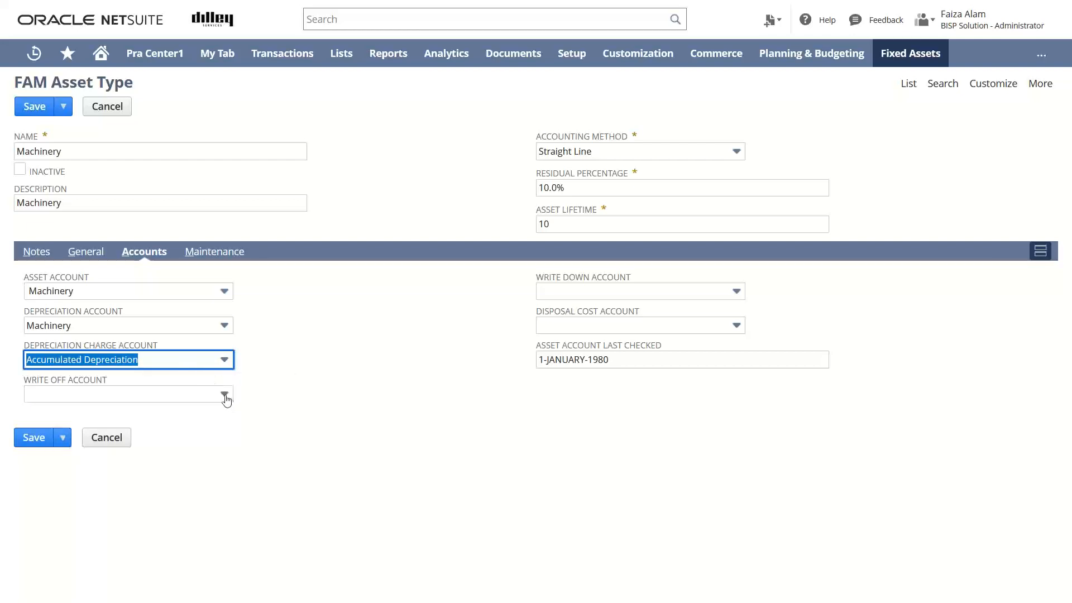
left_click(225, 393)
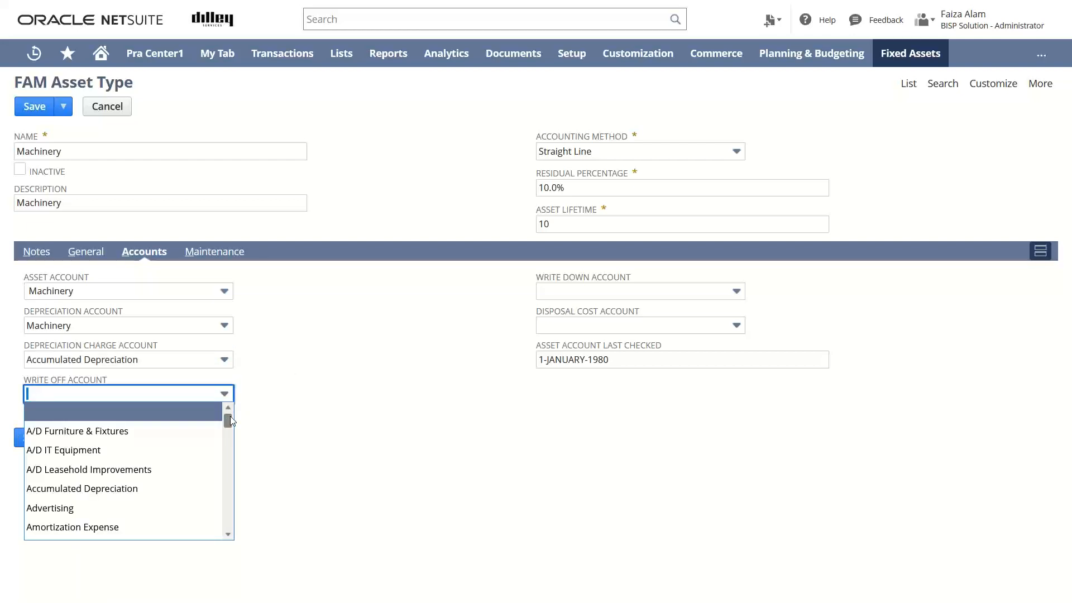
scroll("down", 3)
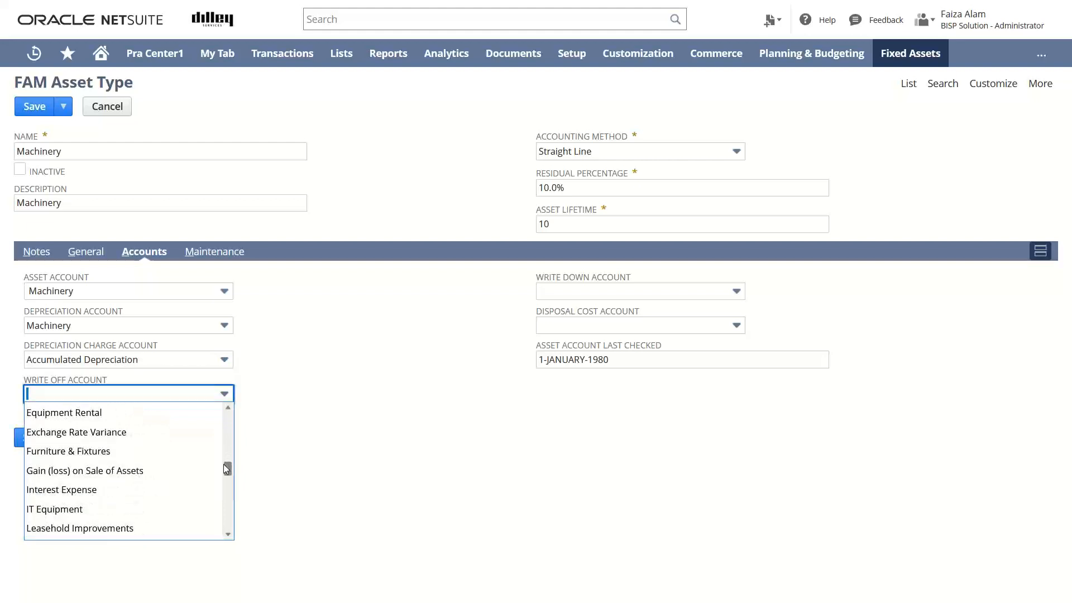
left_click(85, 470)
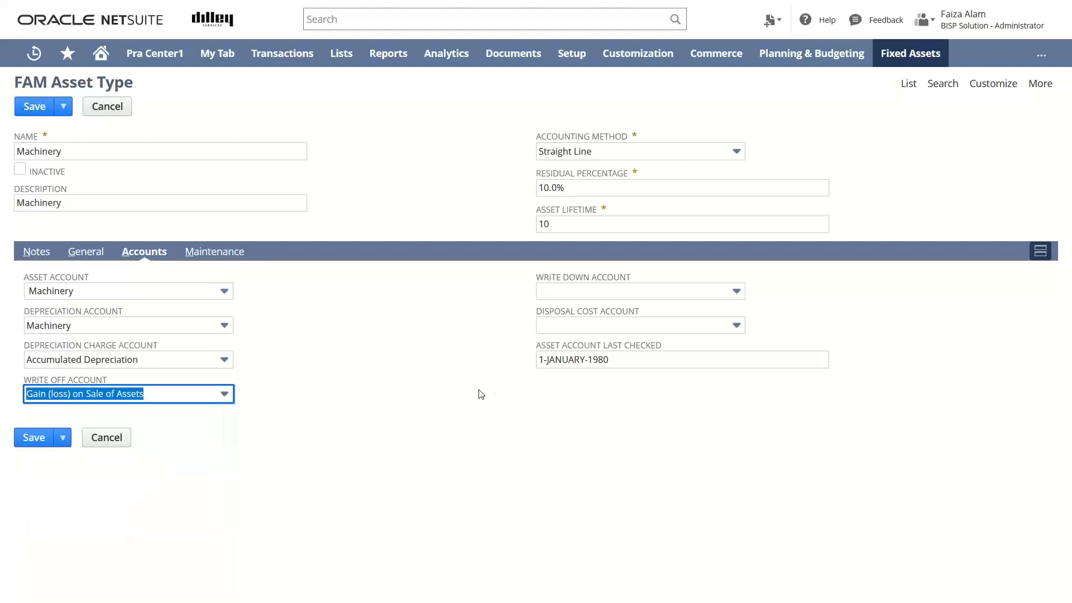
mouse_move(738, 292)
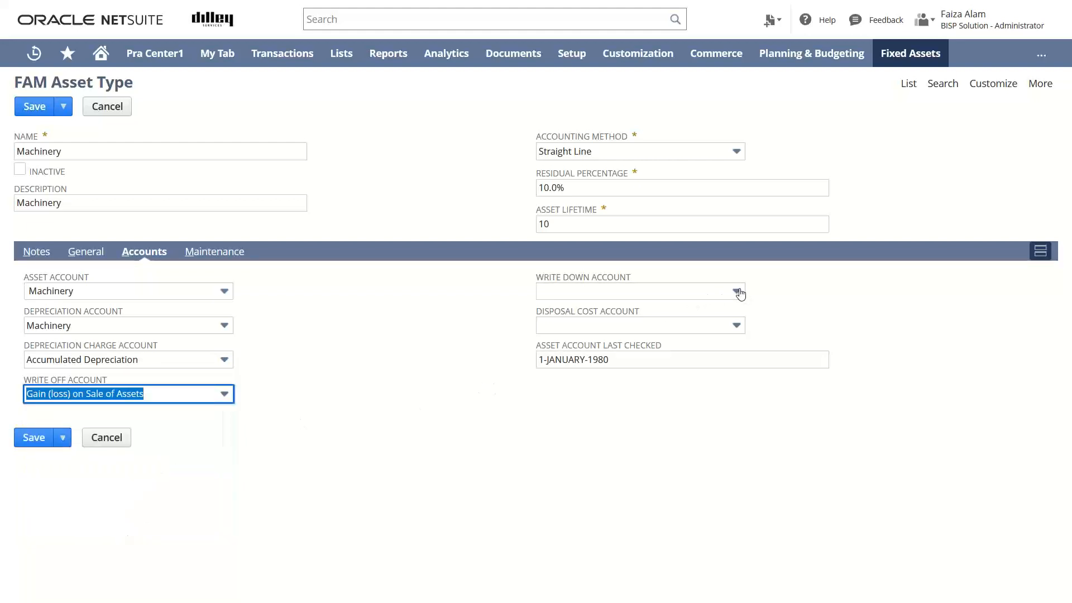
Set Write Down and Disposal Cost accounts to Gain (loss) on Sale of Assets.
left_click(737, 290)
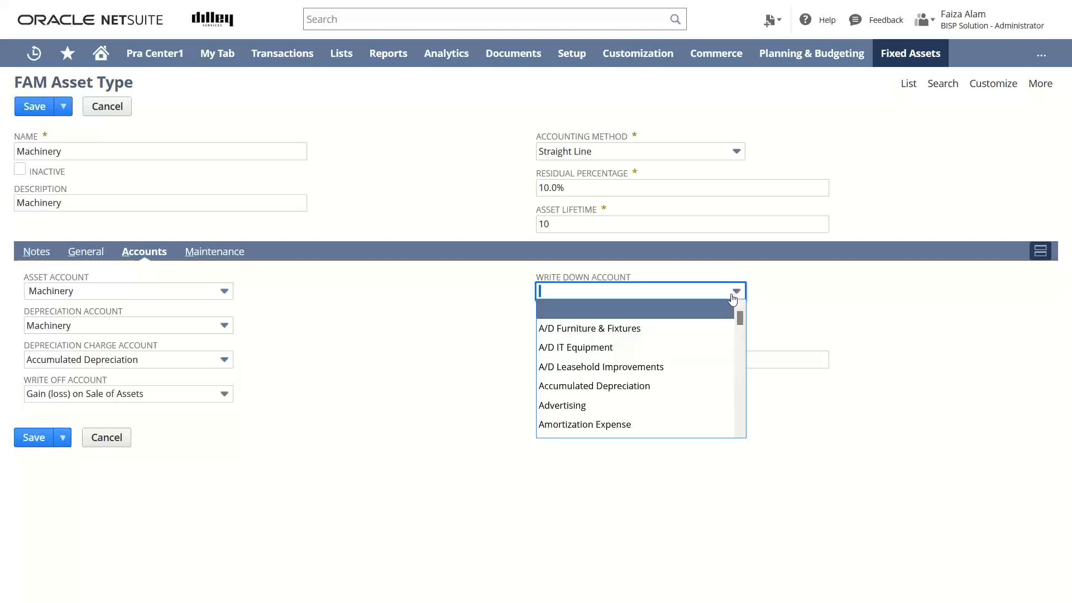
scroll("down", 3)
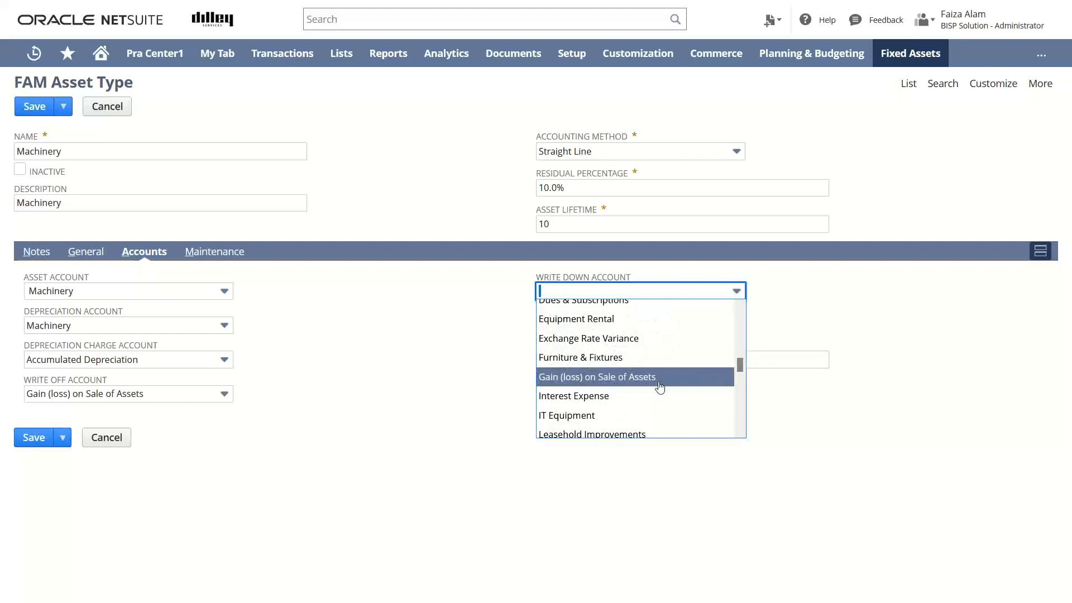
left_click(596, 377)
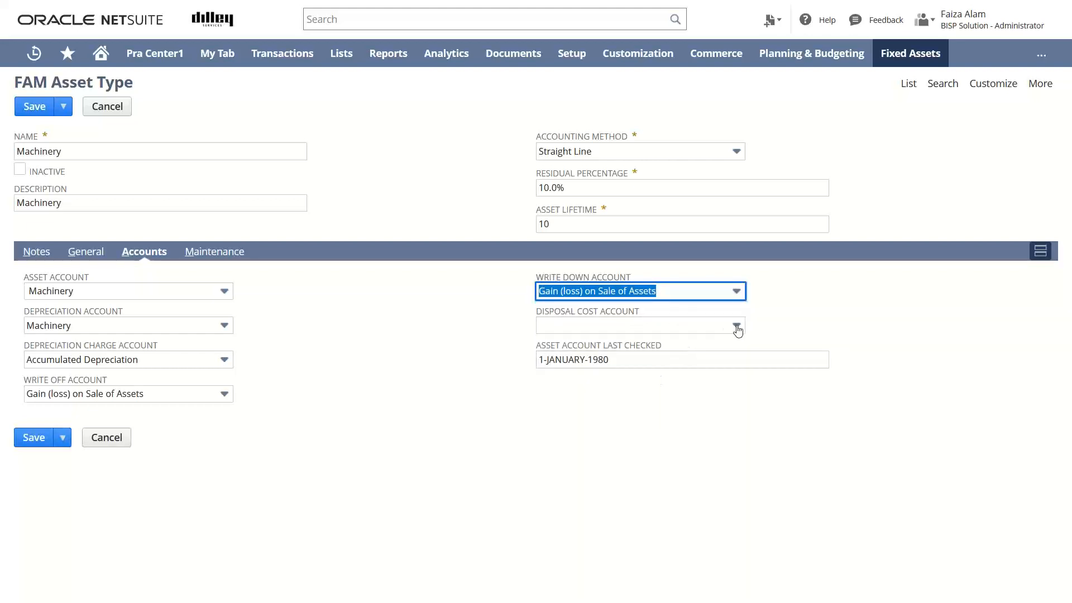
left_click(737, 326)
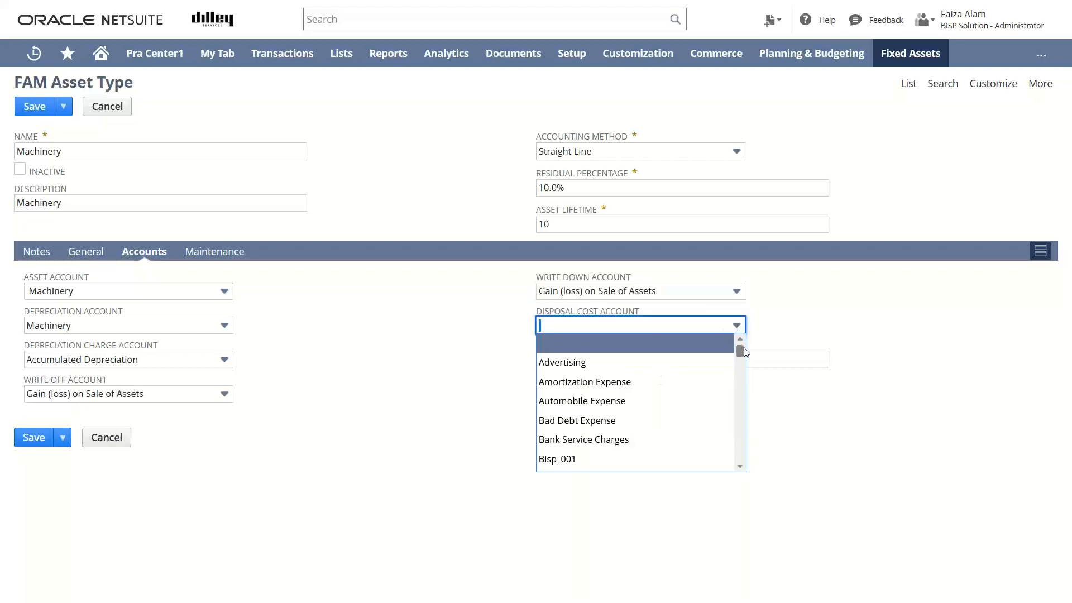
scroll("down", 3)
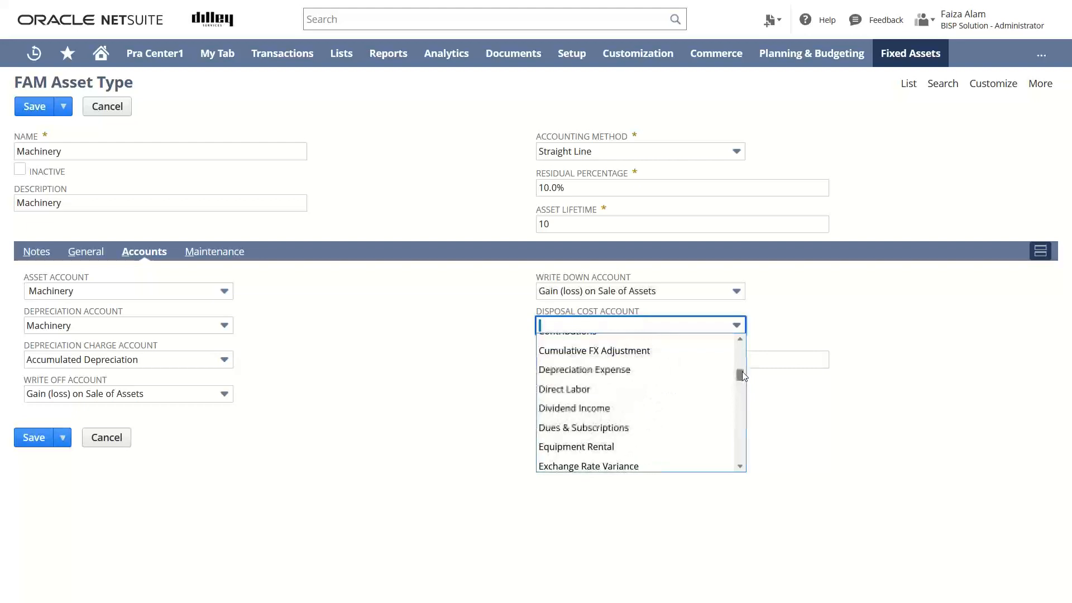
scroll("down", 3)
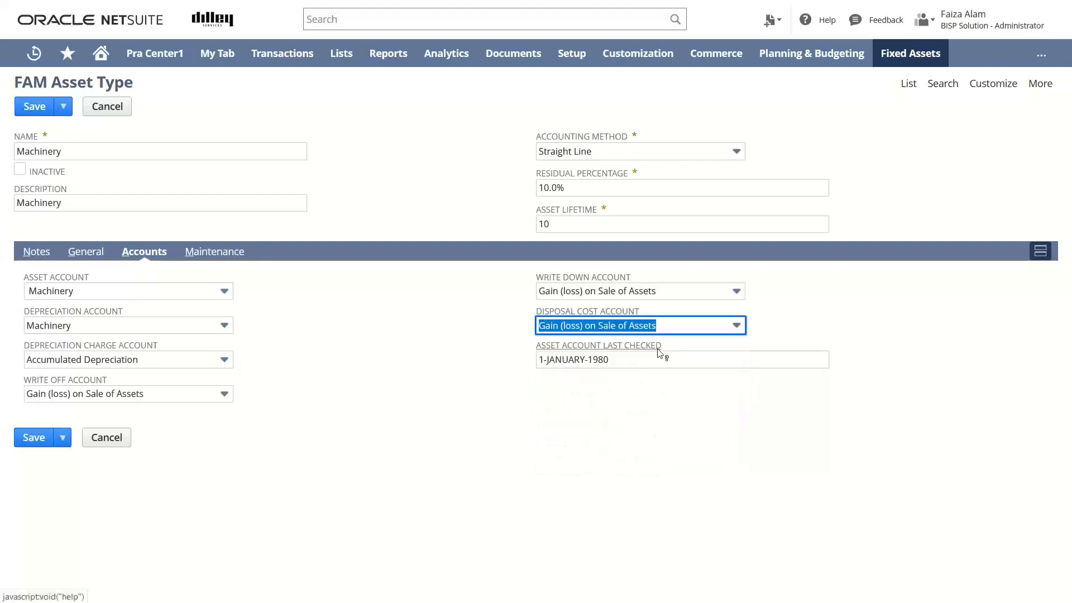
mouse_move(705, 352)
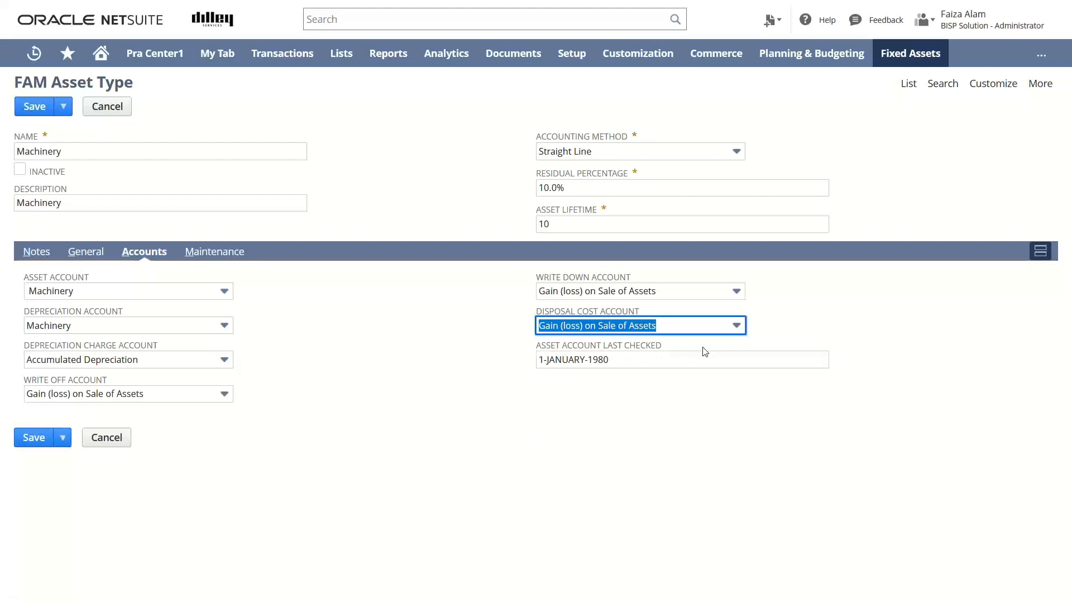
mouse_move(839, 360)
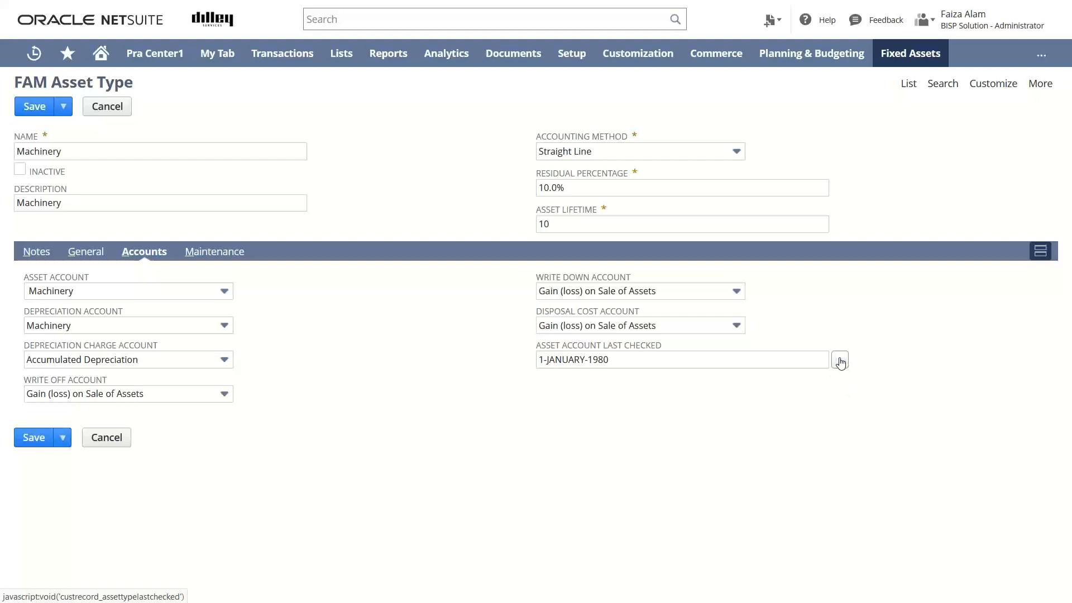
Step the Last Checked date calendar forward a few months, then dismiss it without picking a date.
left_click(840, 359)
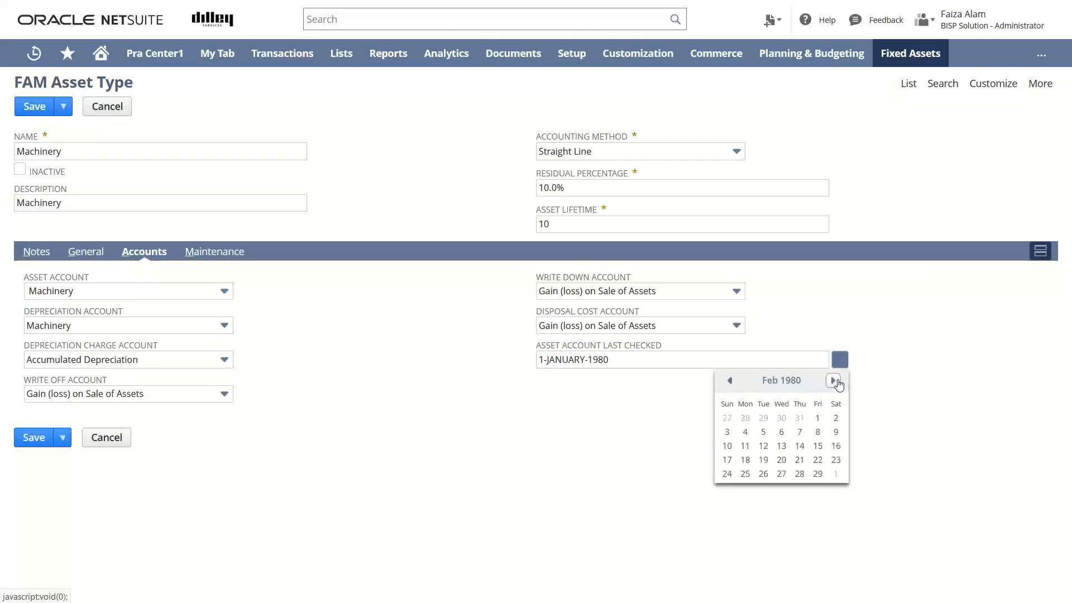
left_click(834, 380)
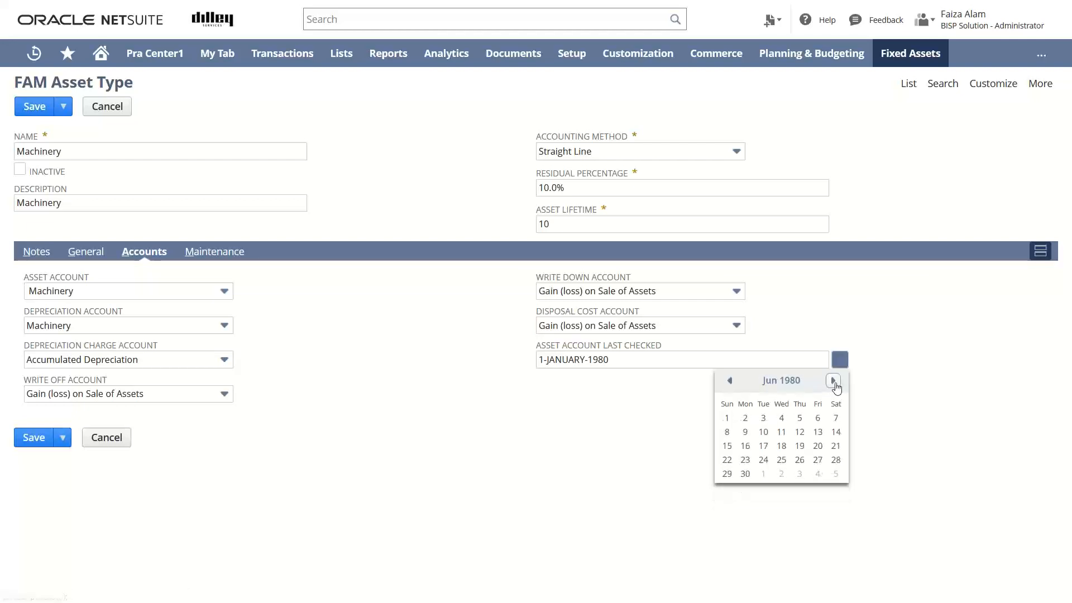
left_click(834, 381)
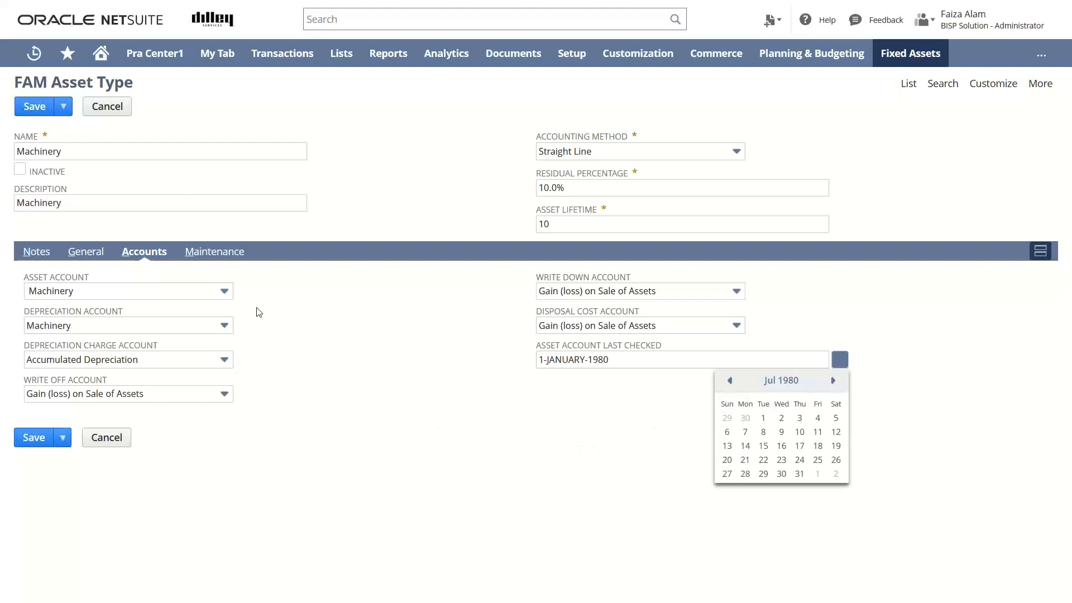
left_click(213, 251)
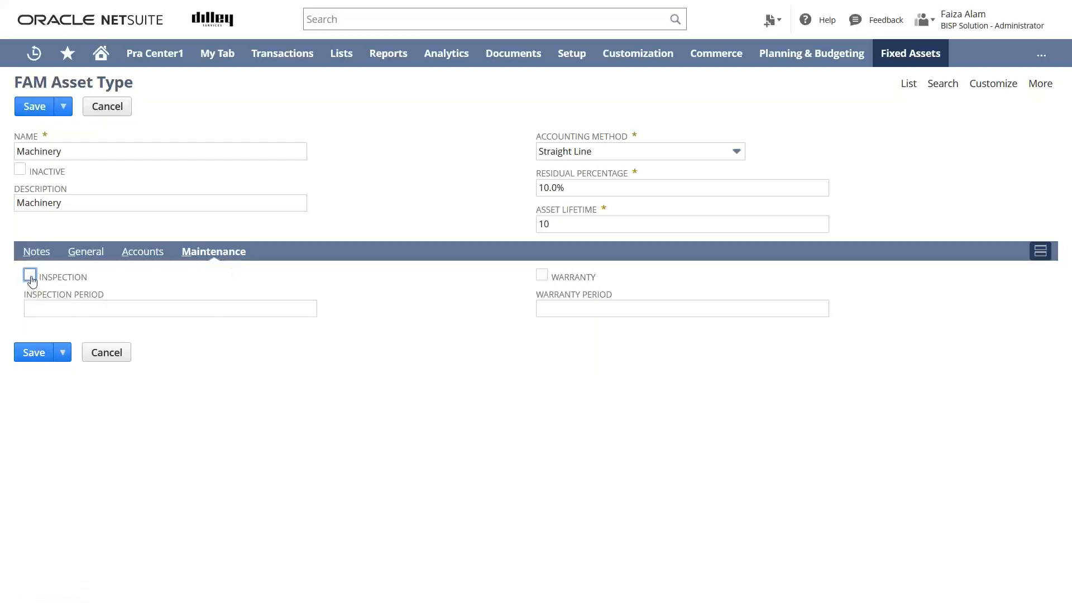
left_click(30, 277)
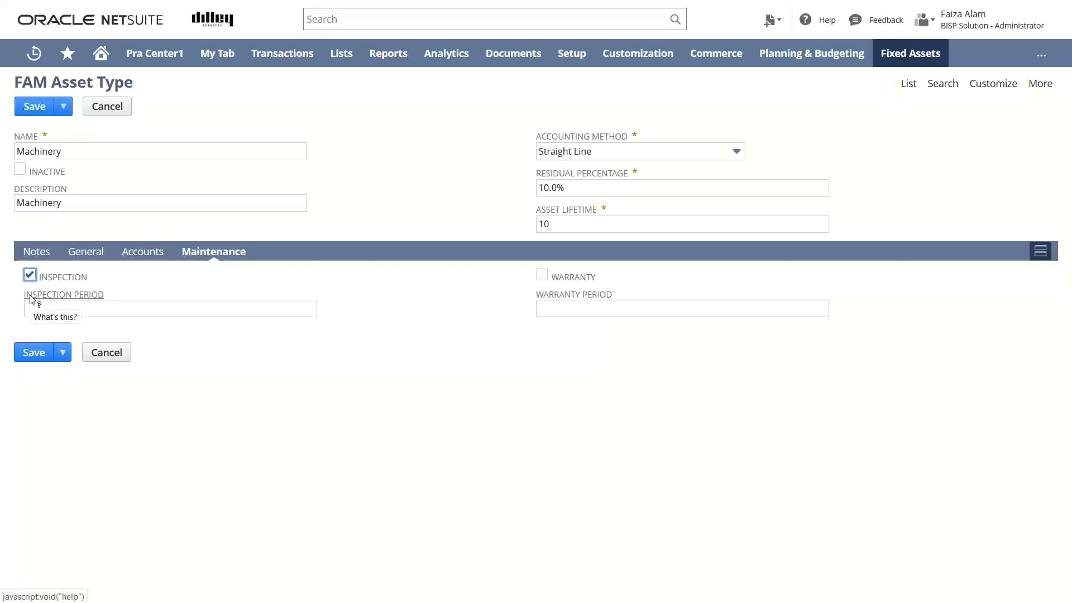
left_click(30, 274)
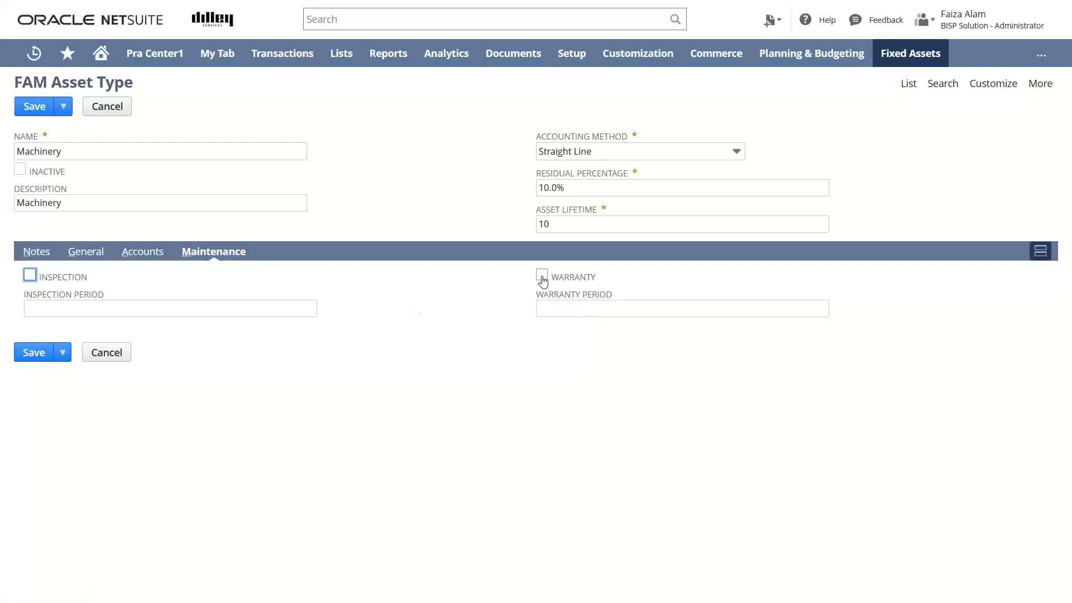
left_click(542, 275)
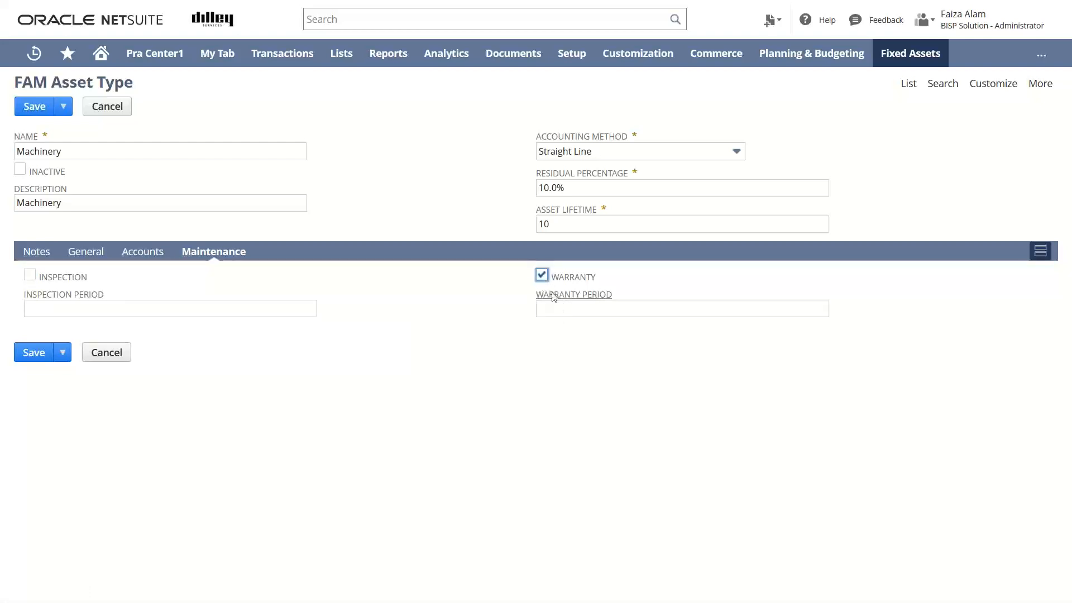
left_click(542, 275)
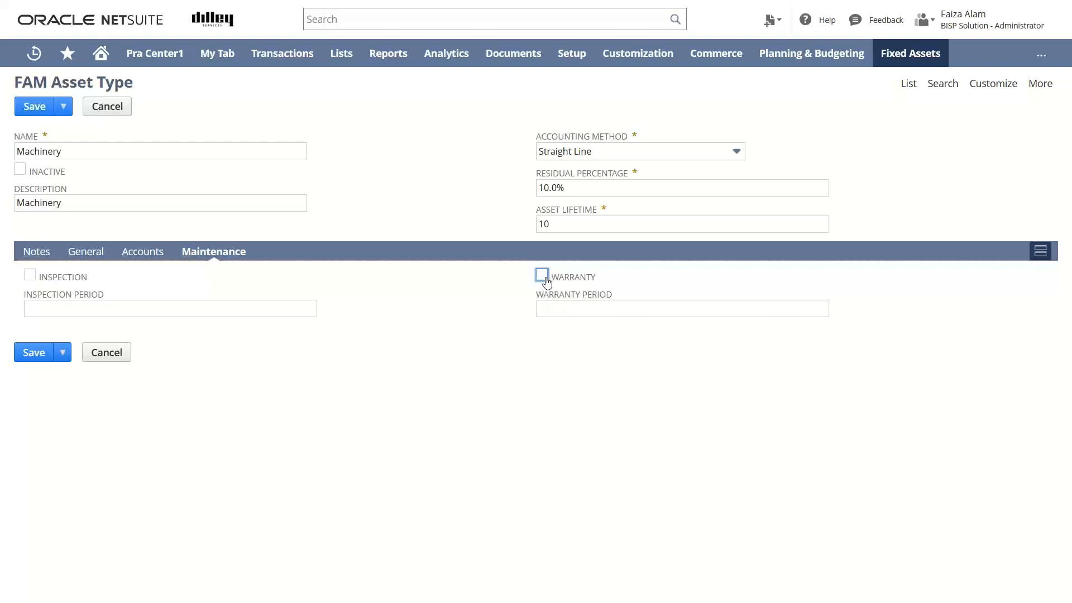
mouse_move(162, 267)
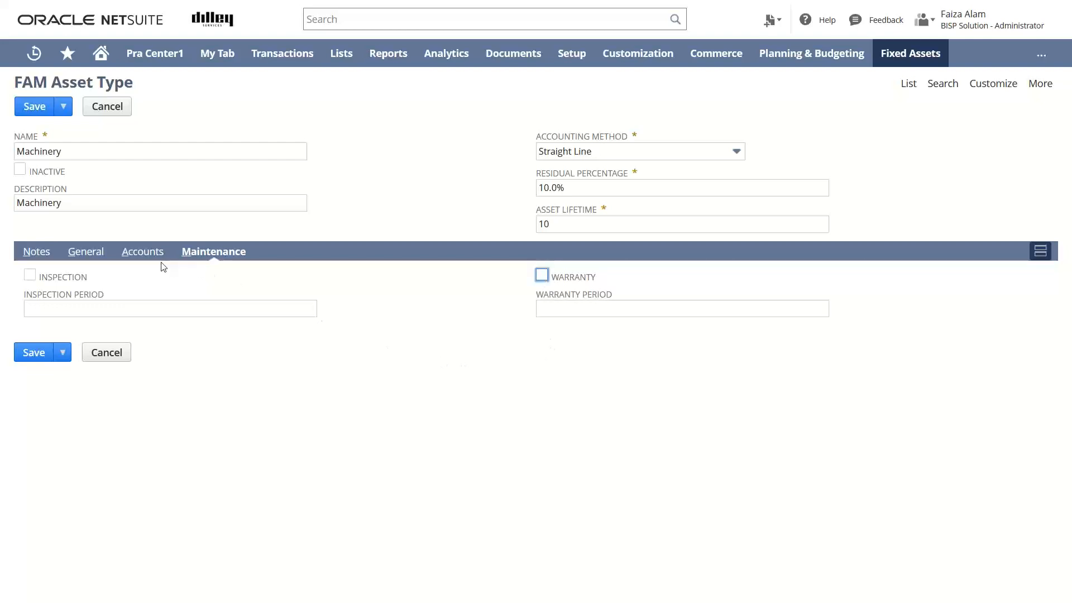
left_click(143, 250)
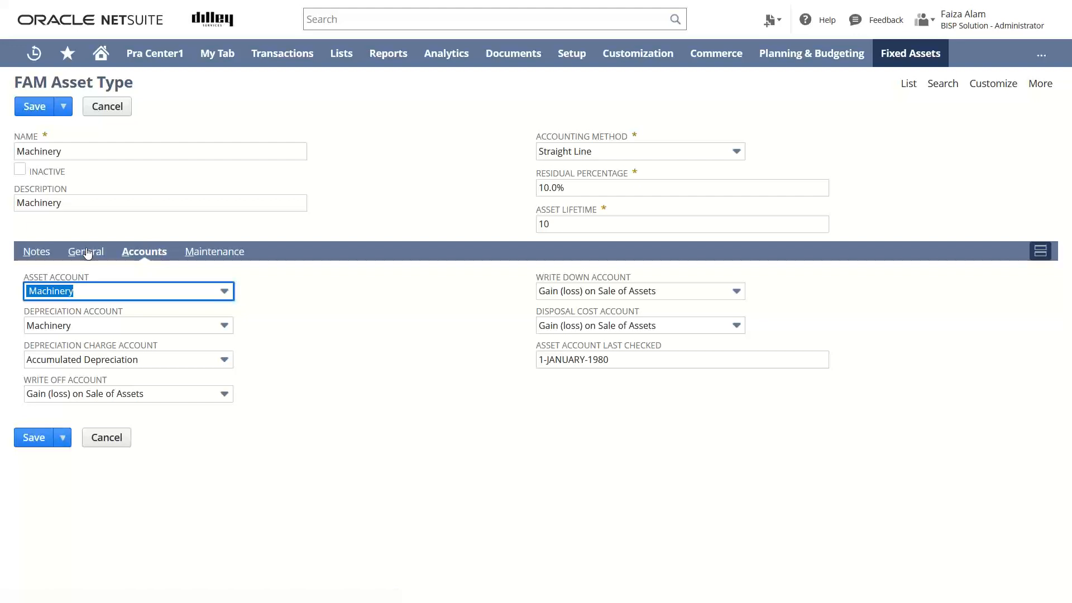
Review the Notes subtab and save the Machinery asset type record.
left_click(36, 251)
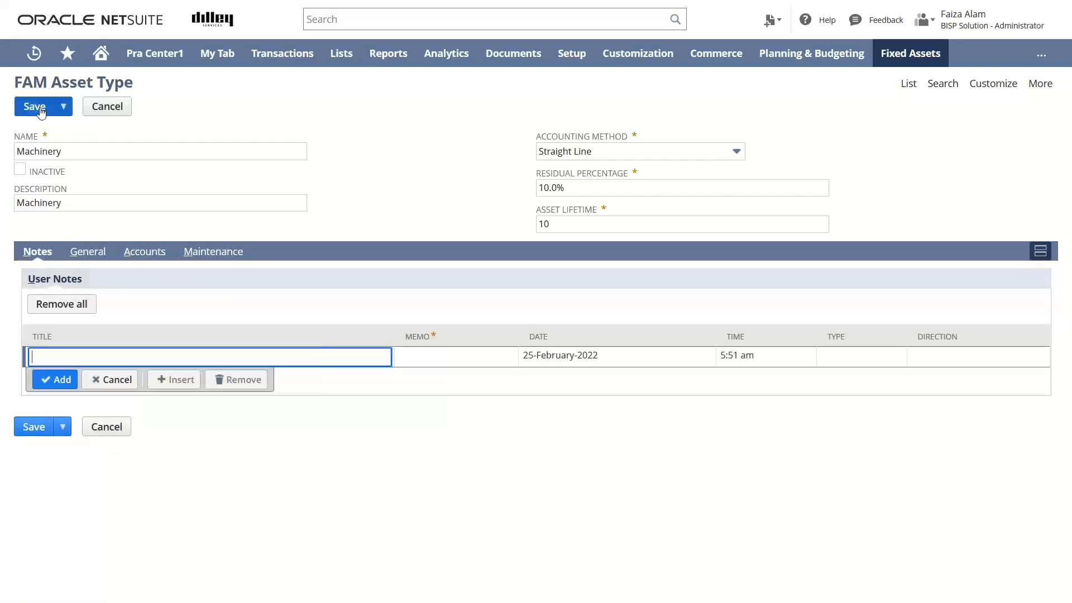
left_click(33, 106)
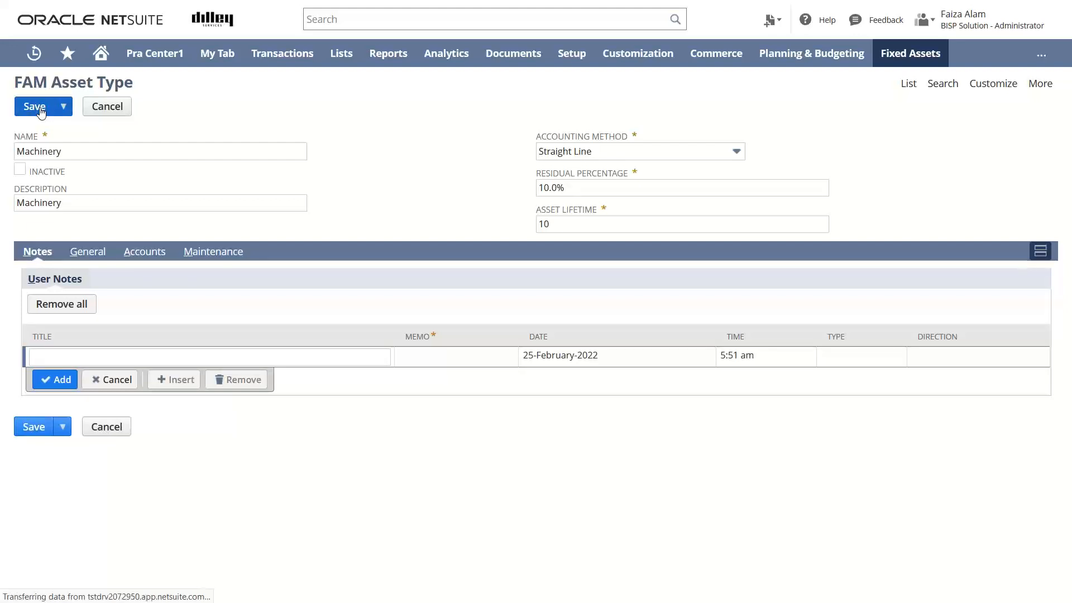
left_click(34, 106)
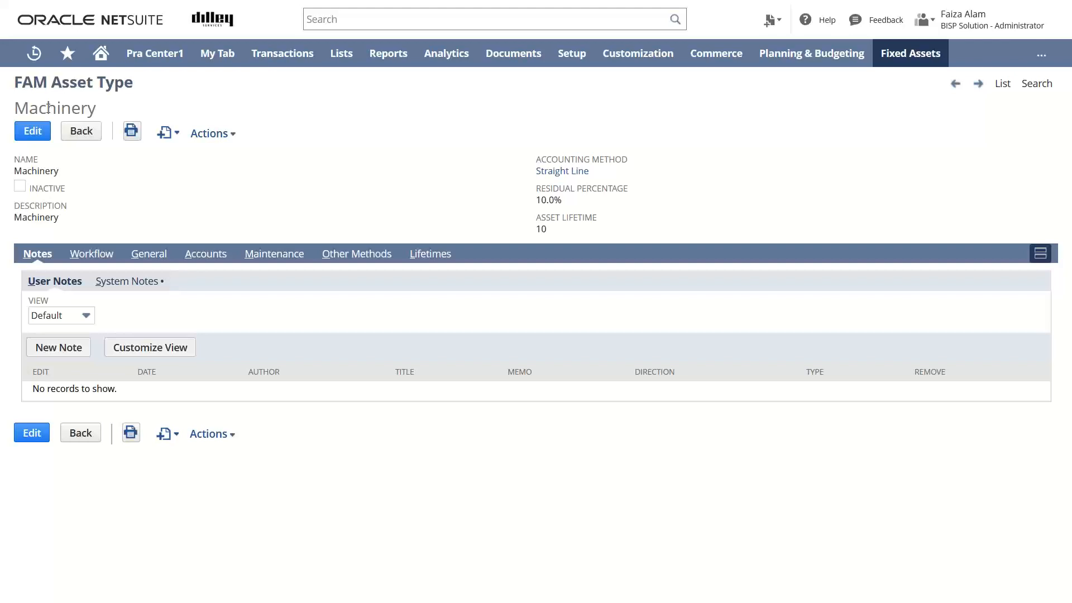
mouse_move(213, 119)
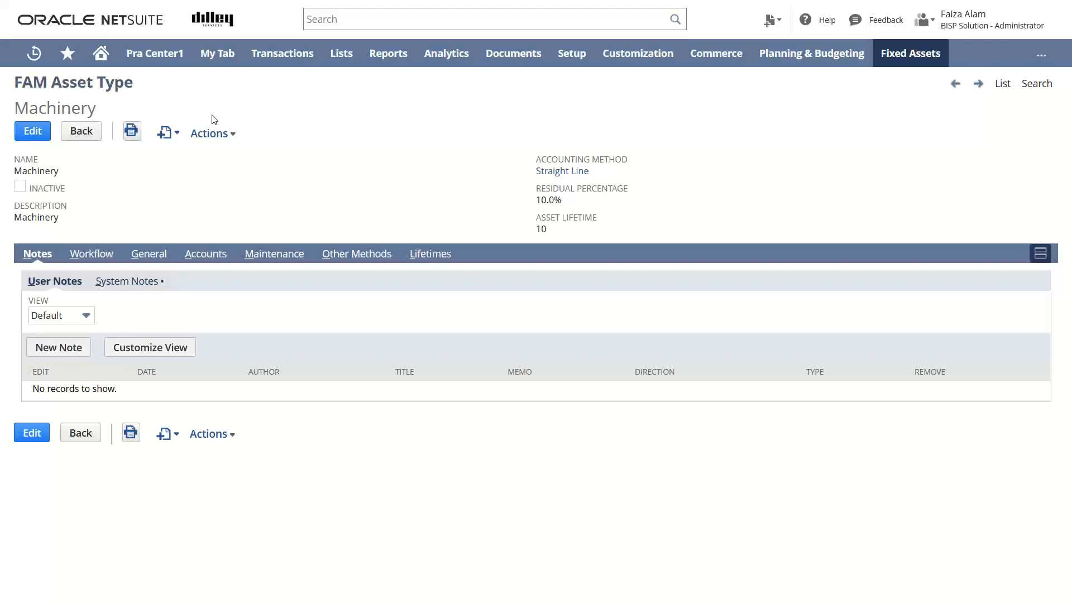
mouse_move(323, 173)
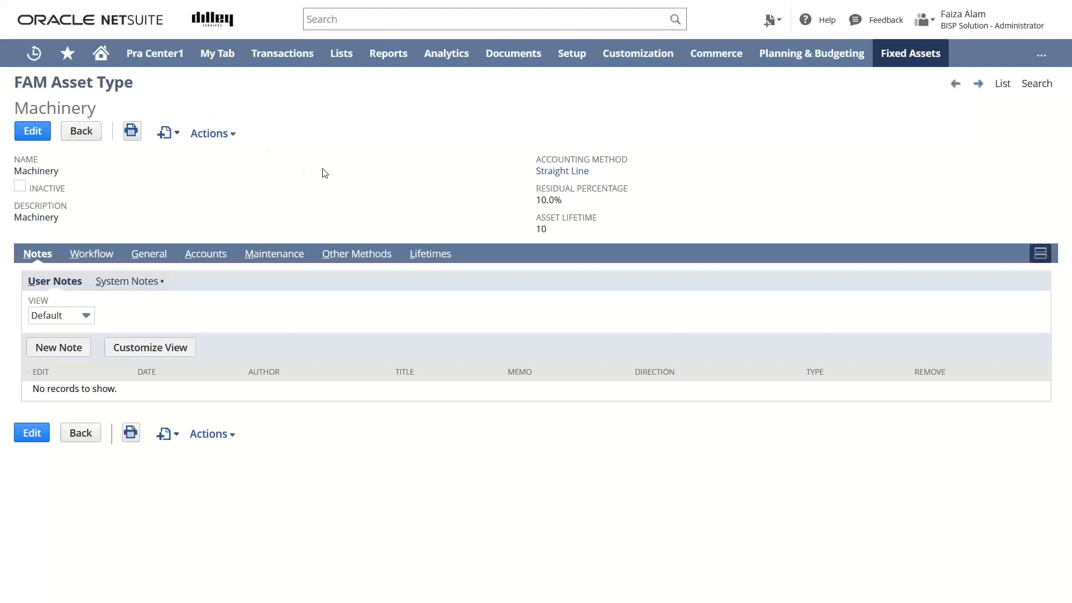
mouse_move(671, 149)
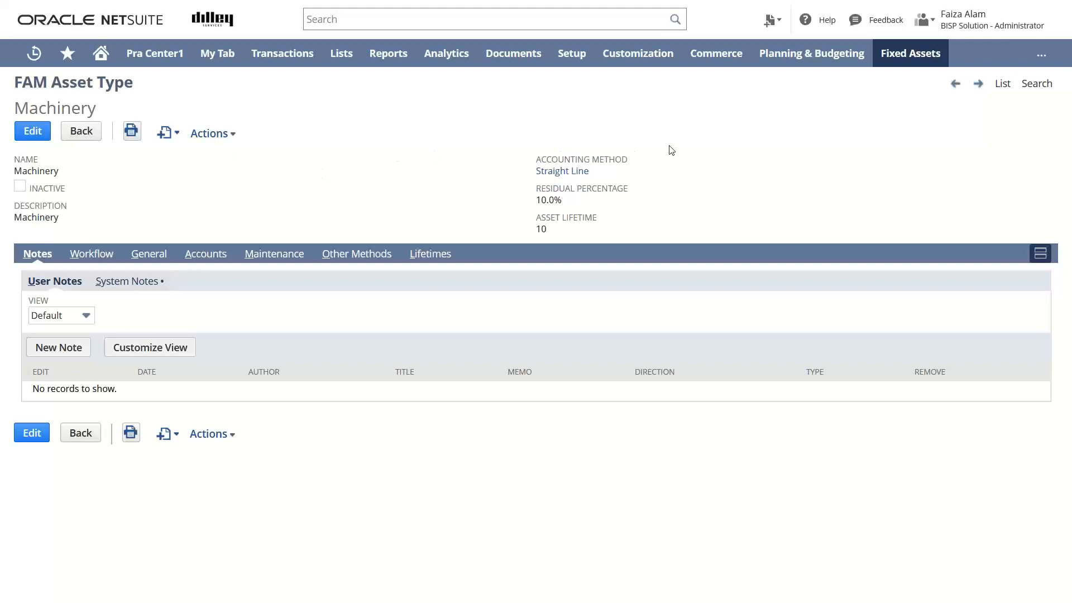
left_click(911, 52)
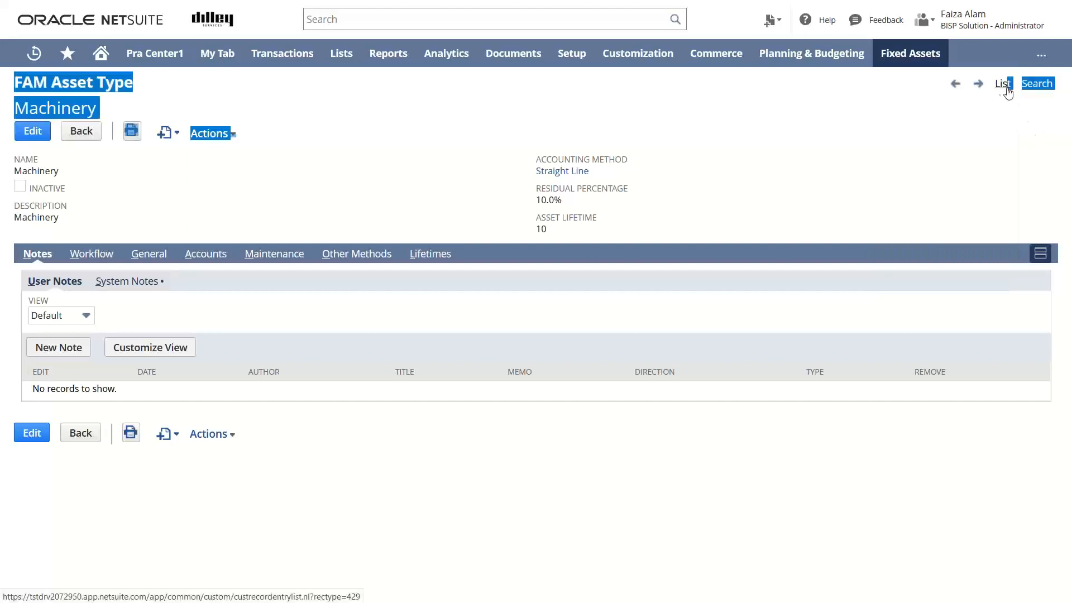
left_click(1002, 84)
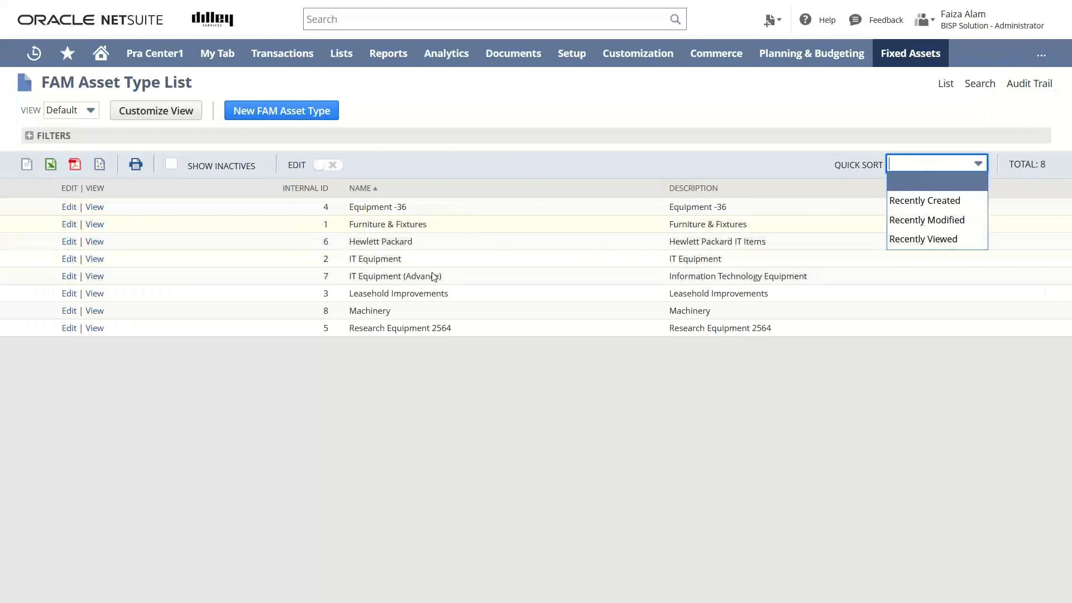
mouse_move(329, 322)
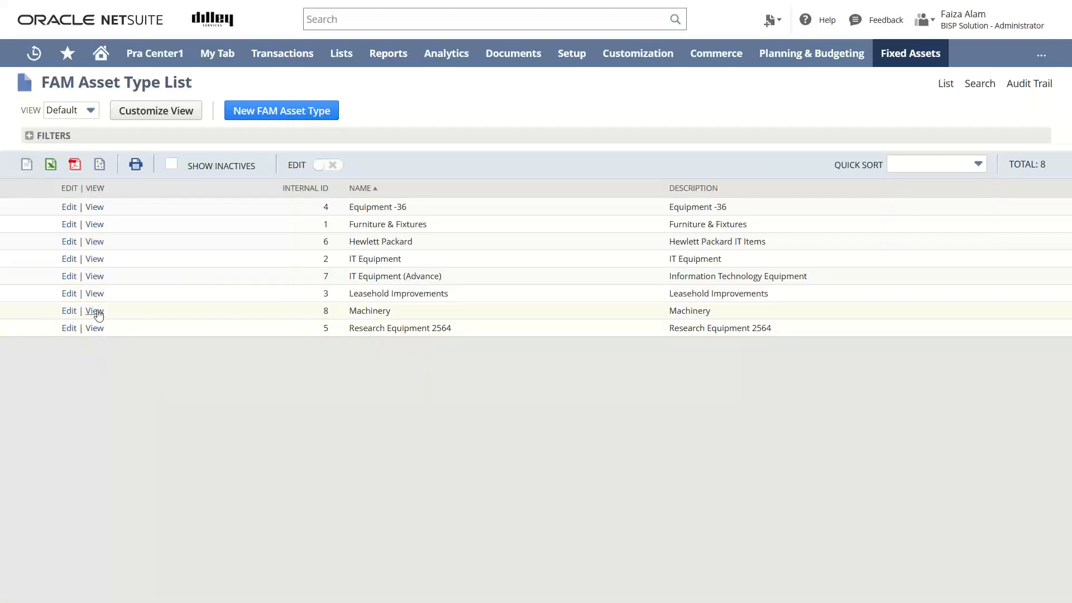
left_click(94, 311)
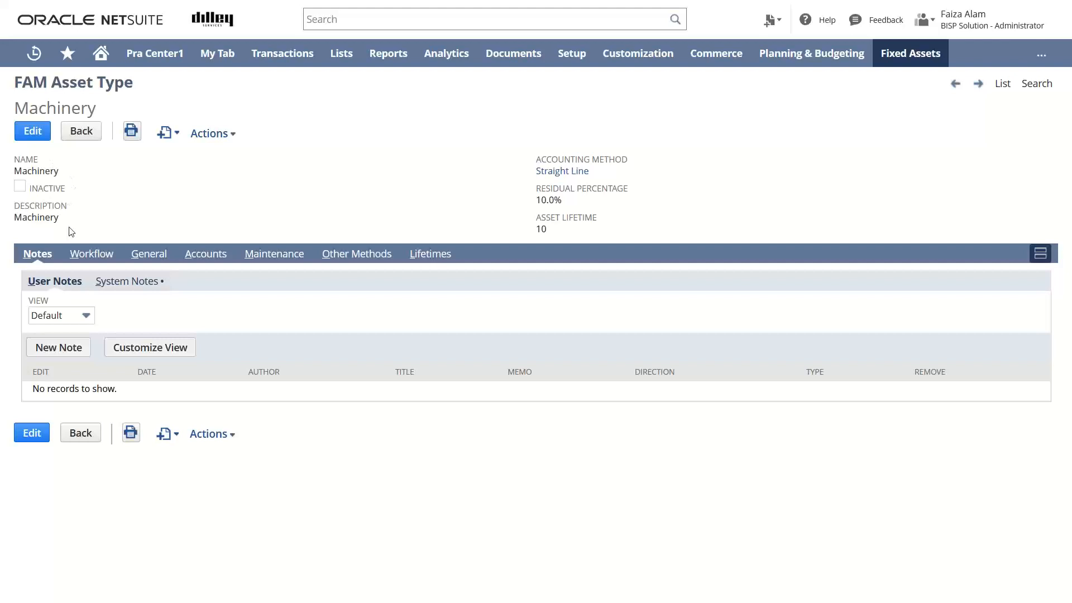
mouse_move(91, 253)
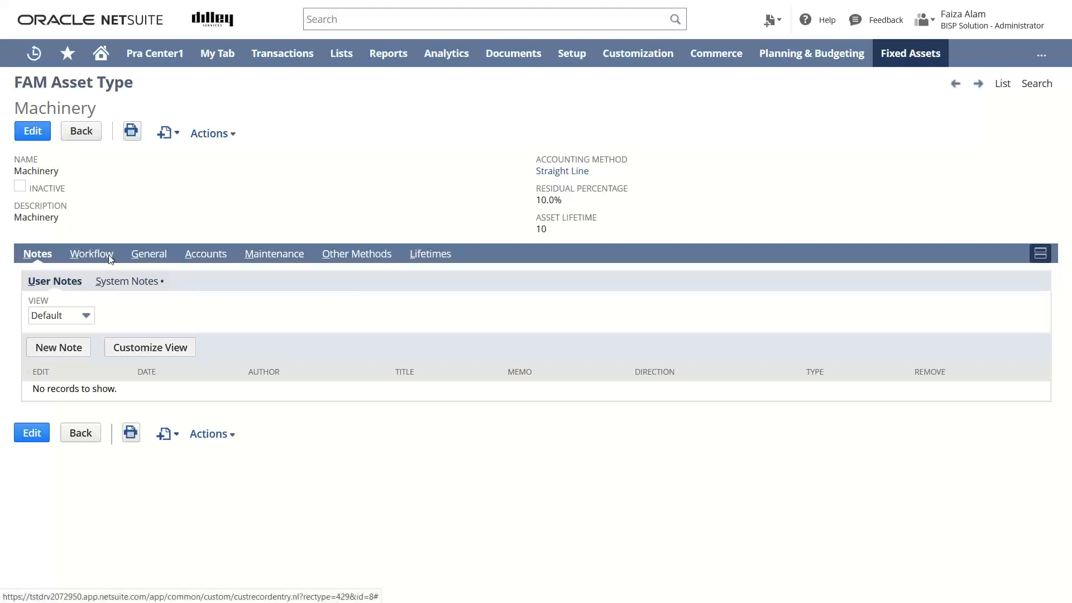
mouse_move(208, 253)
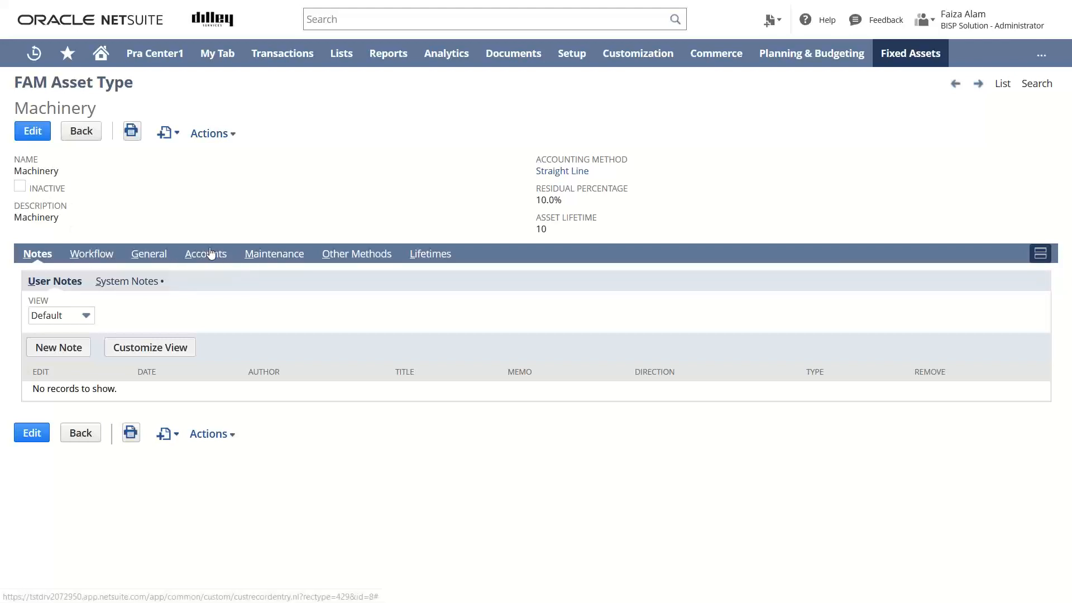
left_click(205, 254)
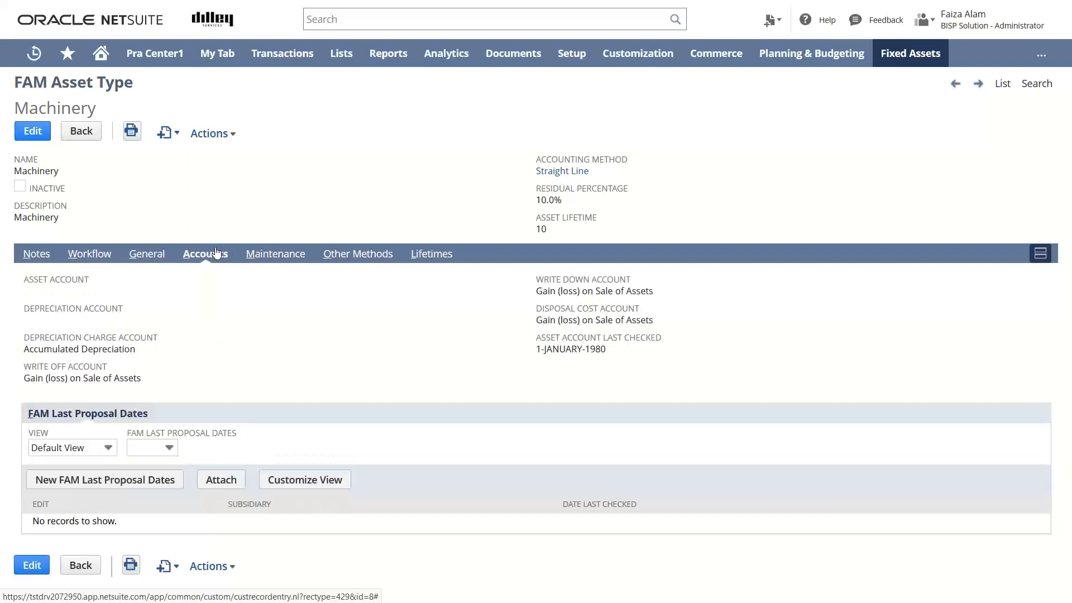
left_click(147, 254)
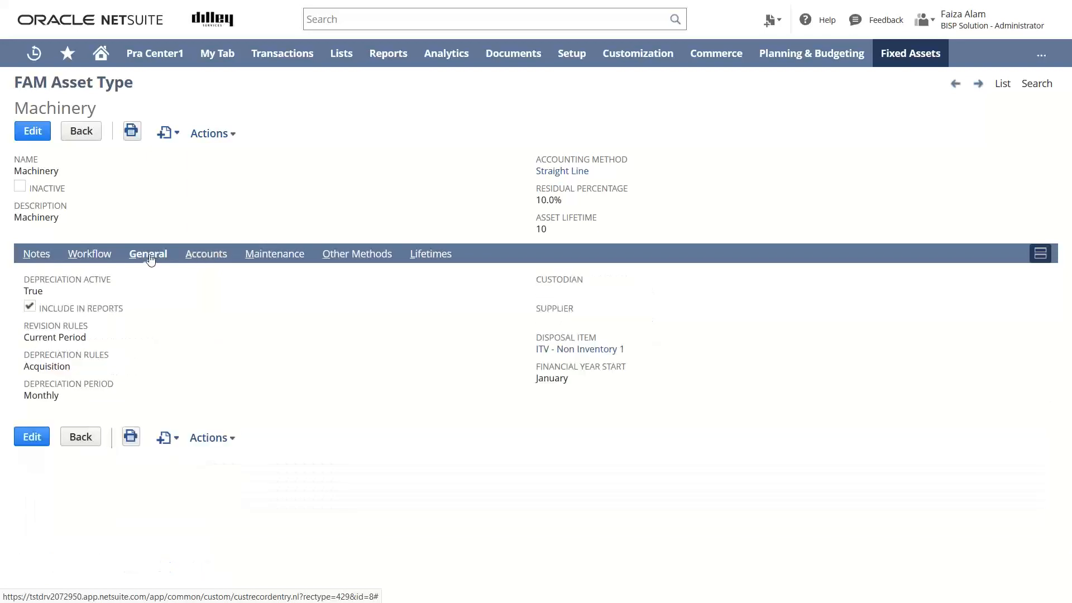
left_click(204, 254)
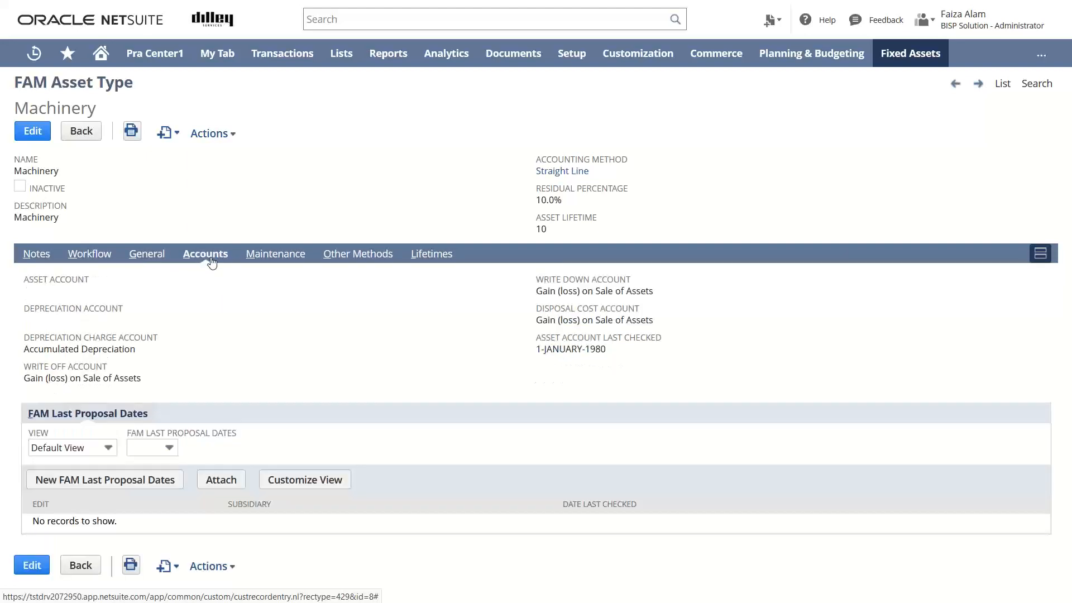
mouse_move(288, 253)
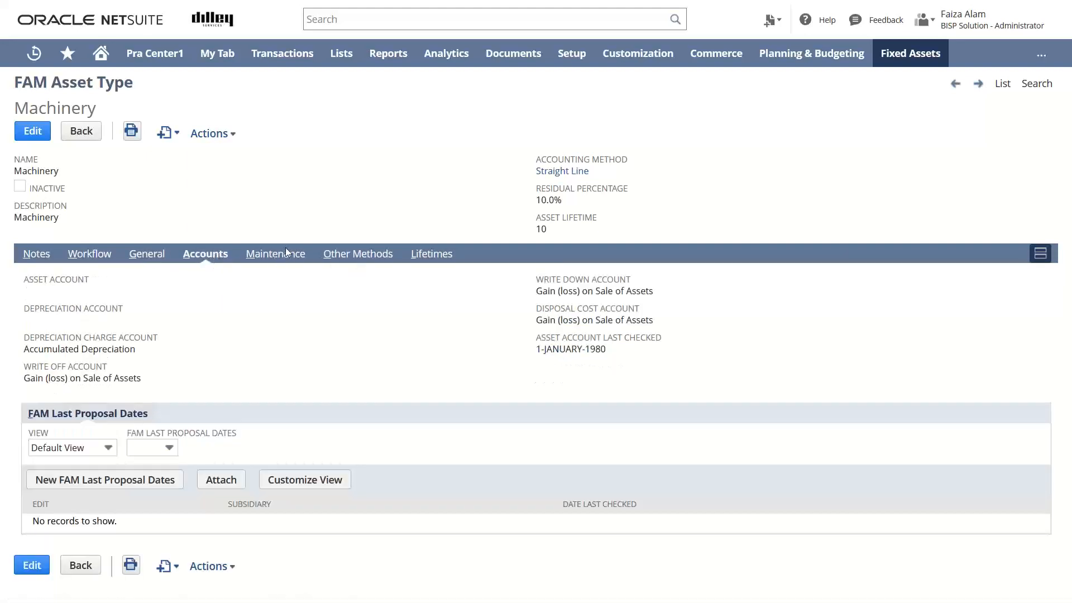
left_click(274, 253)
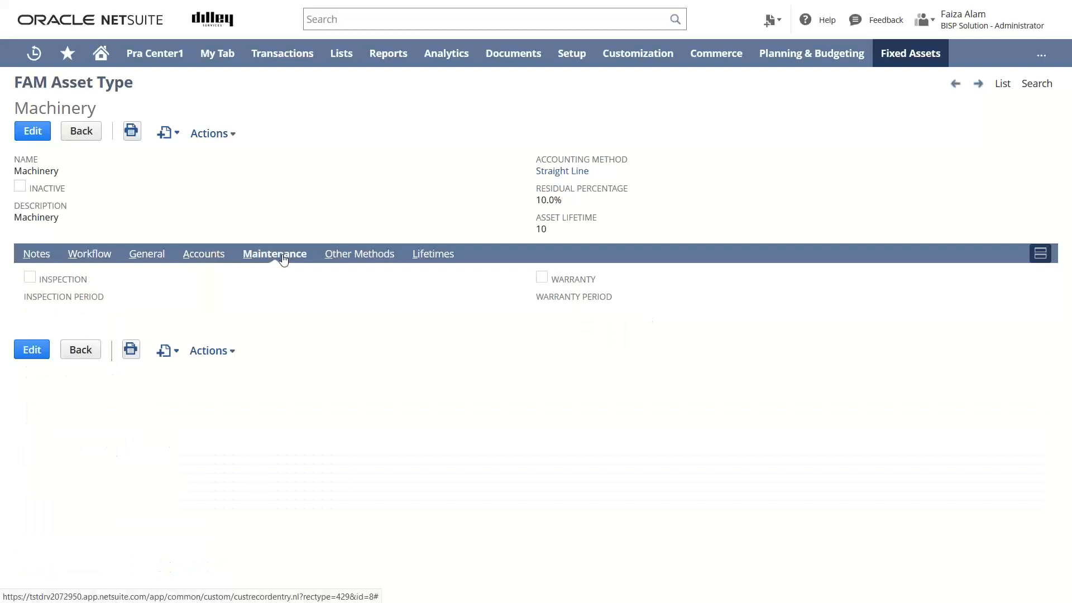
left_click(204, 254)
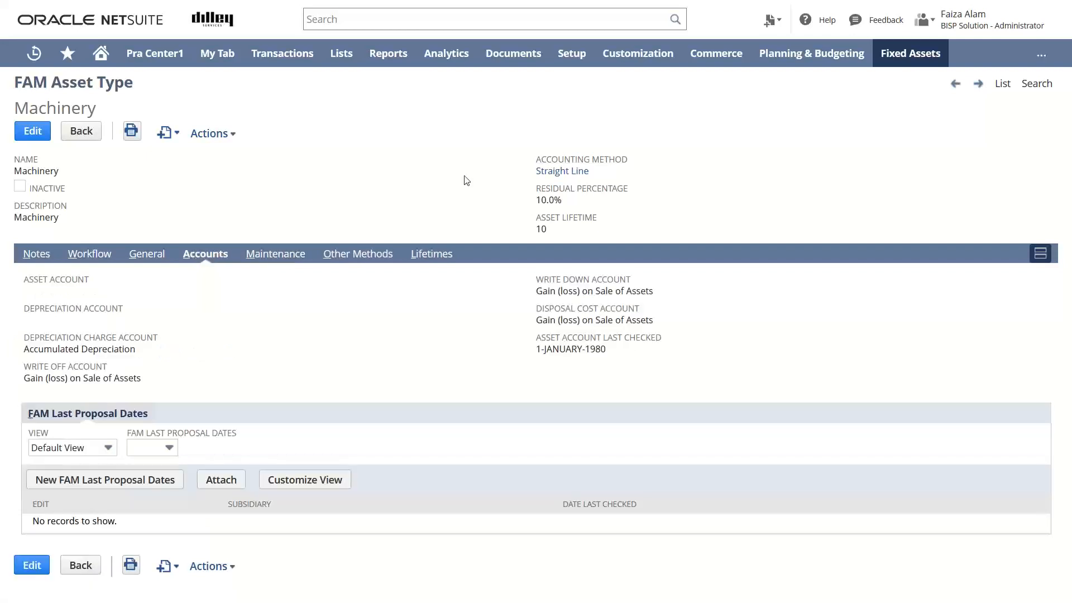
left_click(910, 53)
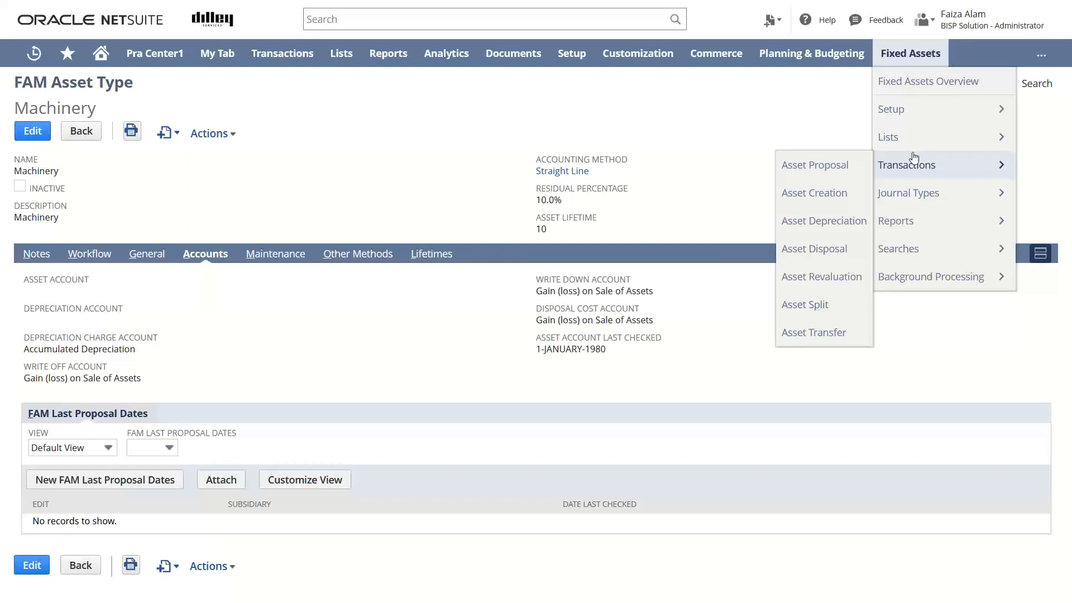
mouse_move(901, 173)
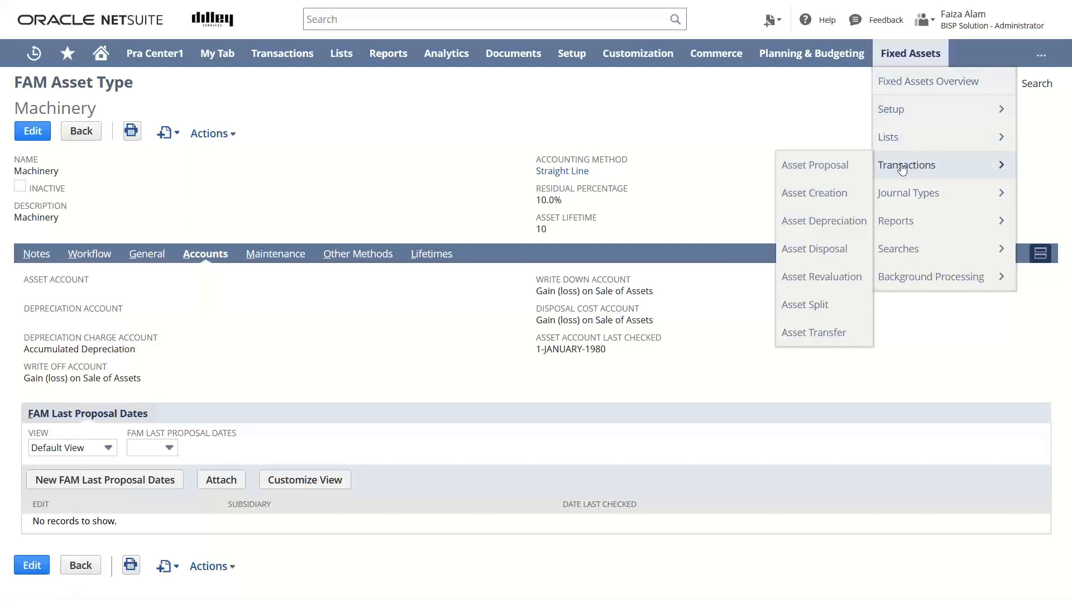
mouse_move(815, 193)
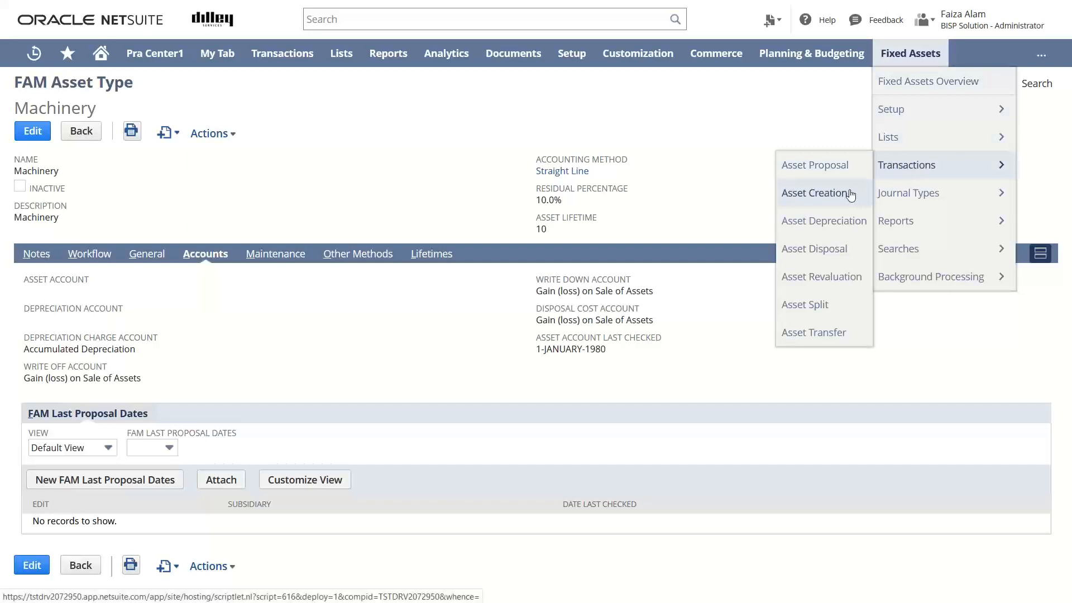
Run Asset Creation for Machinery under BISP UK-HQ : AMERICAS : Mexico.
left_click(815, 193)
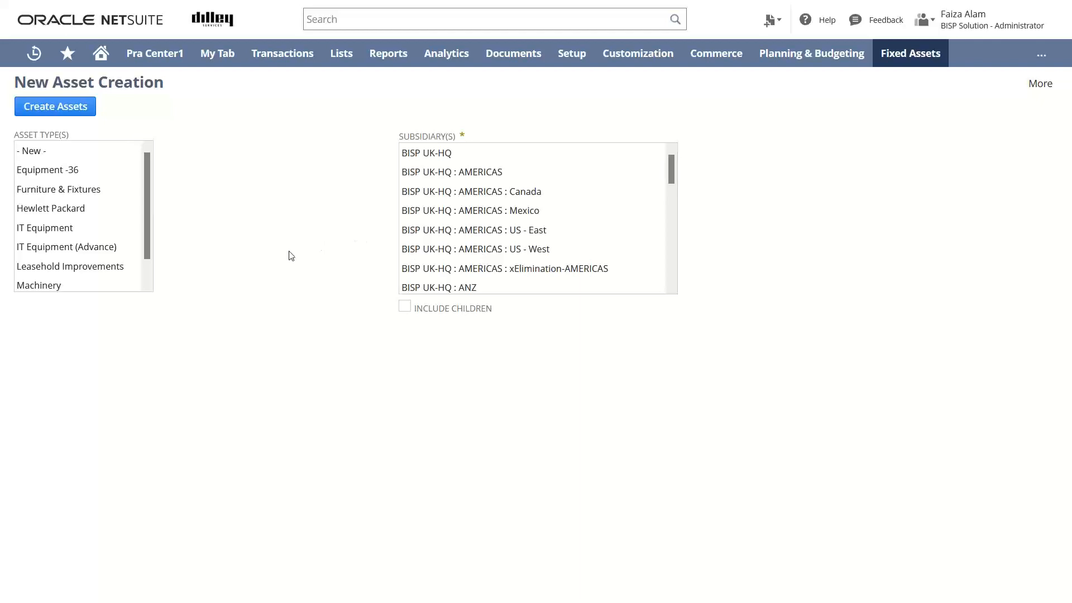
left_click(39, 286)
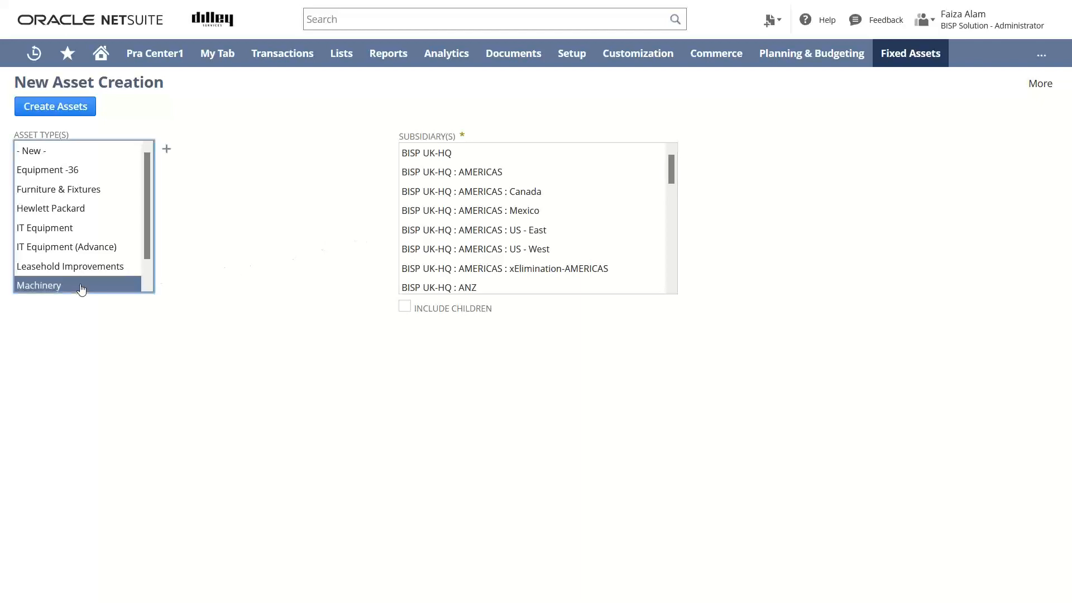
mouse_move(504, 174)
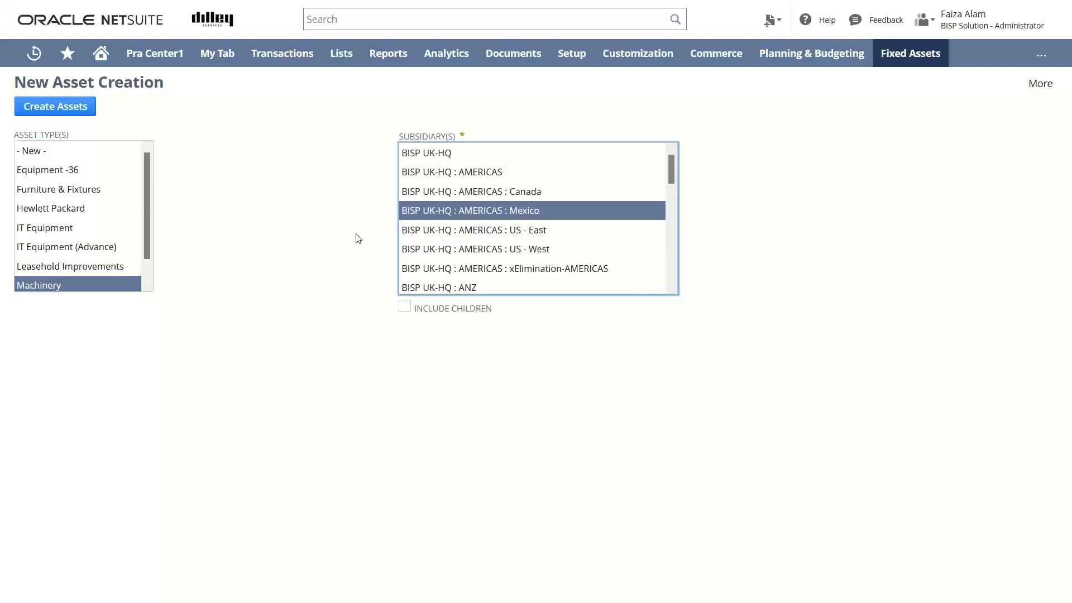
left_click(55, 106)
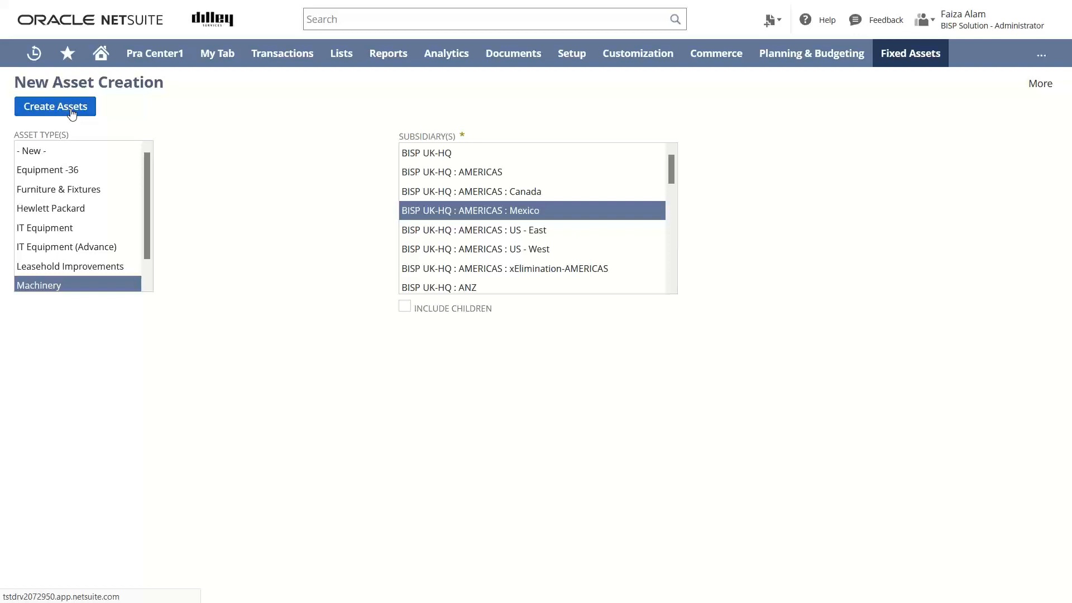
left_click(55, 106)
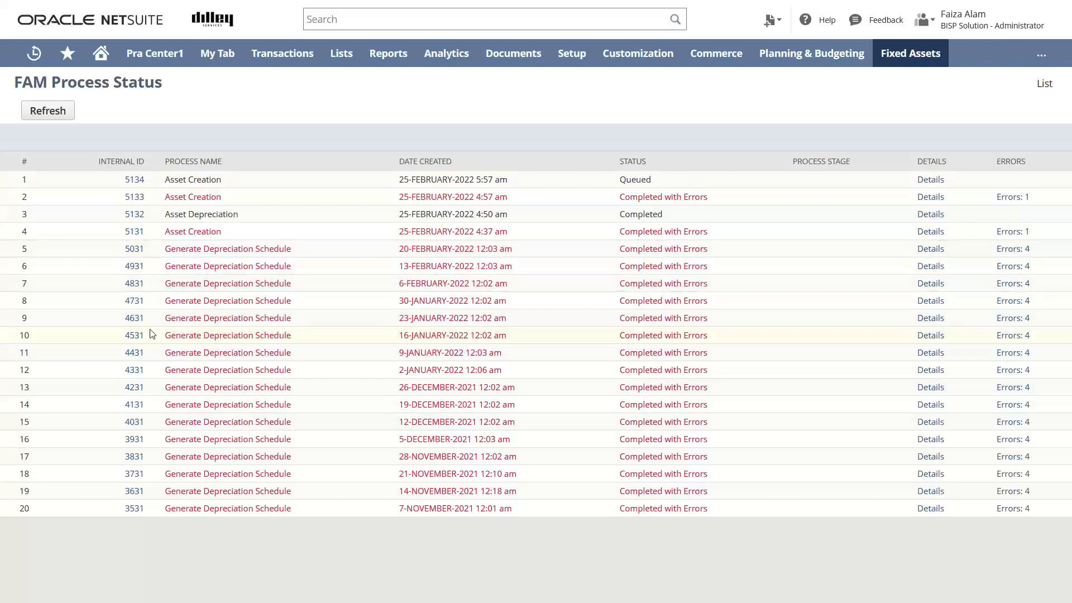
mouse_move(153, 191)
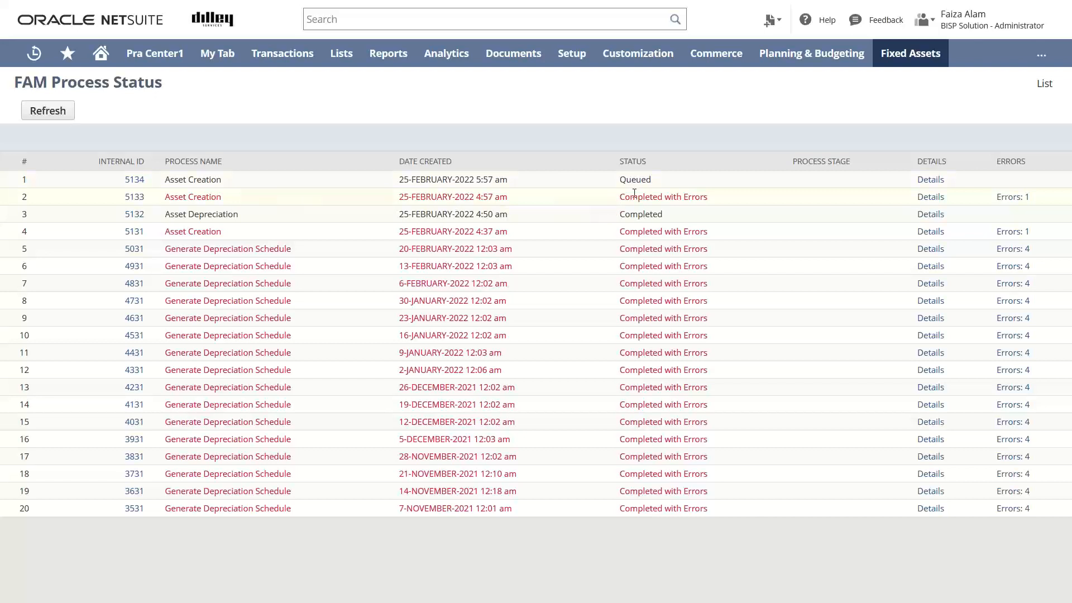
mouse_move(75, 124)
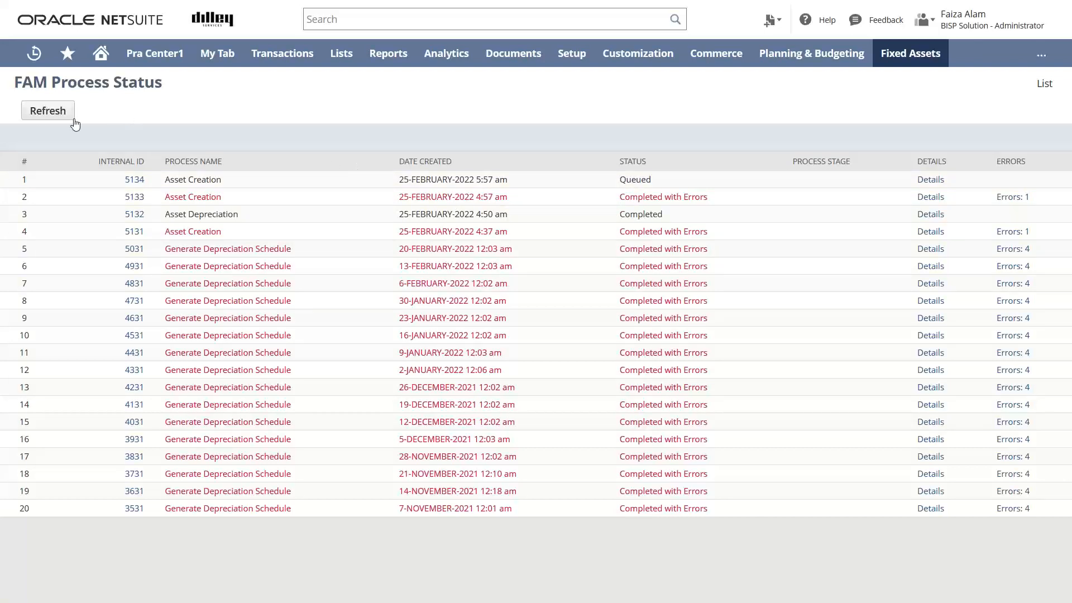
Refresh FAM Process Status until the Machinery asset creation run shows Completed with Errors.
left_click(47, 110)
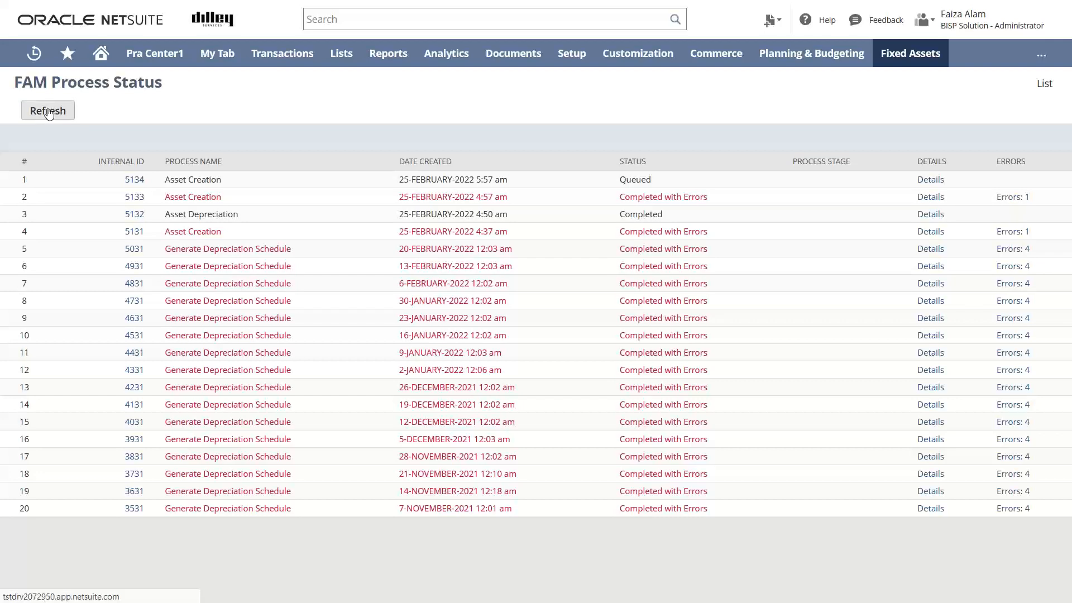
left_click(47, 110)
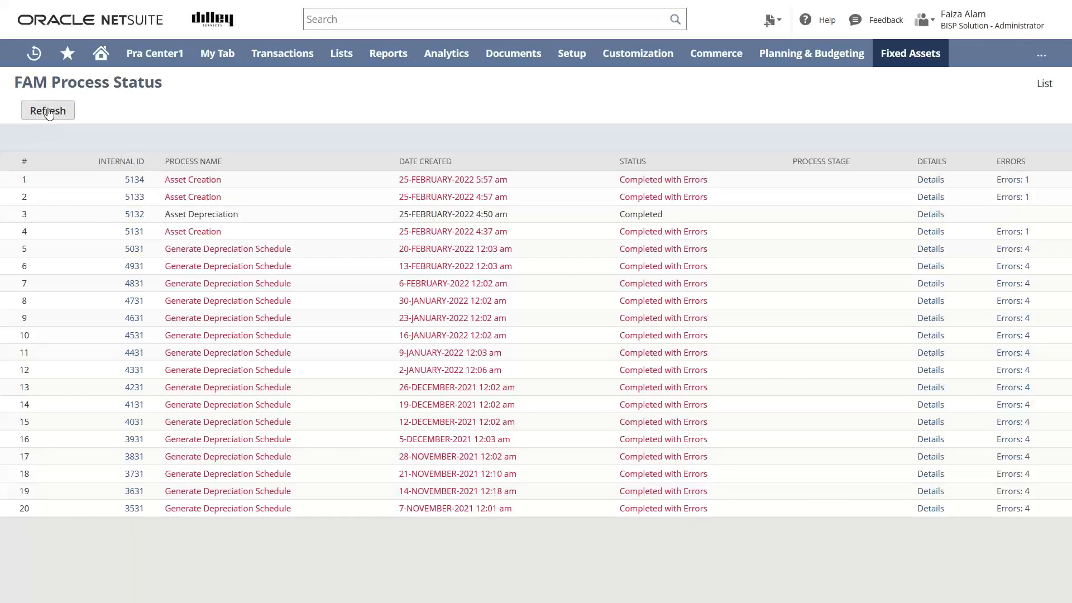
left_click(47, 110)
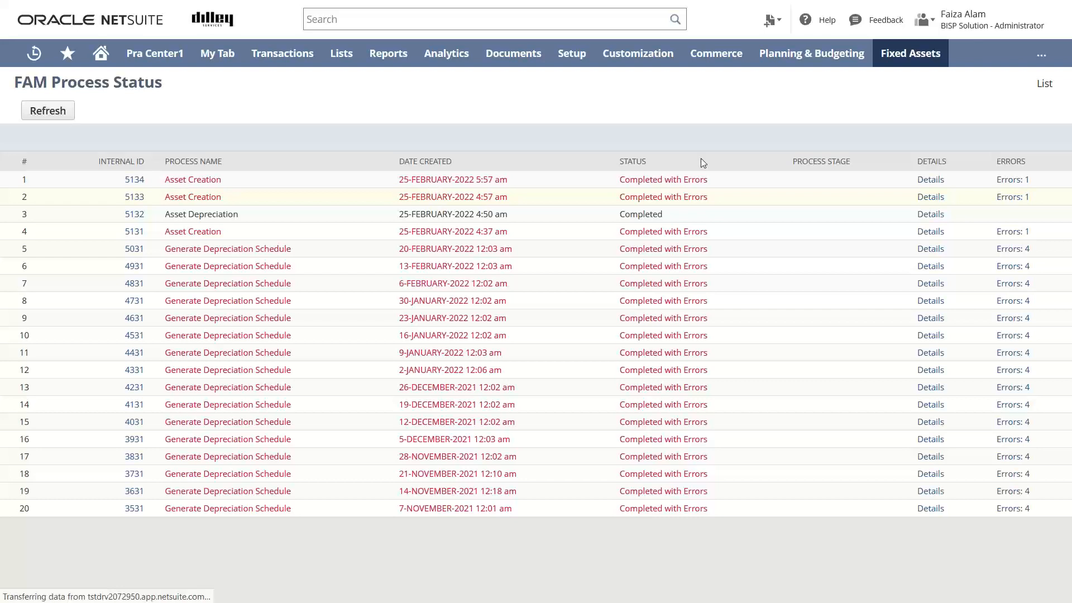
left_click(47, 110)
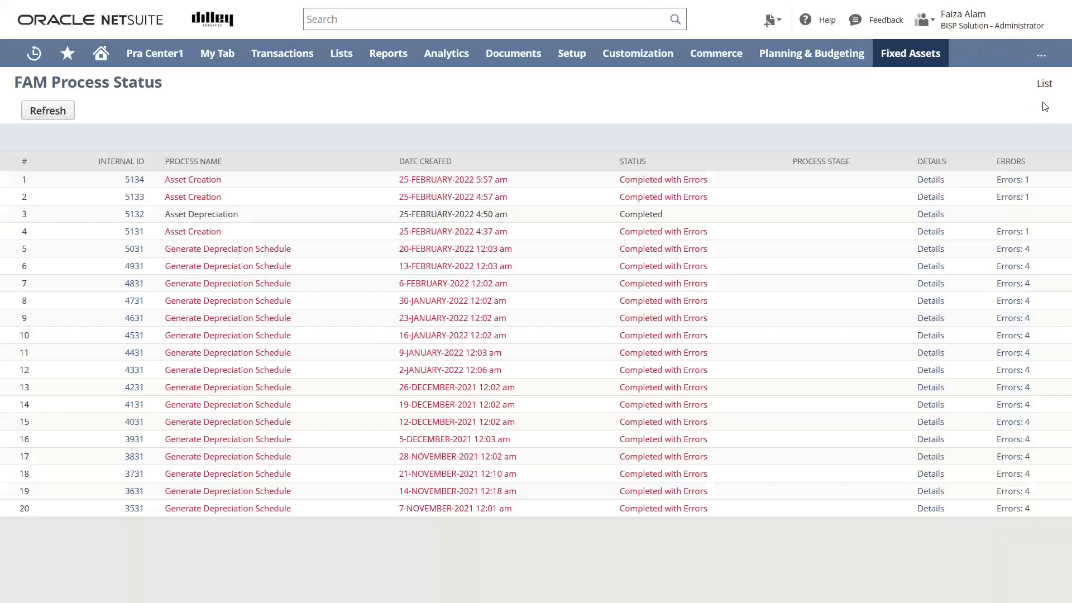
mouse_move(1045, 84)
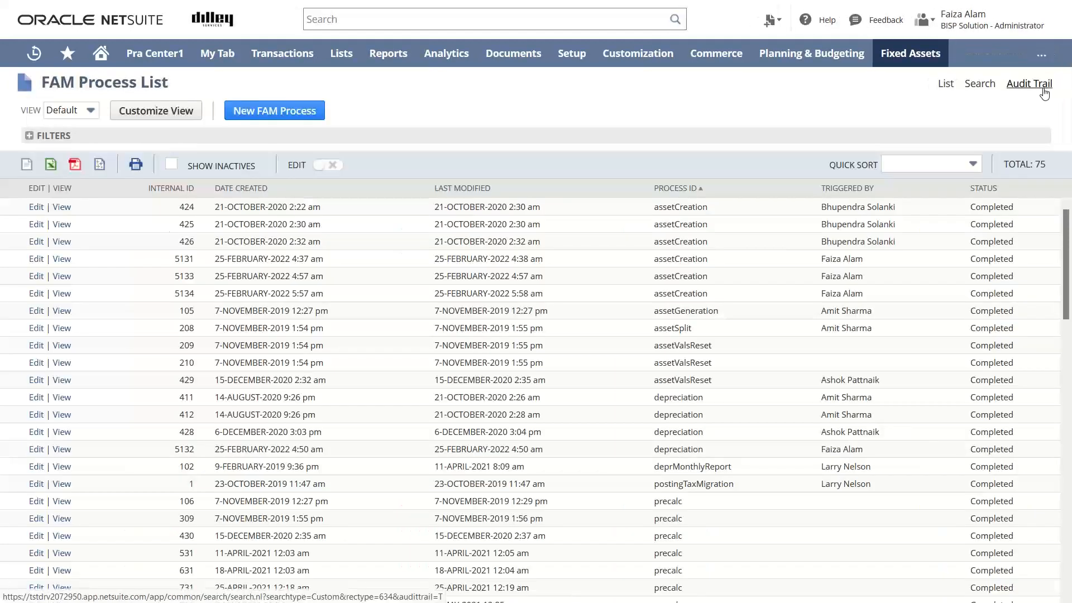
mouse_move(944, 119)
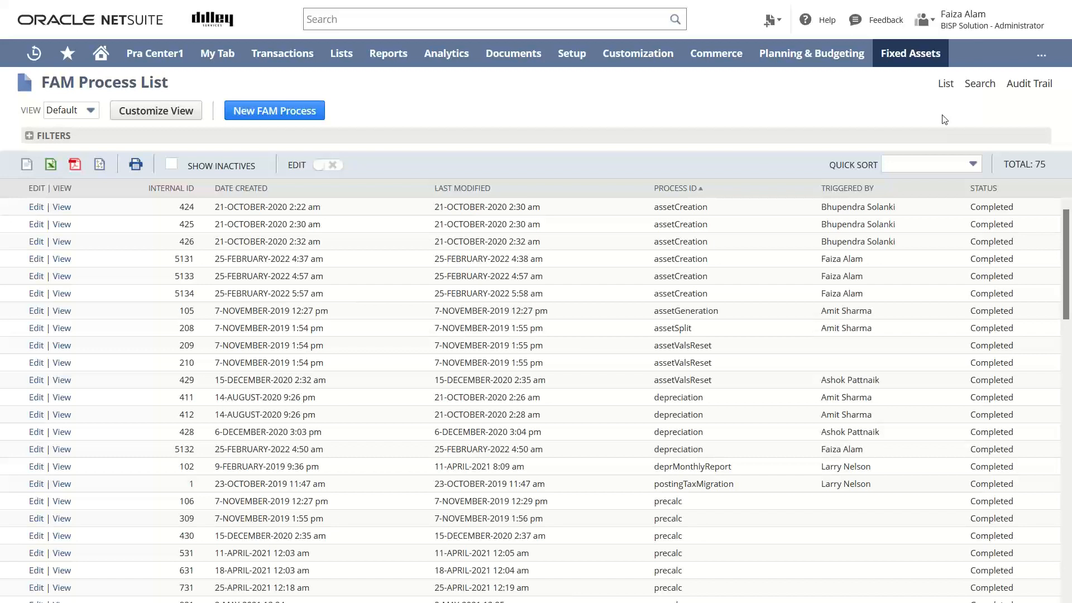
mouse_move(459, 139)
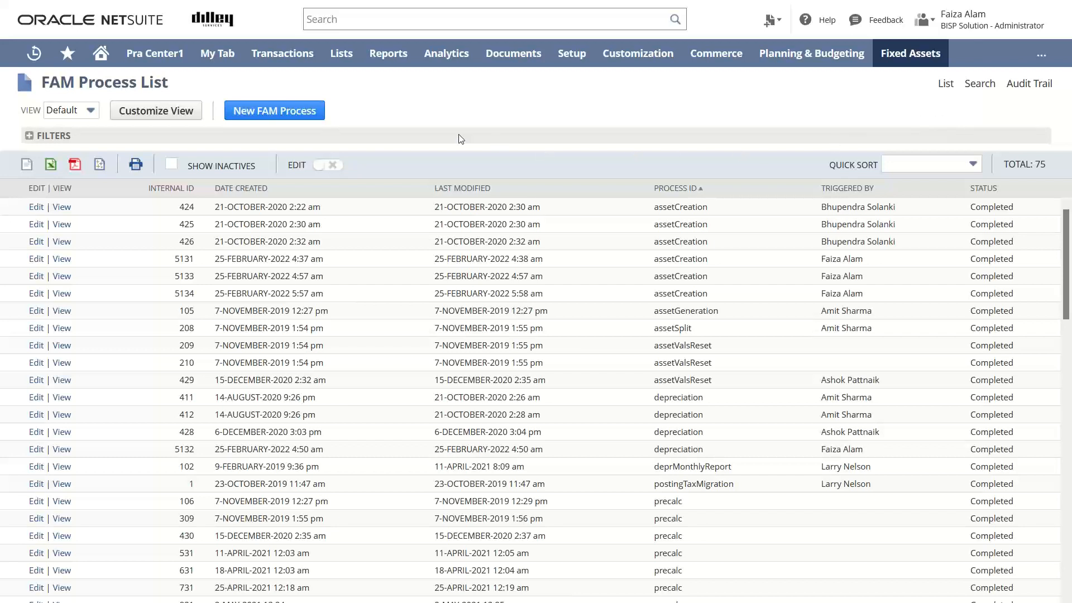
mouse_move(877, 103)
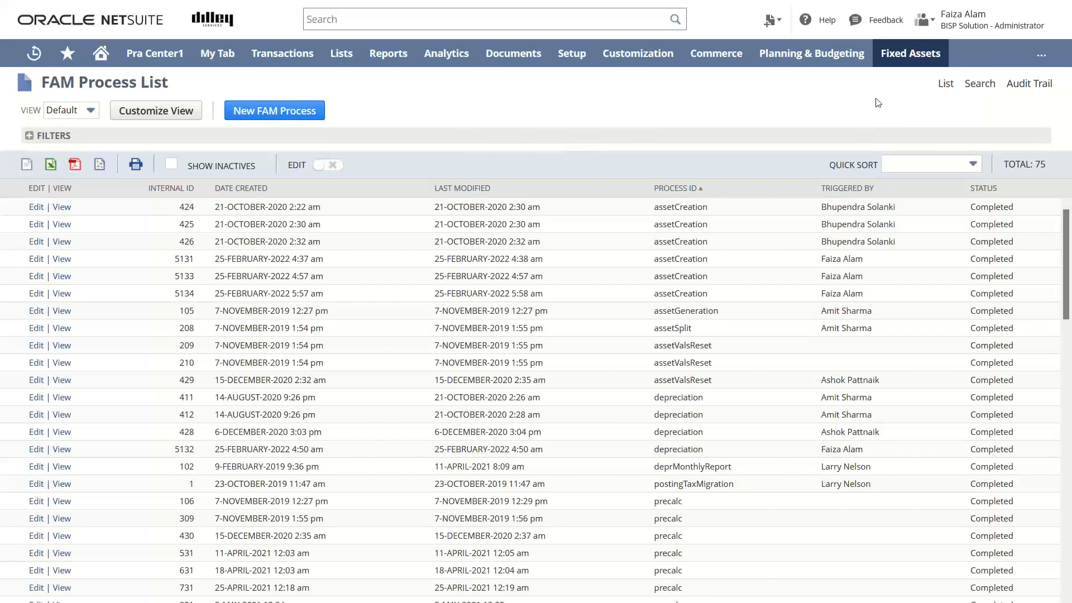
mouse_move(735, 73)
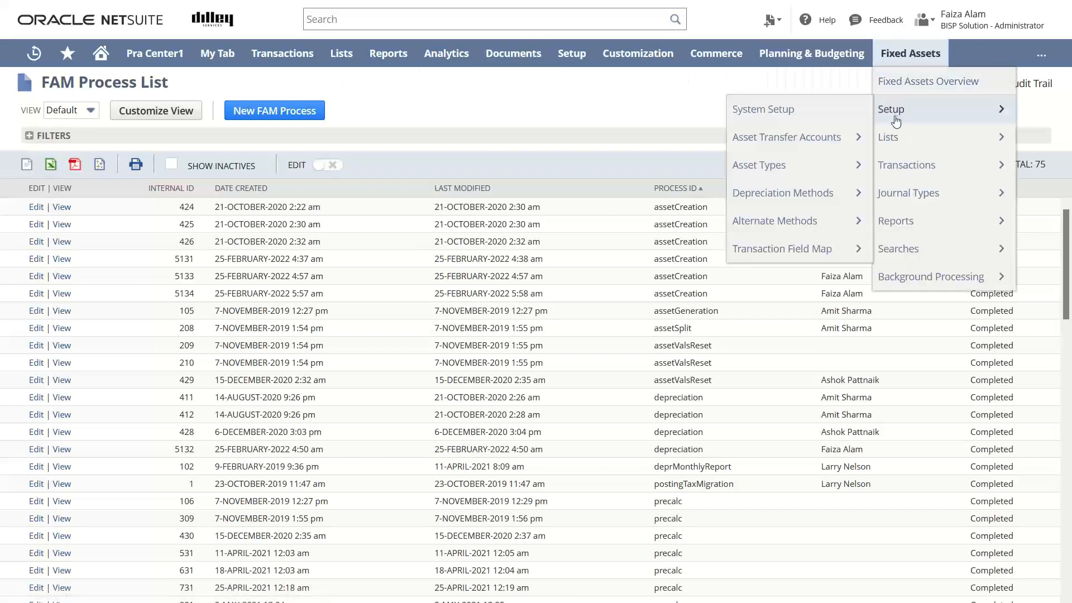
mouse_move(764, 109)
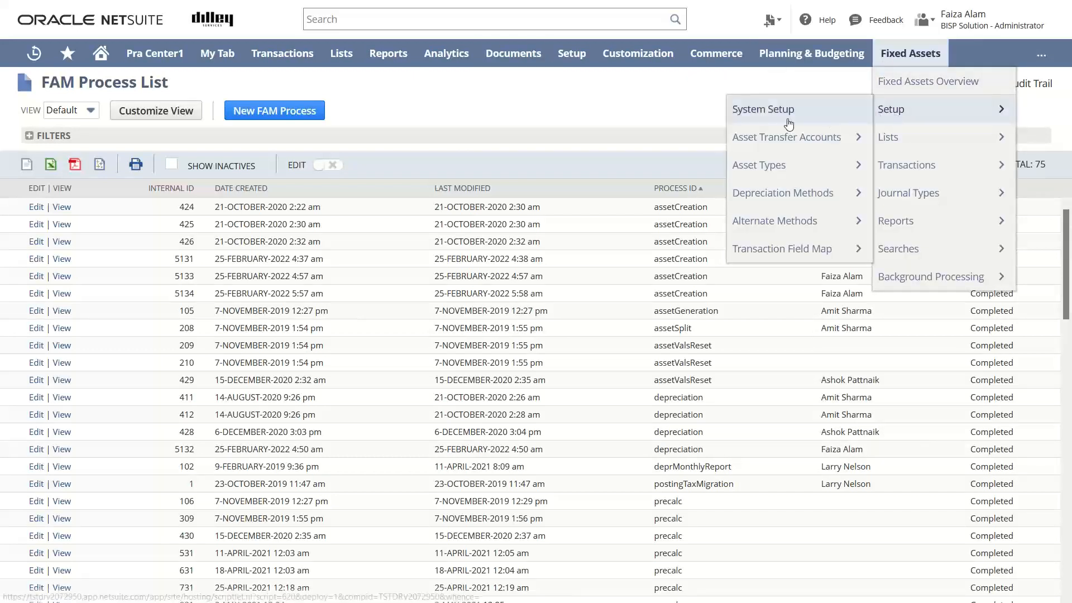
mouse_move(759, 164)
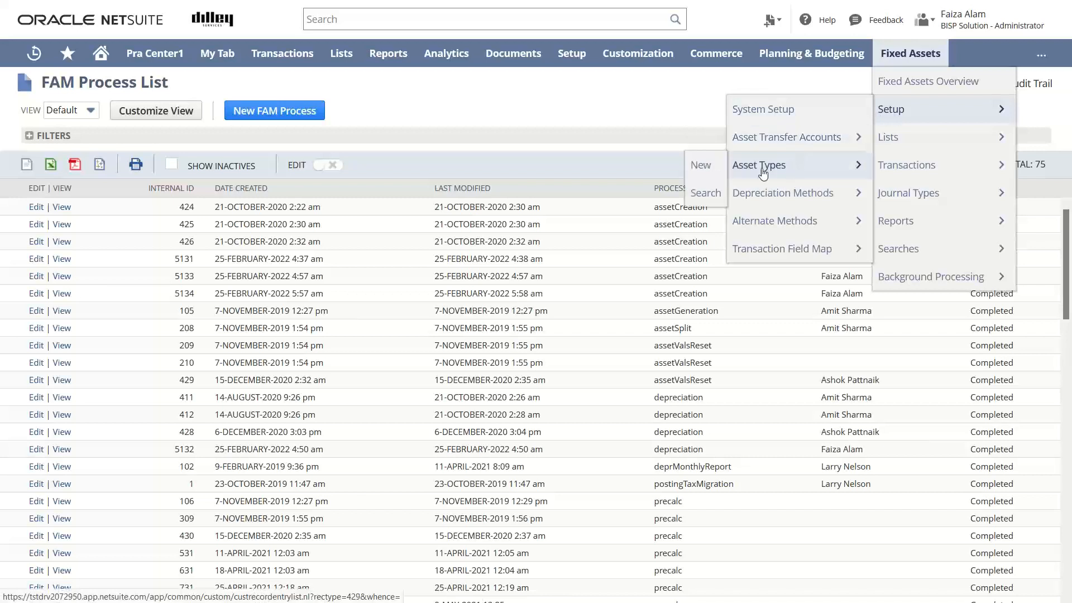
mouse_move(778, 164)
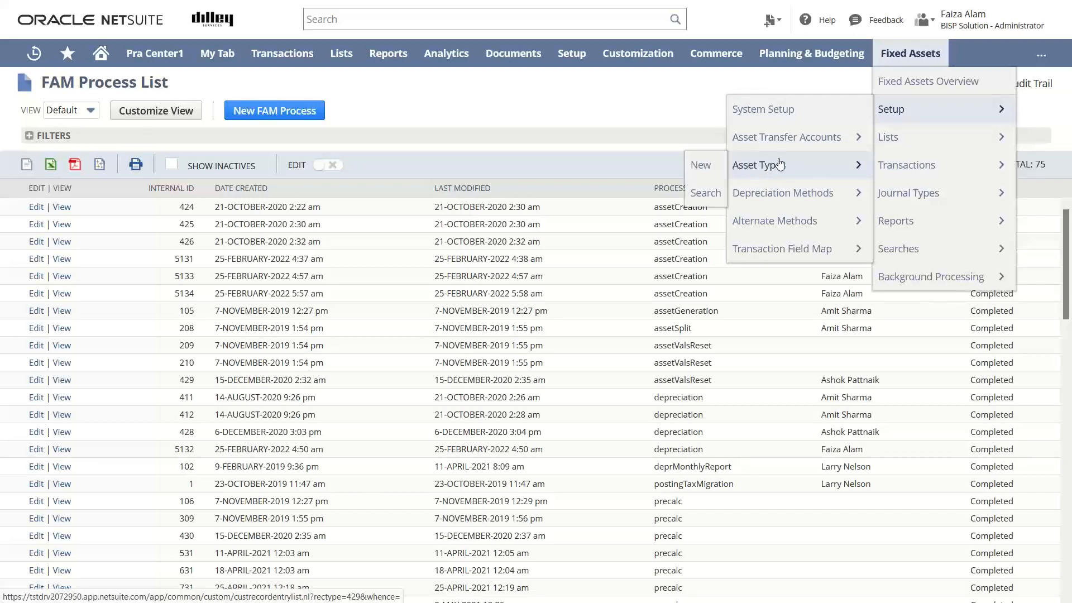
Return from the FAM Process List to the FAM Asset Type List showing Machinery.
left_click(755, 164)
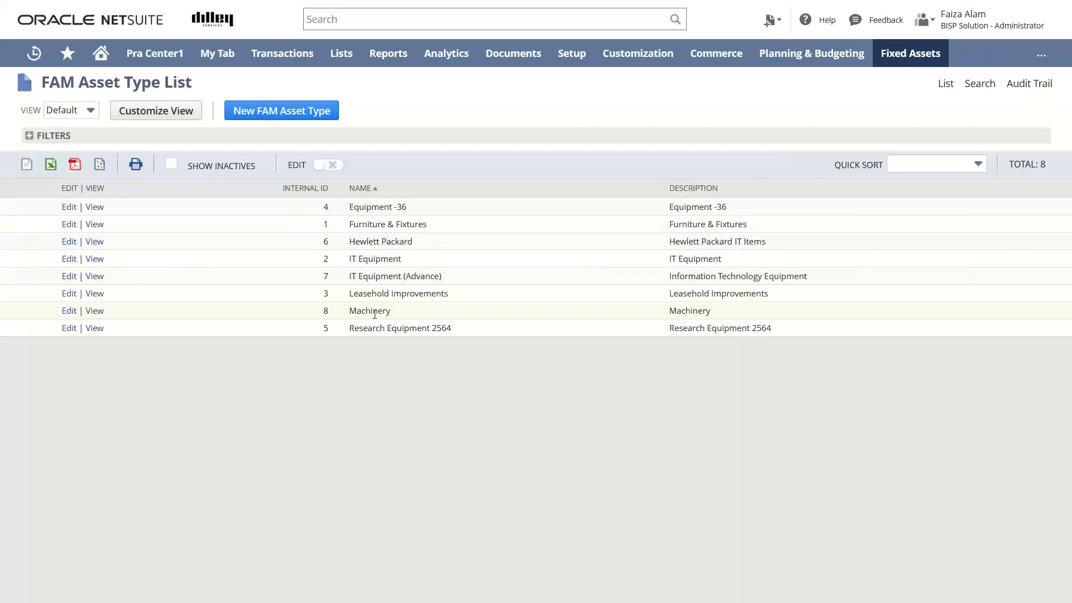
mouse_move(545, 295)
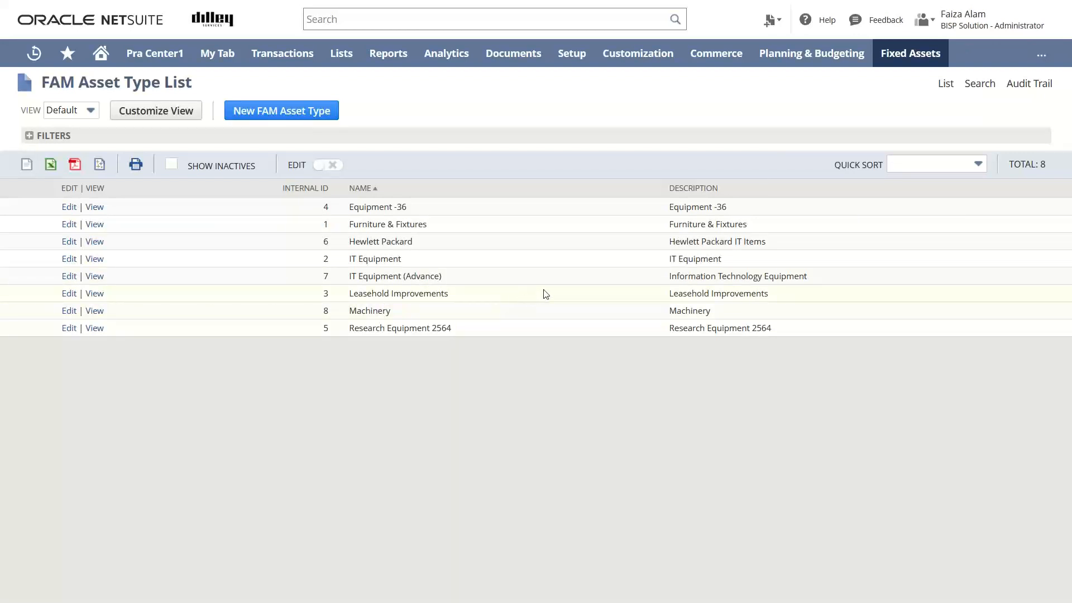
mouse_move(747, 278)
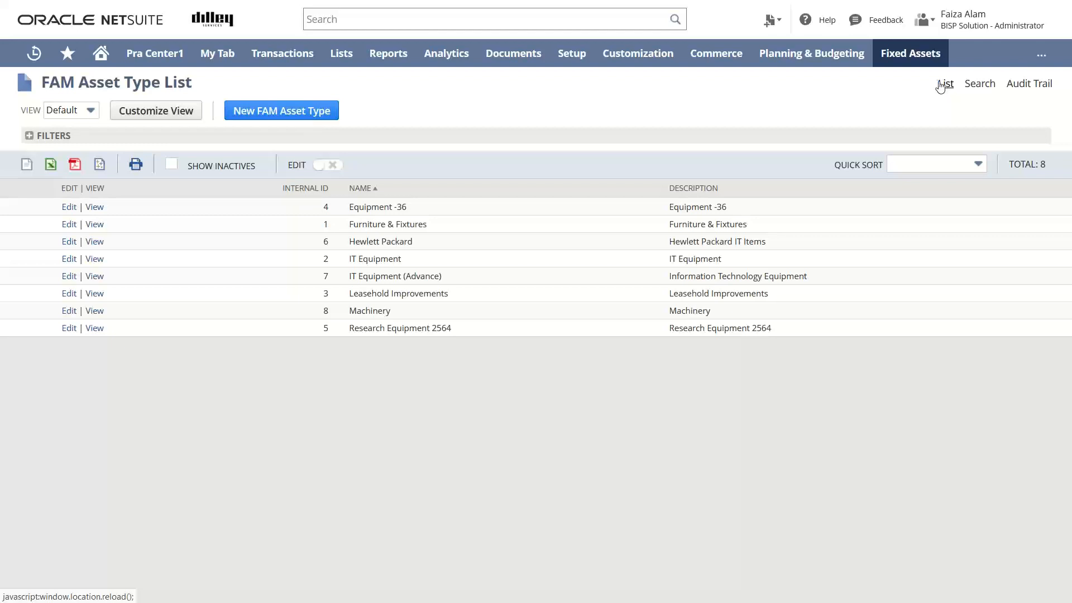
left_click(910, 53)
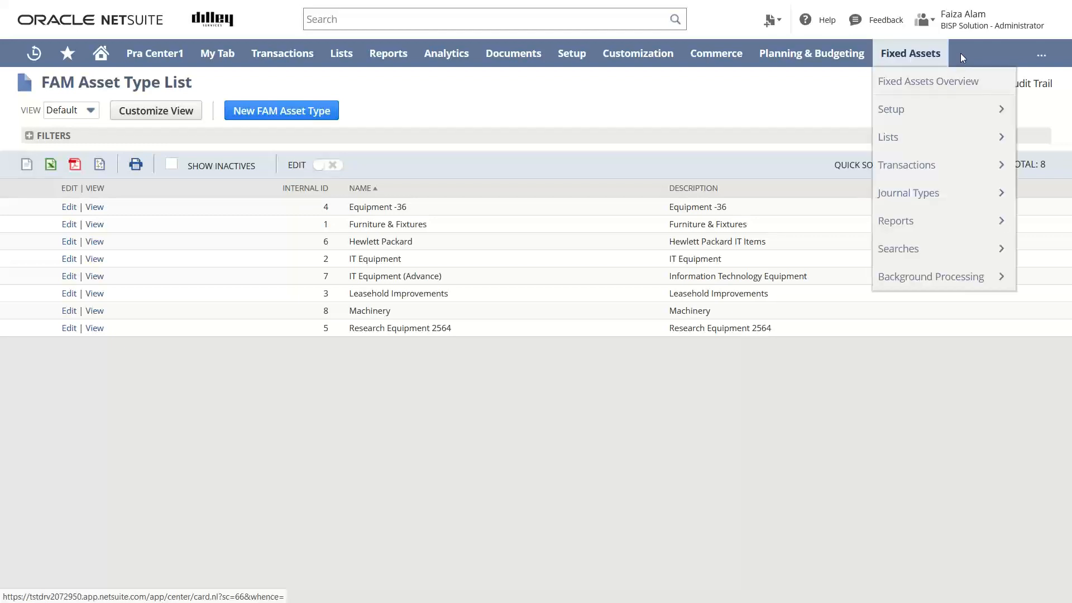
mouse_move(1005, 37)
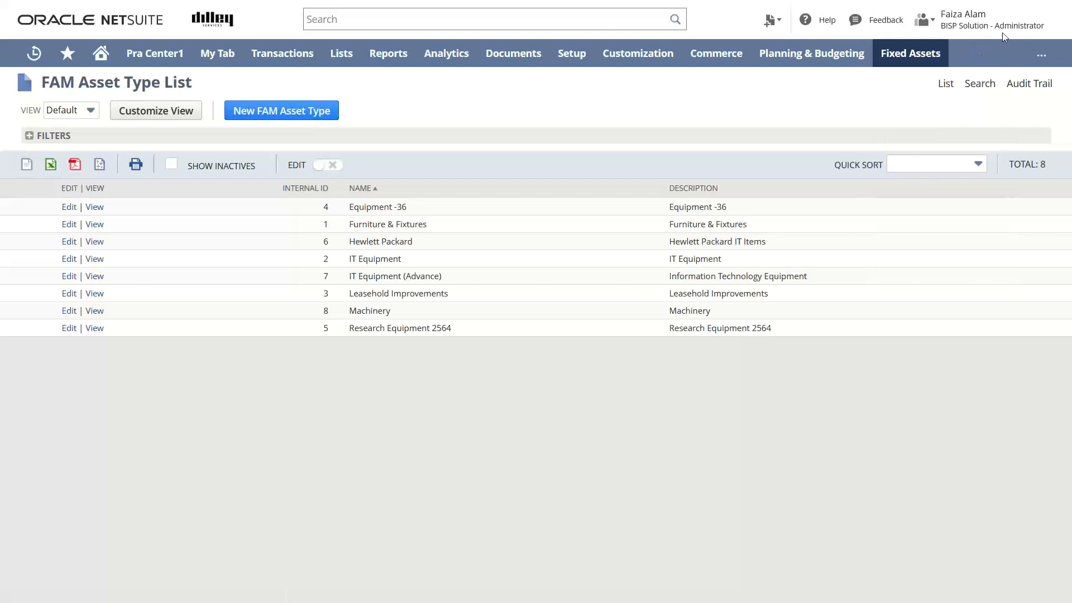